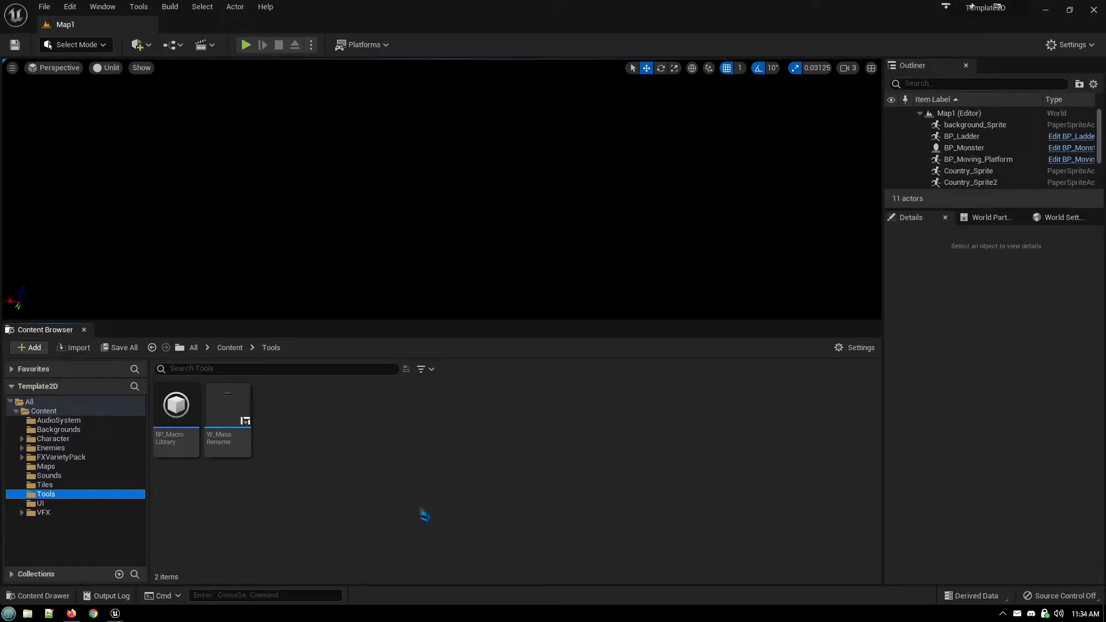
{"action": "mouse_move", "coordinate": [406, 511]}
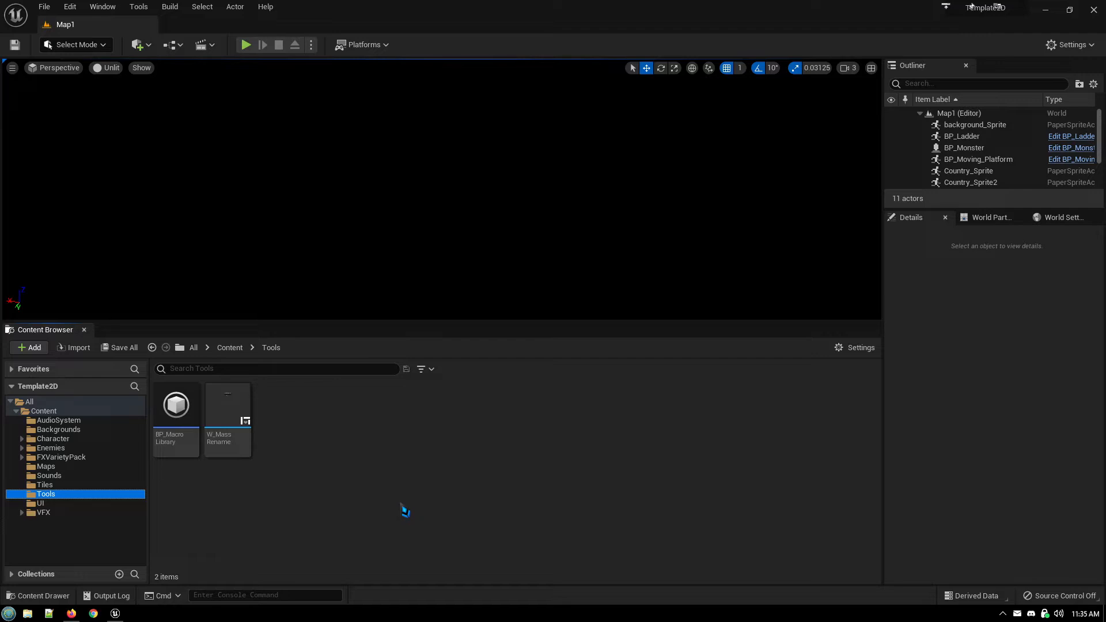
{"action": "mouse_move", "coordinate": [370, 456]}
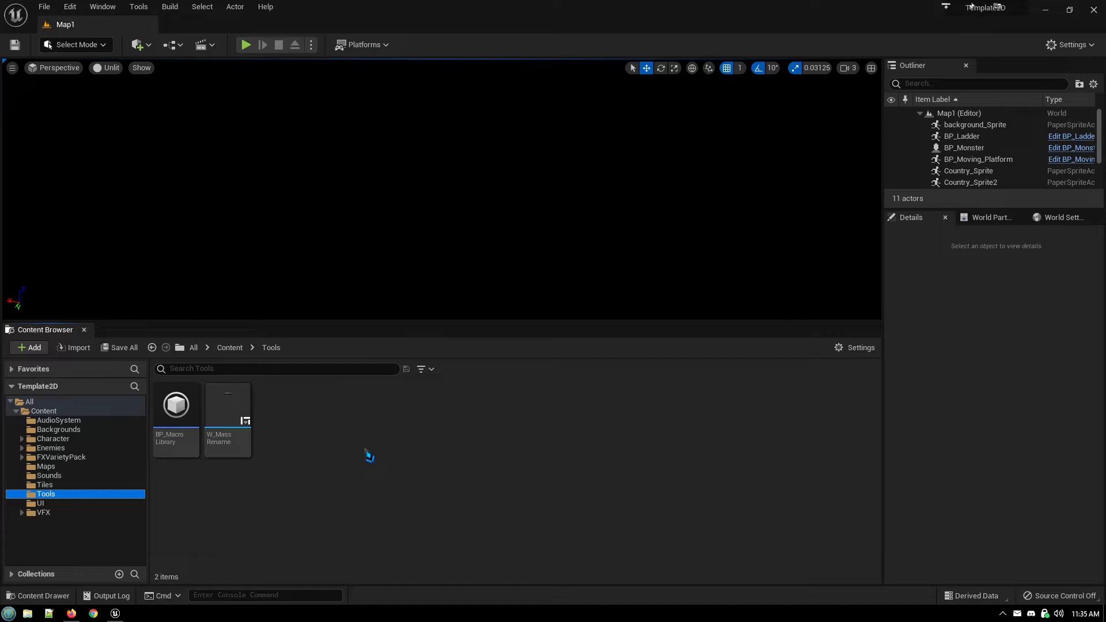
Show the new-asset menu over the Tools folder with the Blueprint asset types
{"action": "left_click", "coordinate": [29, 347]}
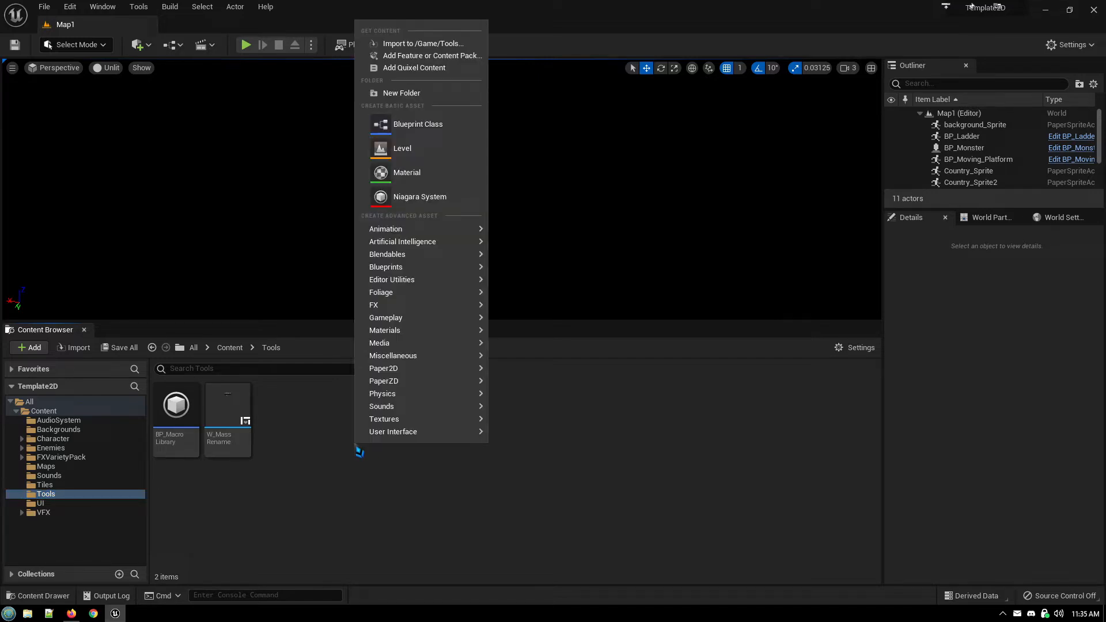
{"action": "mouse_move", "coordinate": [386, 266]}
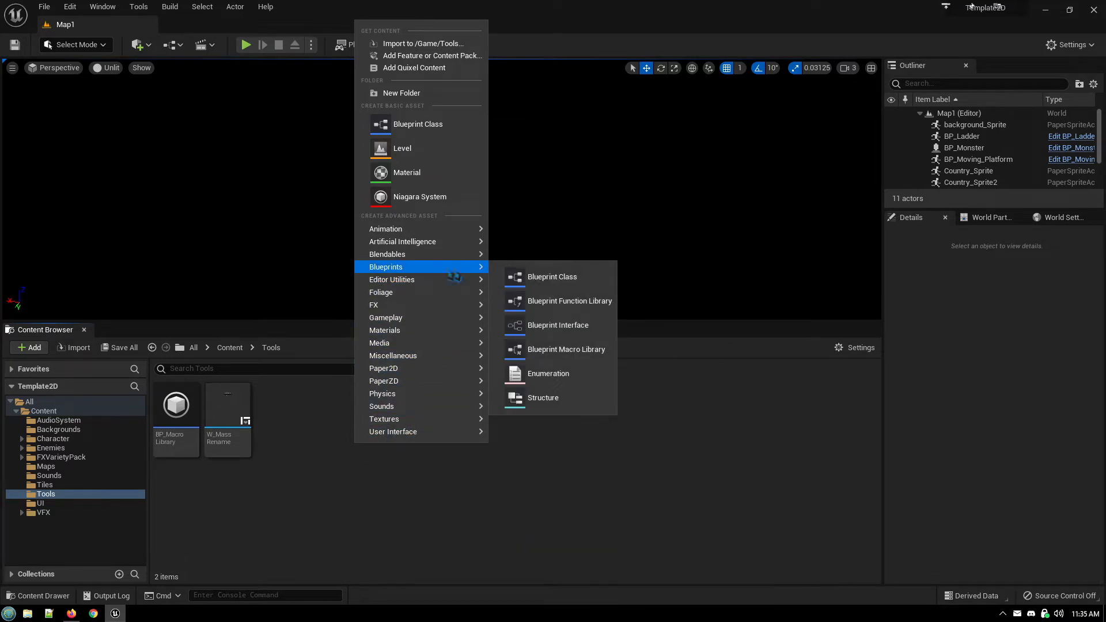
{"action": "mouse_move", "coordinate": [566, 349]}
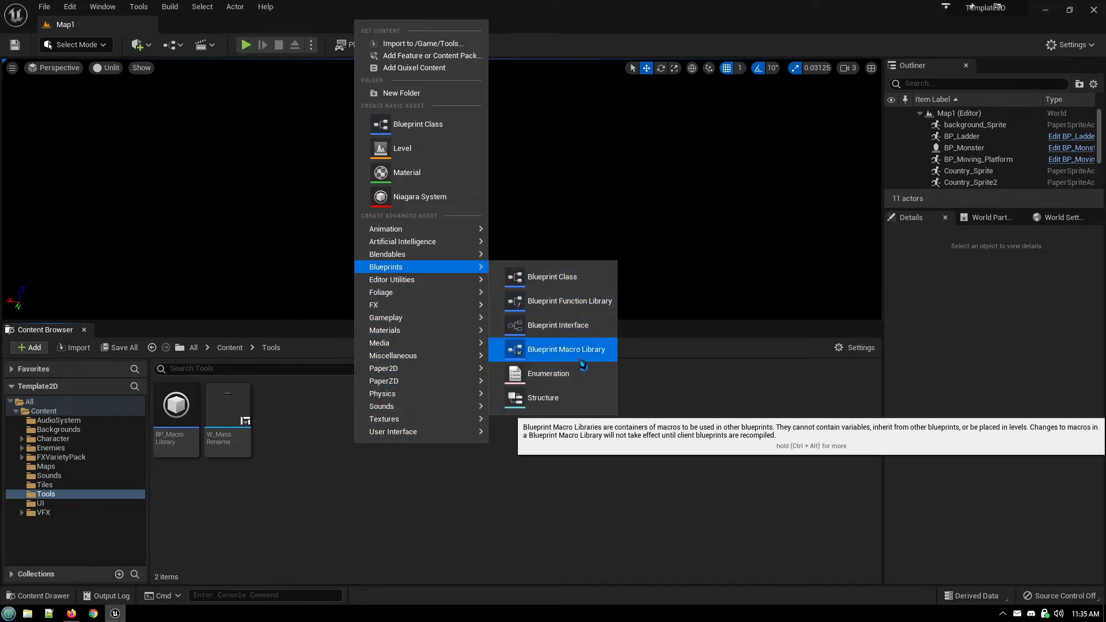
{"action": "mouse_move", "coordinate": [570, 300]}
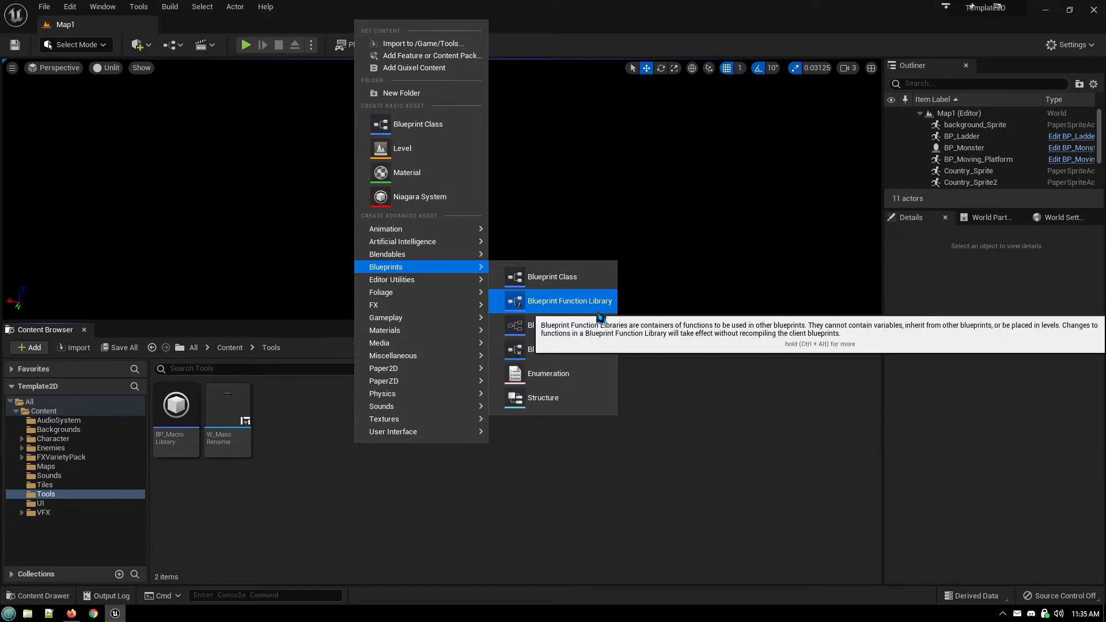
{"action": "mouse_move", "coordinate": [566, 349]}
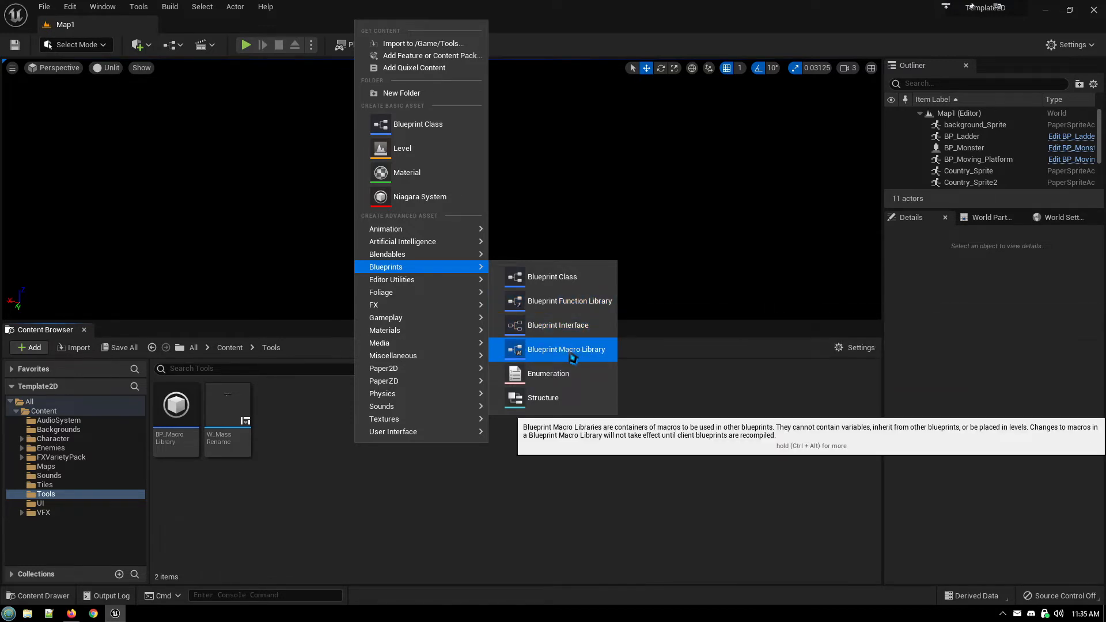
Create a Blueprint Macro Library with Object as its parent class
{"action": "left_click", "coordinate": [552, 276]}
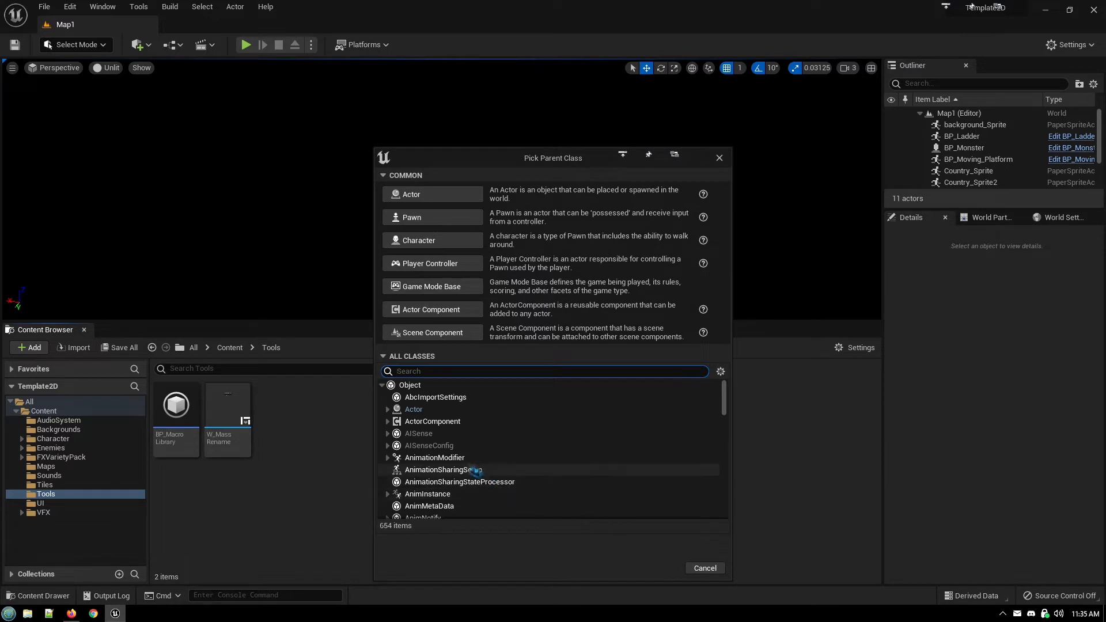
{"action": "mouse_move", "coordinate": [409, 385]}
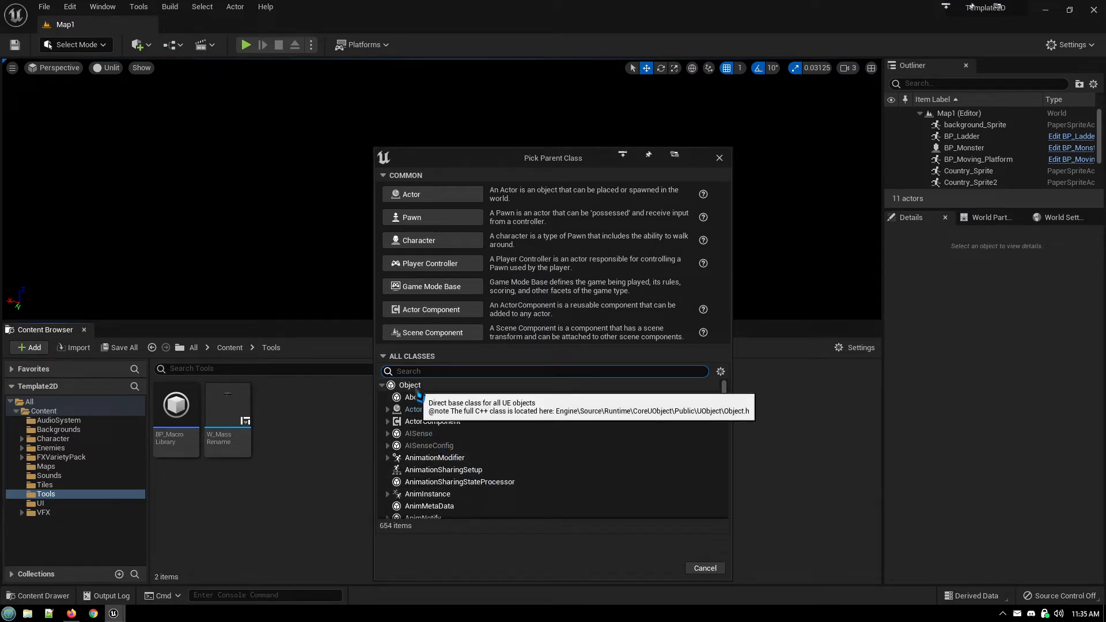
{"action": "left_click", "coordinate": [409, 384]}
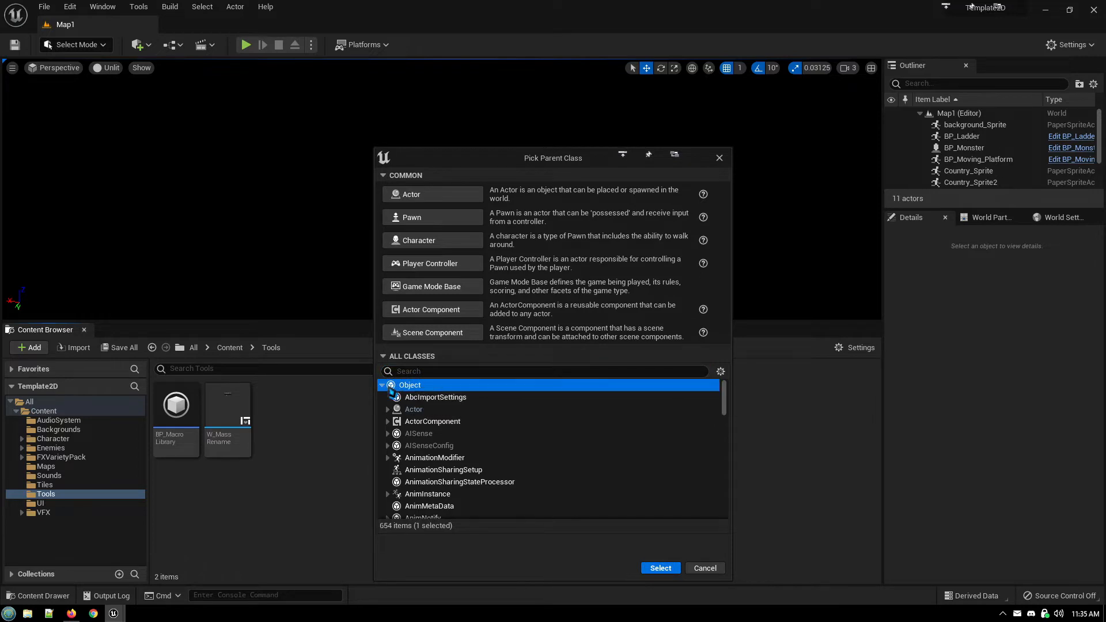
{"action": "scroll", "scroll_direction": "down", "scroll_amount": 3}
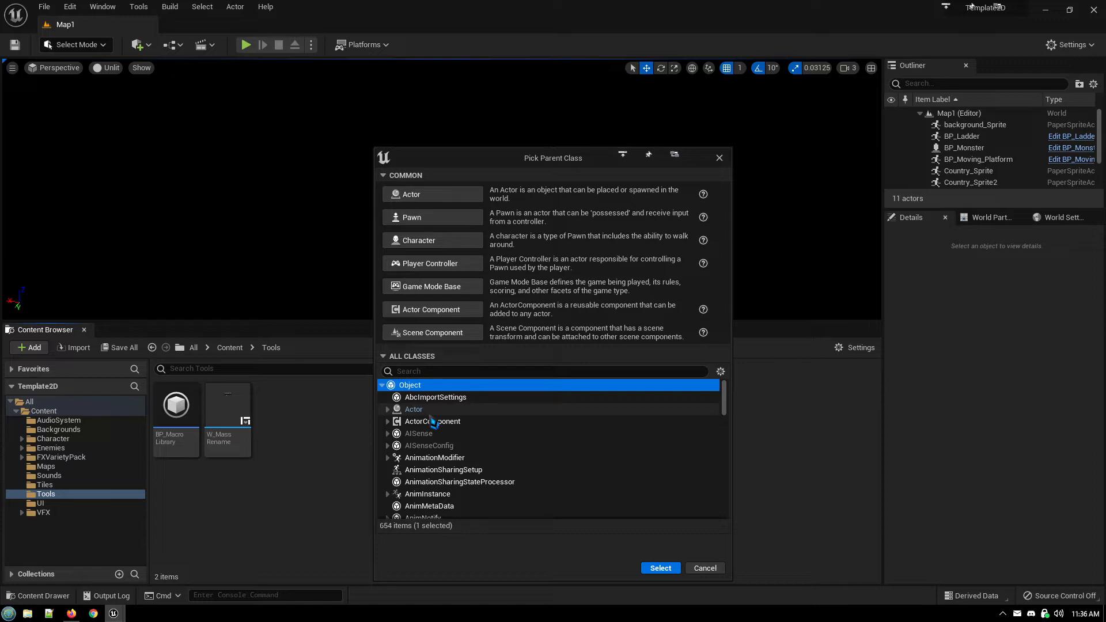
{"action": "mouse_move", "coordinate": [410, 384]}
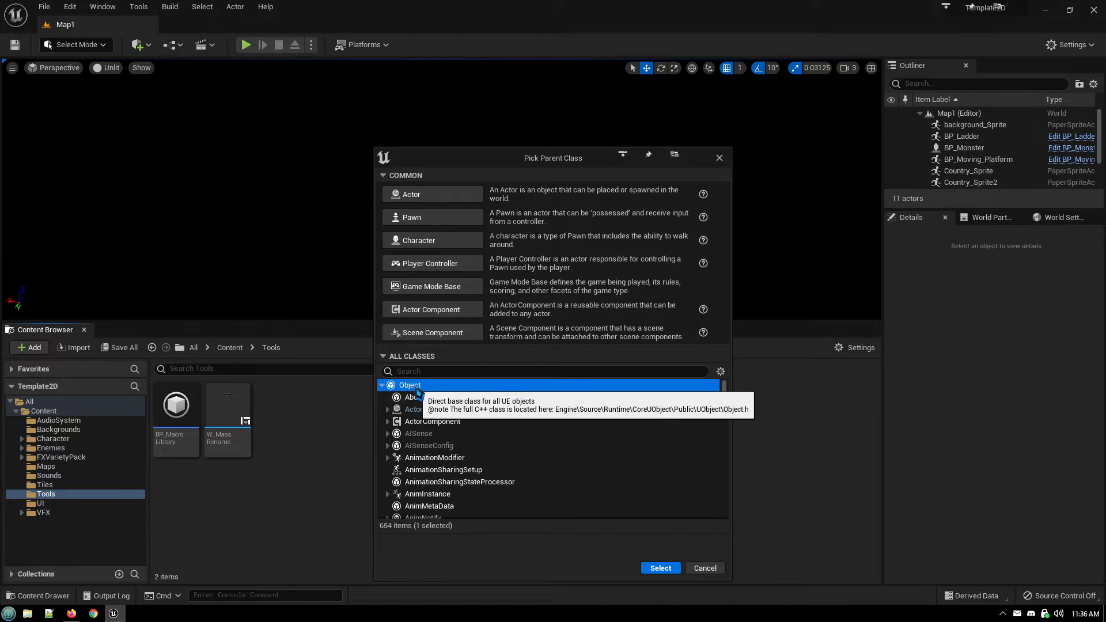
{"action": "mouse_move", "coordinate": [490, 469]}
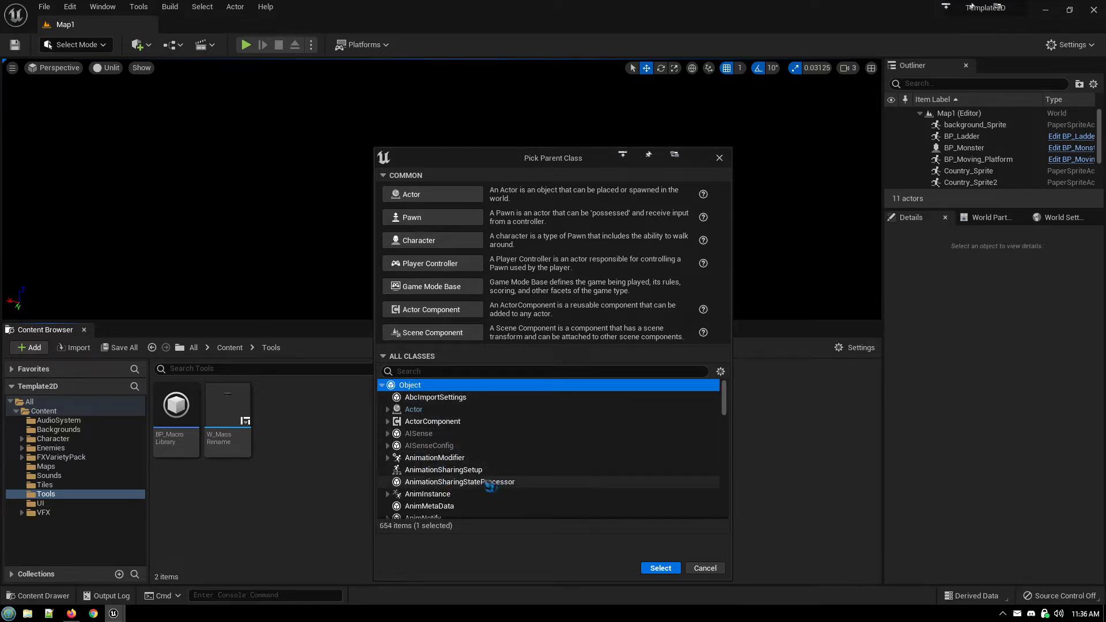
{"action": "mouse_move", "coordinate": [515, 533]}
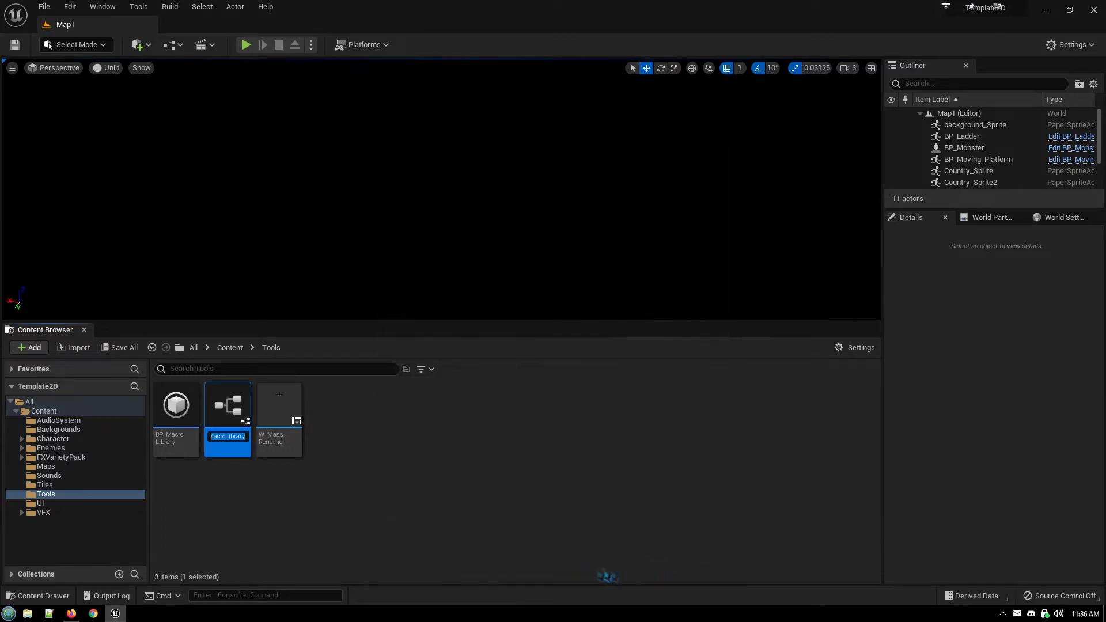
{"action": "mouse_move", "coordinate": [268, 542]}
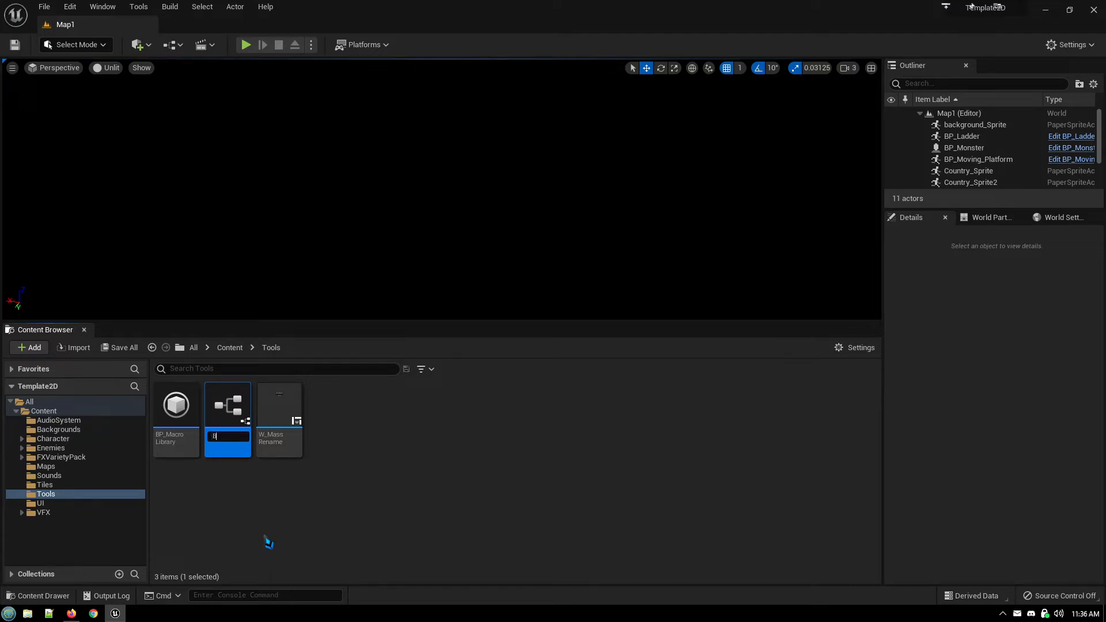
Name the new macro library BP_MacroTest
{"action": "type", "text": "BP_MacroTest"}
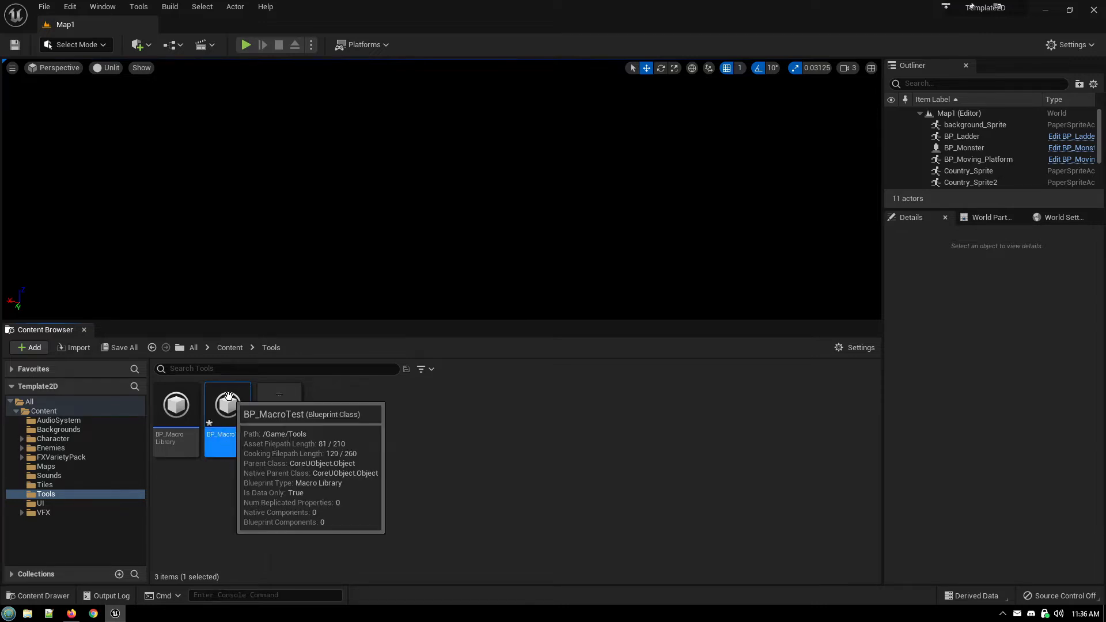
Open BP_MacroTest in the Blueprint editor on its NewMacro_0 graph
{"action": "double_click", "coordinate": [227, 405]}
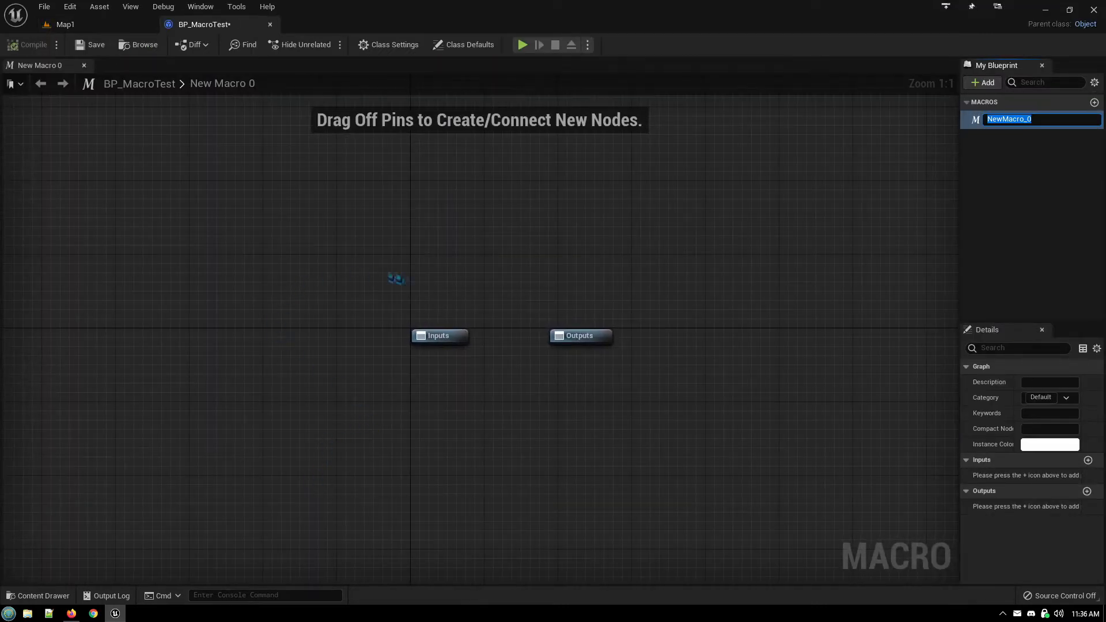
{"action": "mouse_move", "coordinate": [343, 349]}
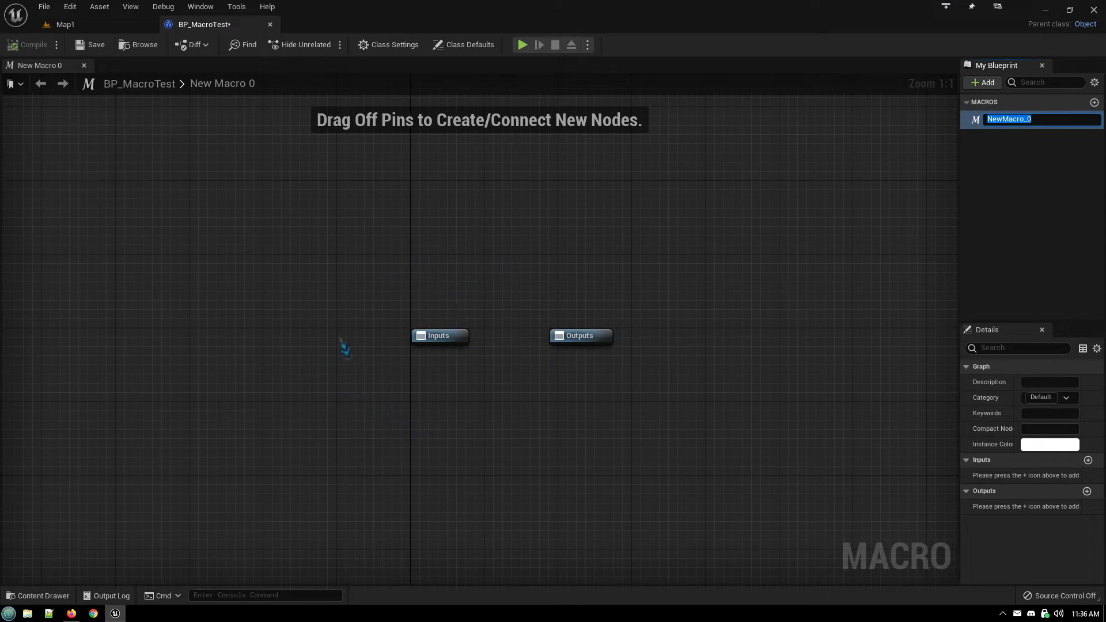
{"action": "mouse_move", "coordinate": [504, 321]}
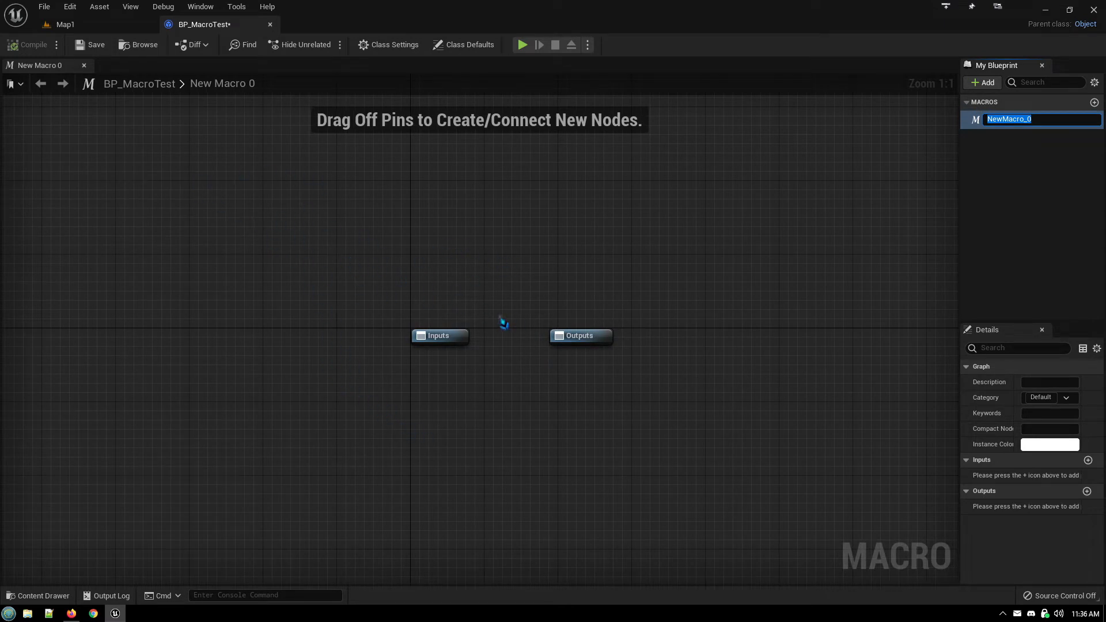
{"action": "mouse_move", "coordinate": [476, 284]}
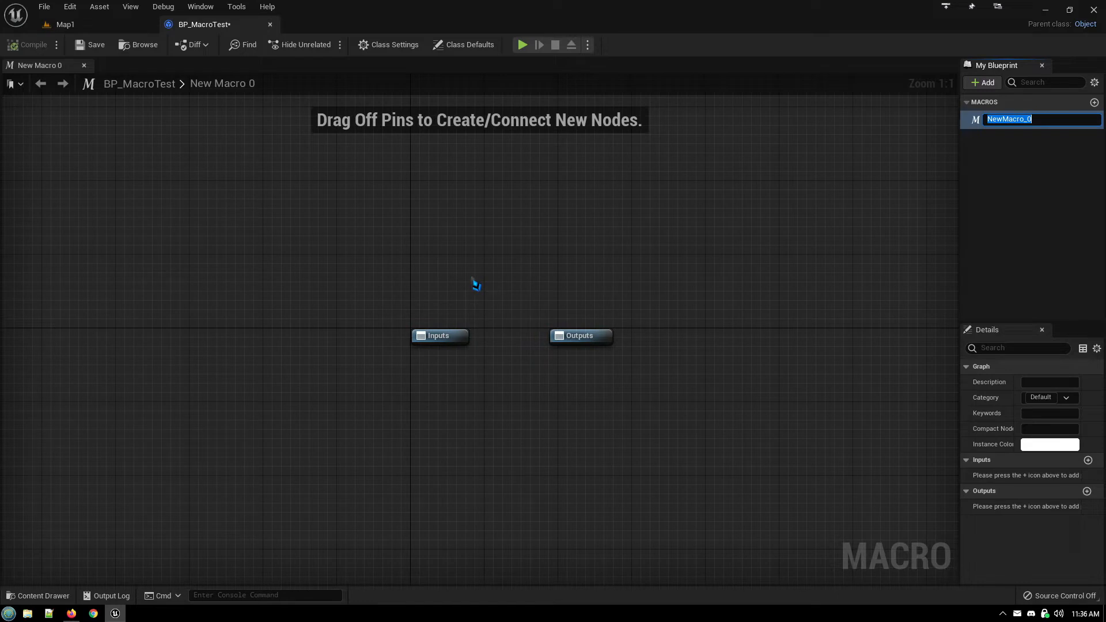
{"action": "mouse_move", "coordinate": [470, 276]}
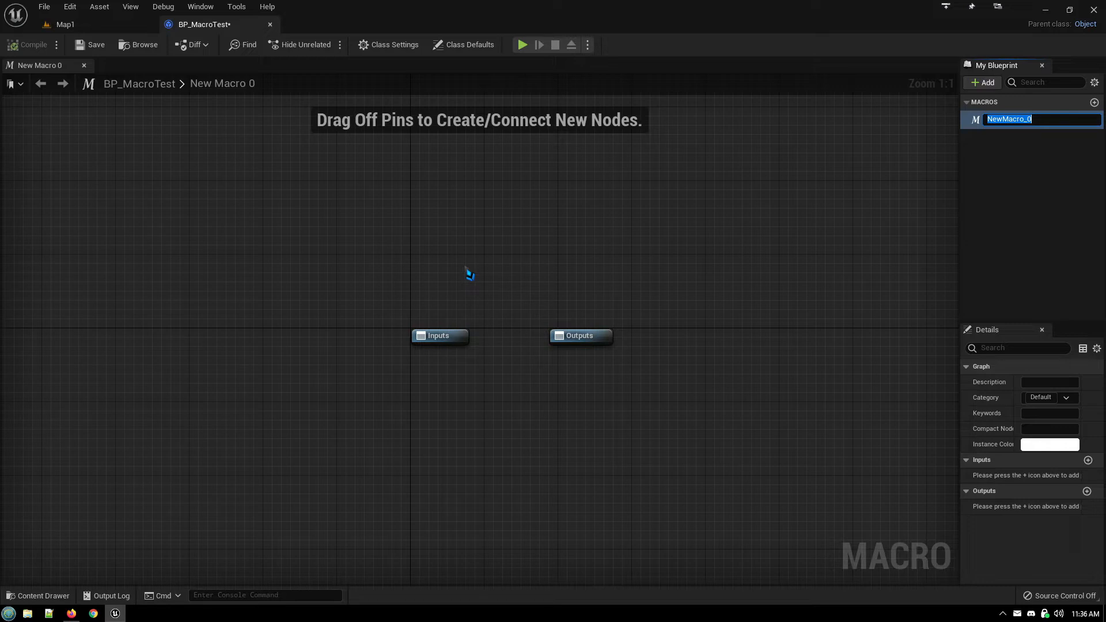
{"action": "mouse_move", "coordinate": [451, 233]}
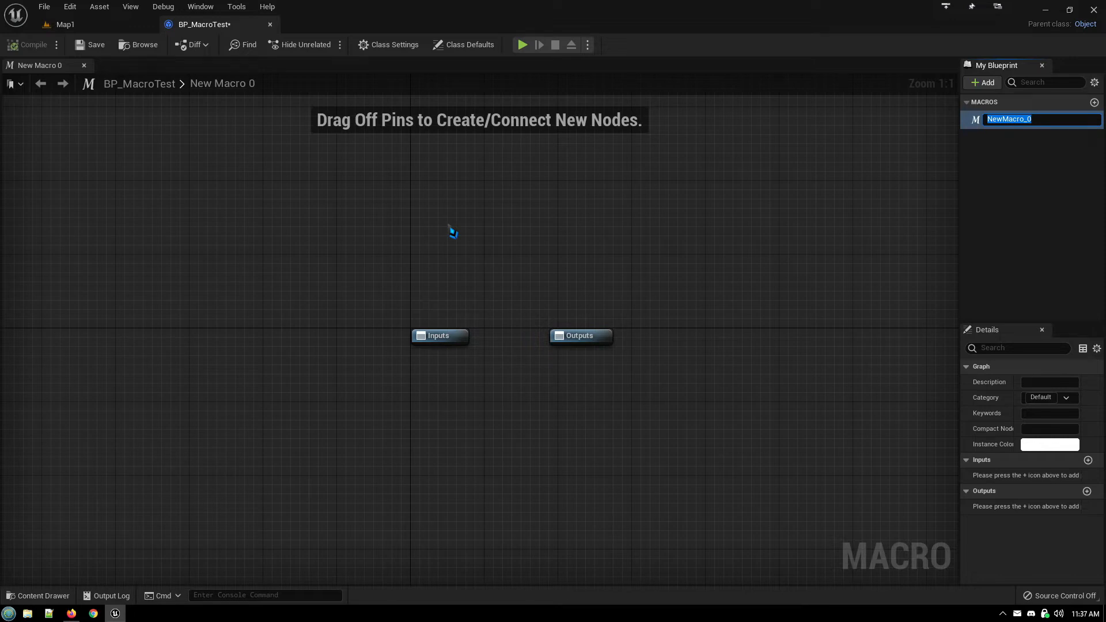
Search '++' in the graph's node menu and add the Increment node
{"action": "right_click", "coordinate": [451, 233]}
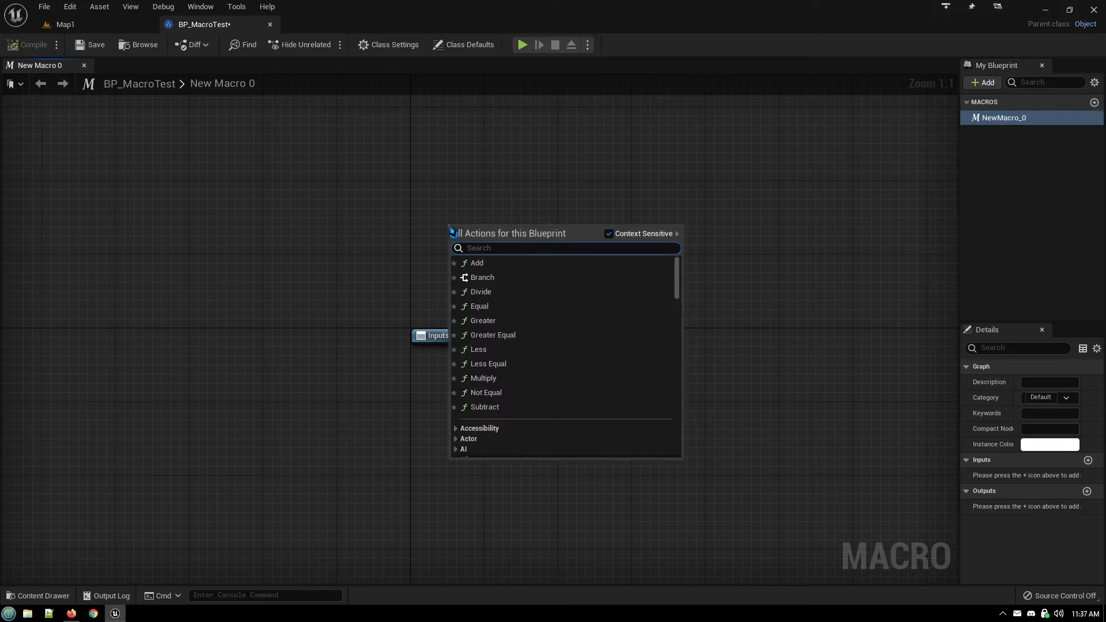
{"action": "type", "text": "++"}
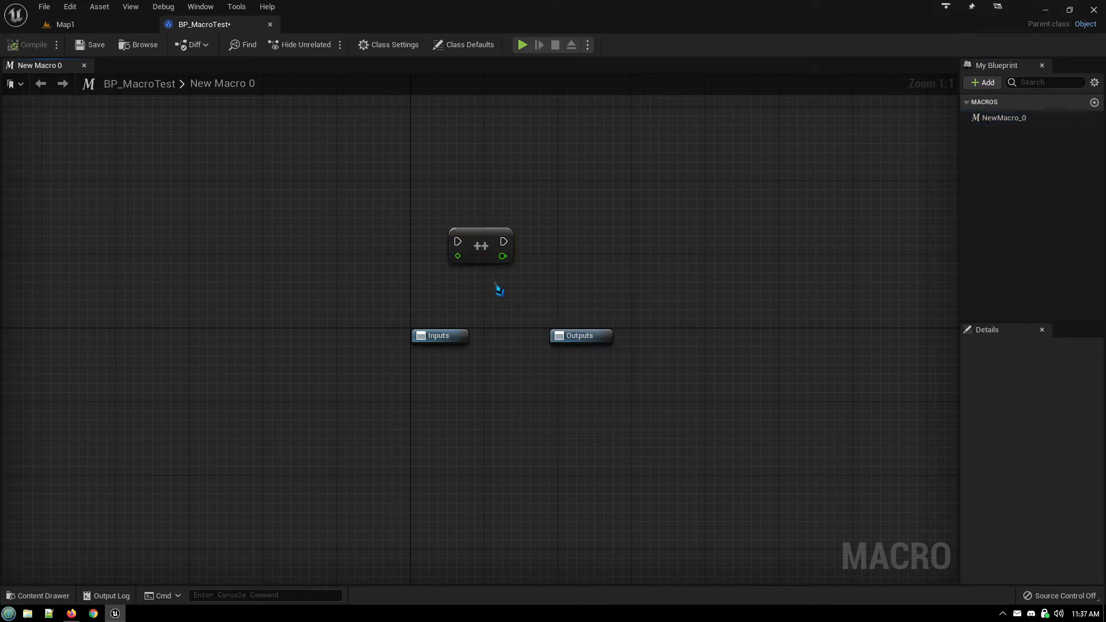
{"action": "mouse_move", "coordinate": [505, 323]}
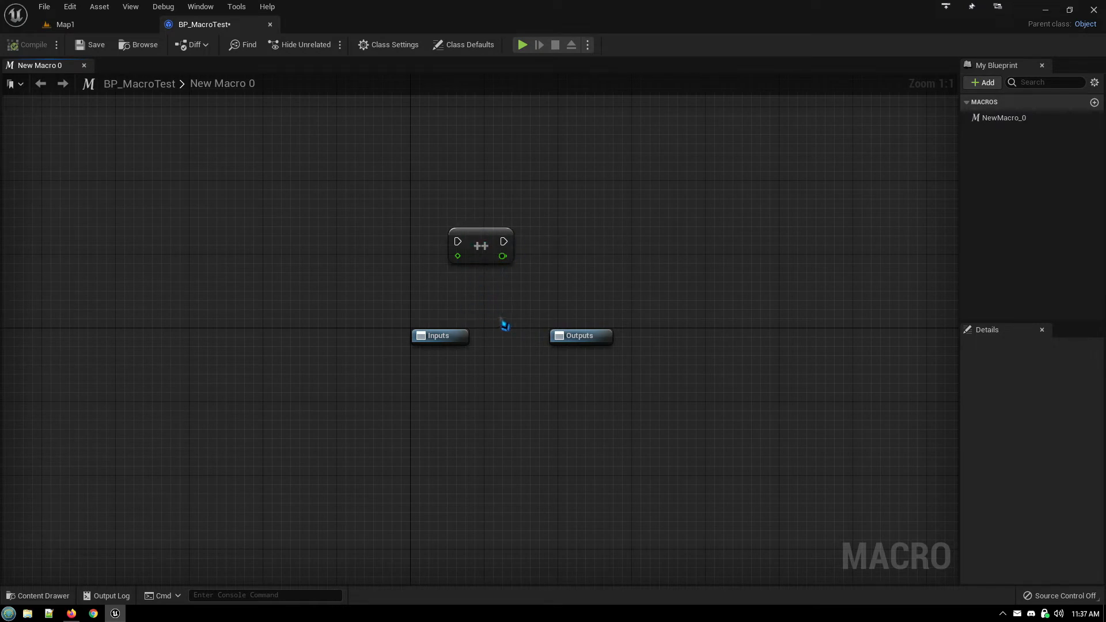
{"action": "left_click", "coordinate": [480, 245]}
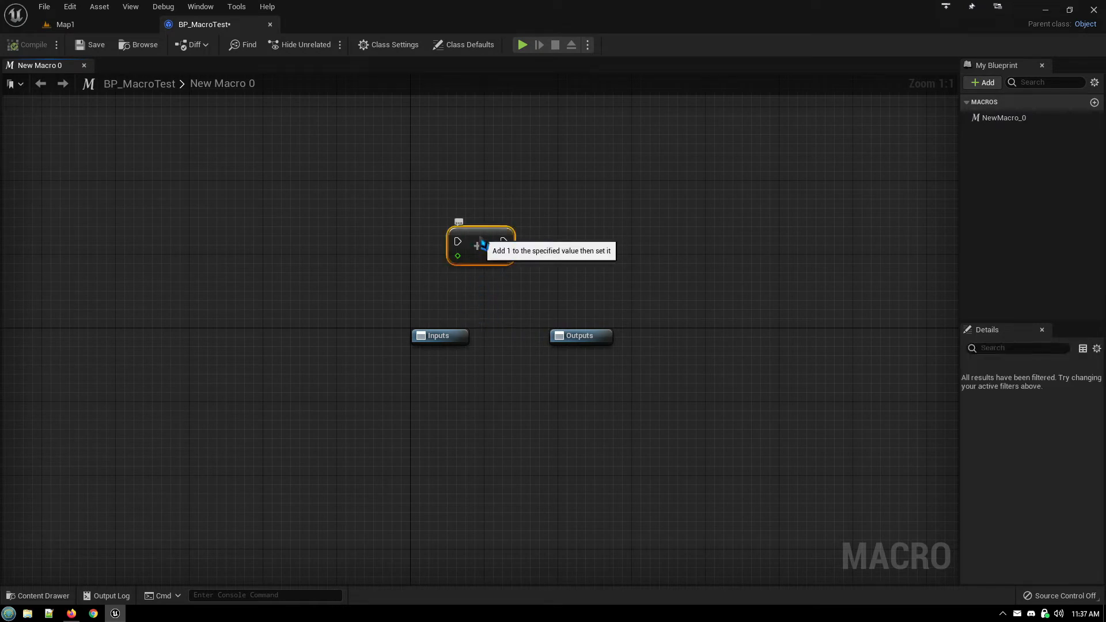
{"action": "double_click", "coordinate": [481, 245]}
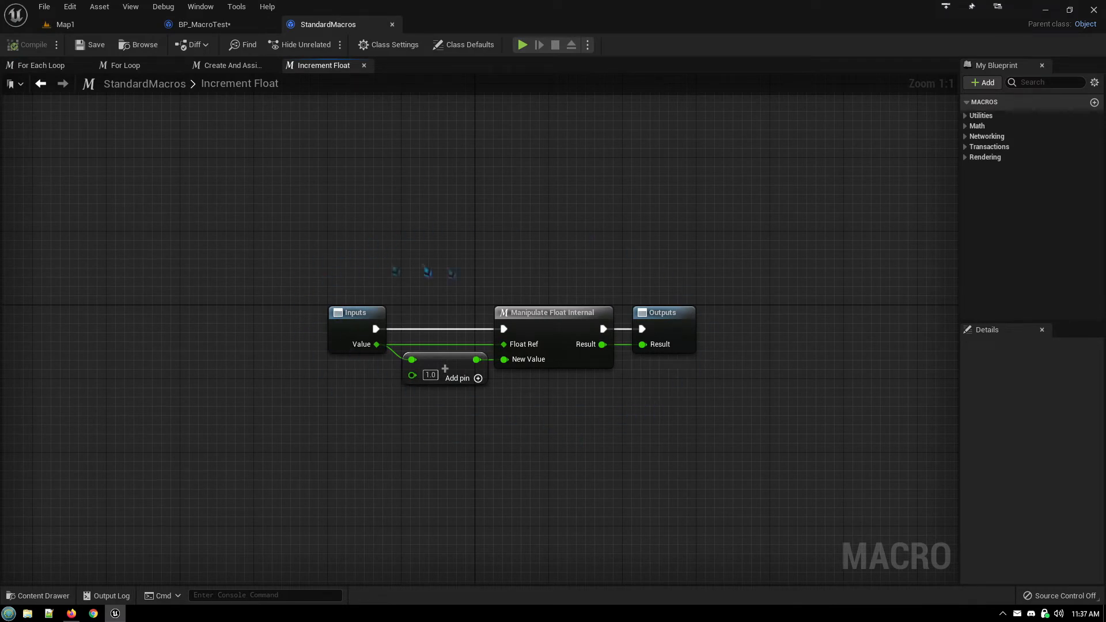
{"action": "mouse_move", "coordinate": [600, 446]}
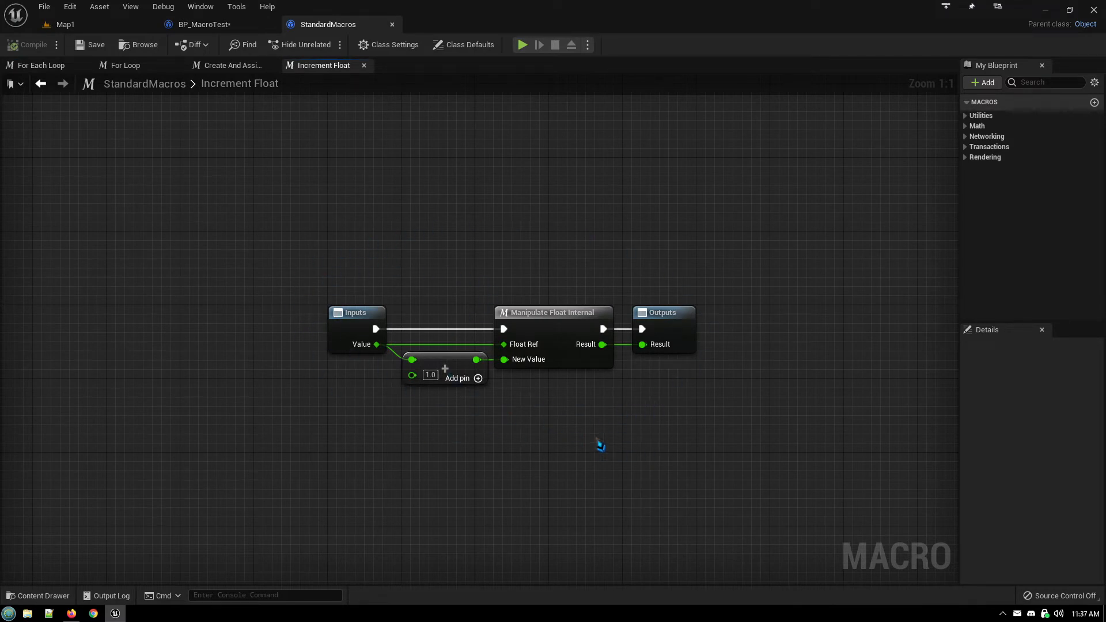
{"action": "mouse_move", "coordinate": [577, 433]}
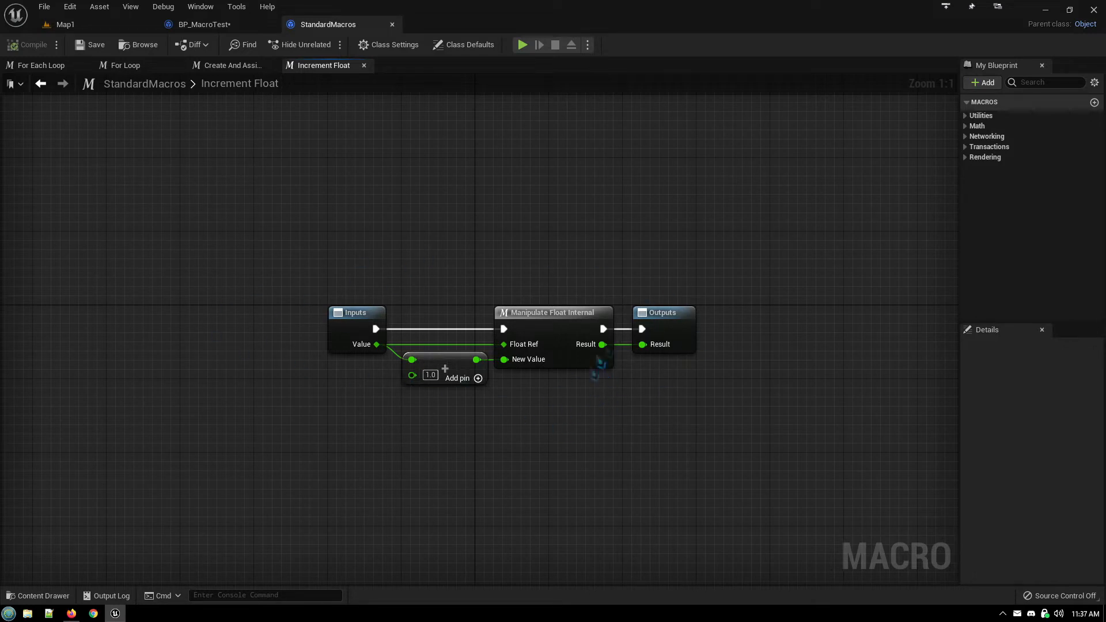
{"action": "mouse_move", "coordinate": [593, 450]}
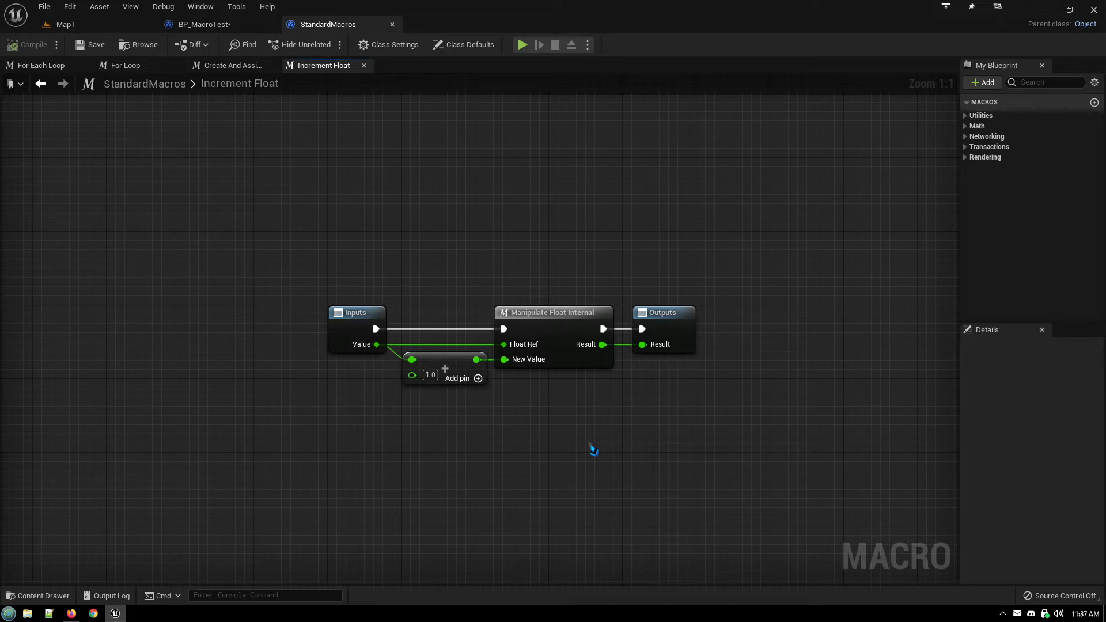
{"action": "mouse_move", "coordinate": [624, 436]}
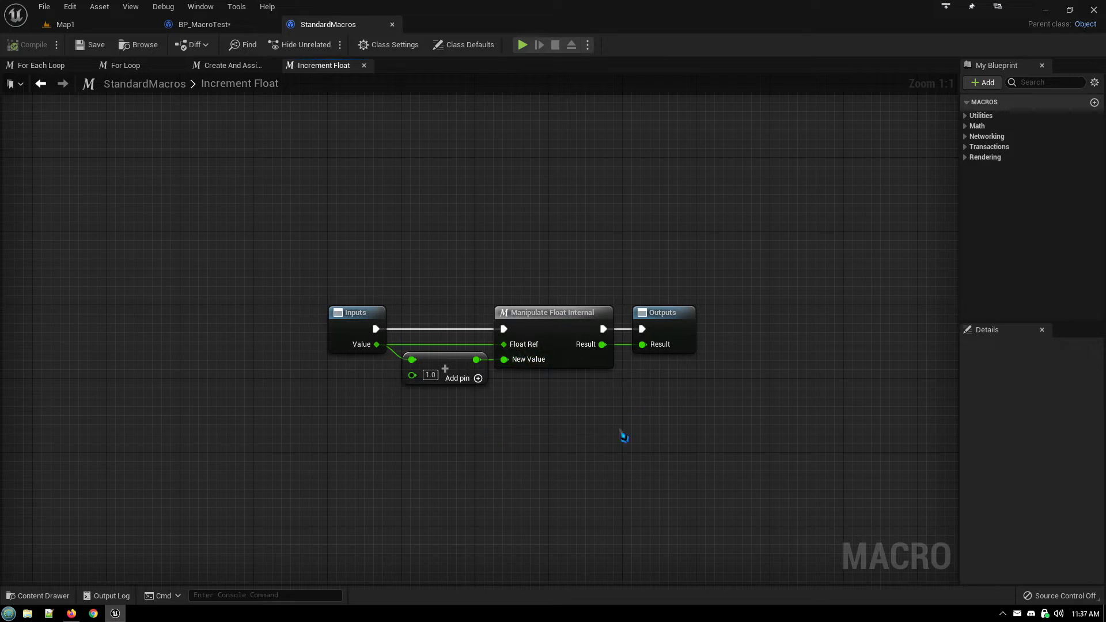
{"action": "mouse_move", "coordinate": [550, 279]}
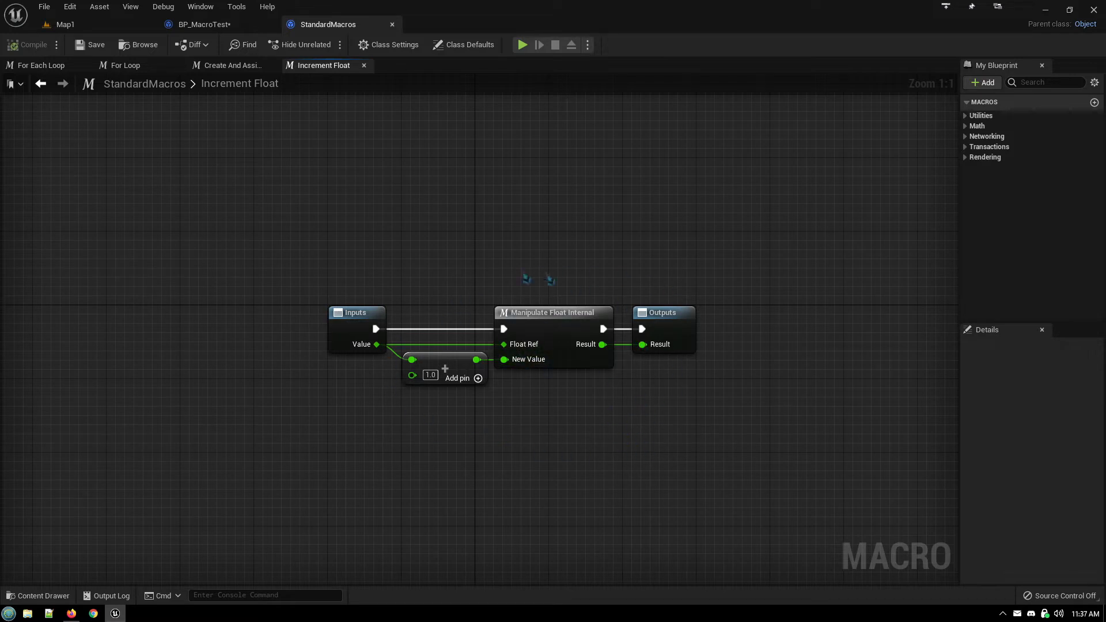
{"action": "mouse_move", "coordinate": [537, 455]}
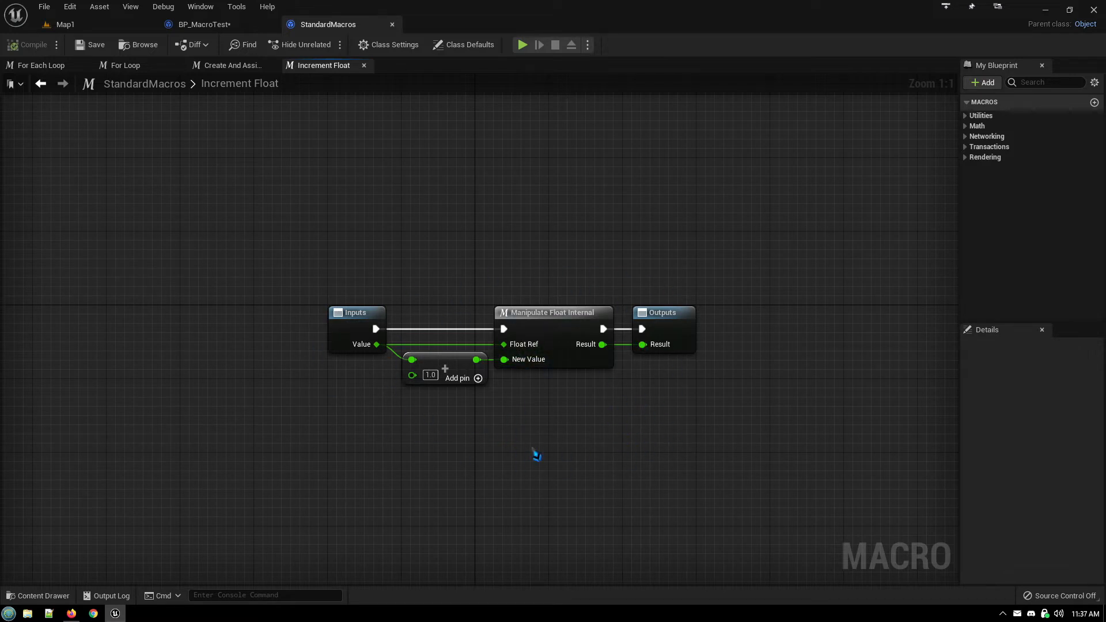
{"action": "mouse_move", "coordinate": [466, 427]}
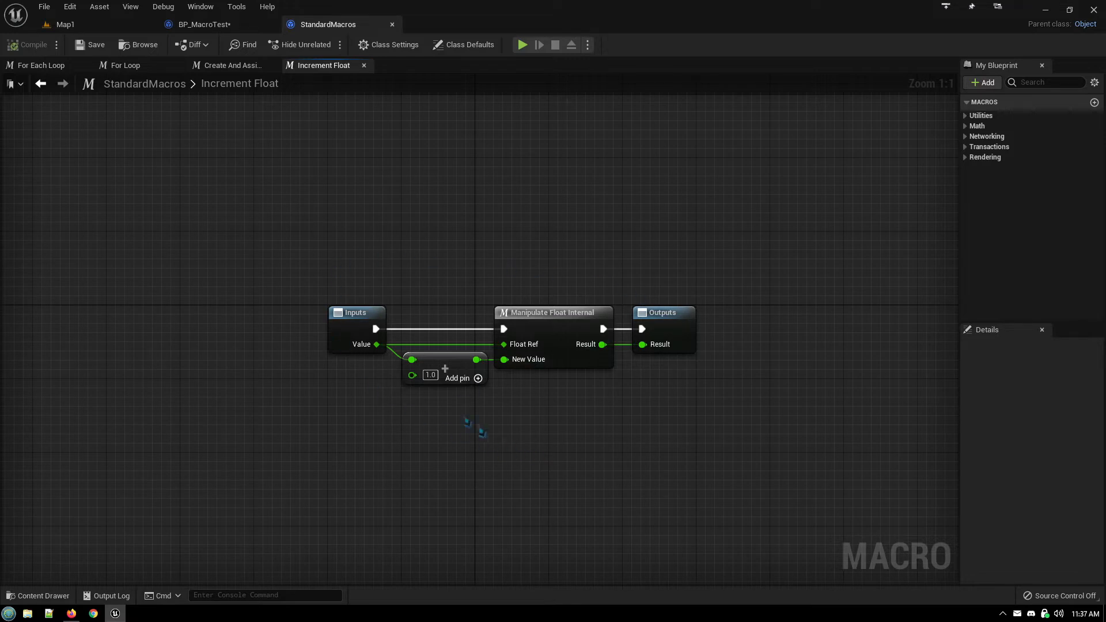
{"action": "mouse_move", "coordinate": [568, 441]}
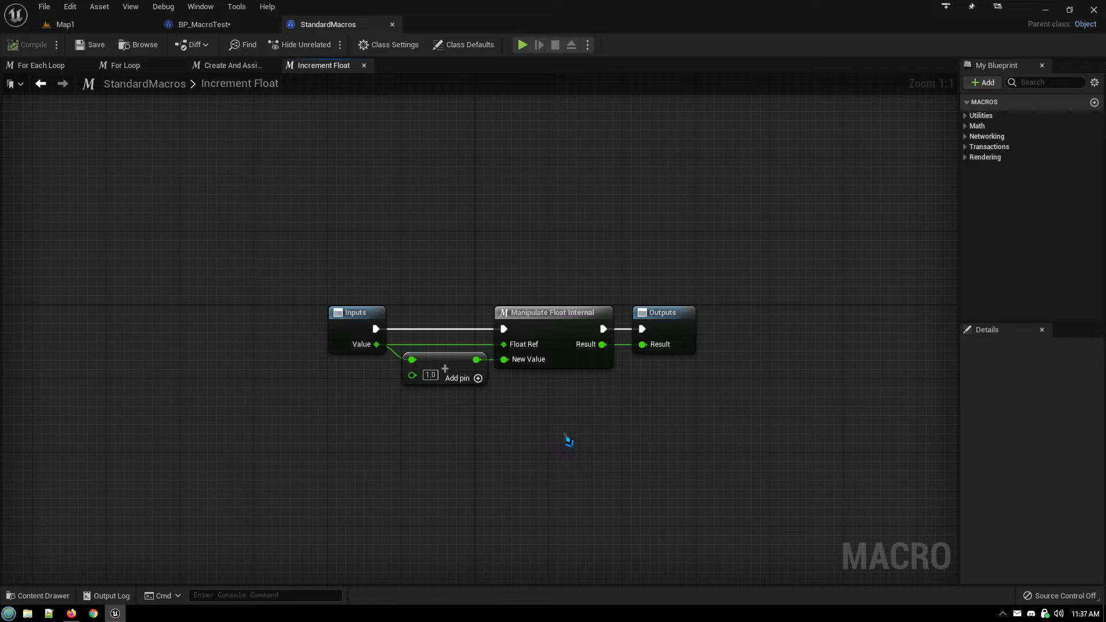
{"action": "mouse_move", "coordinate": [483, 418]}
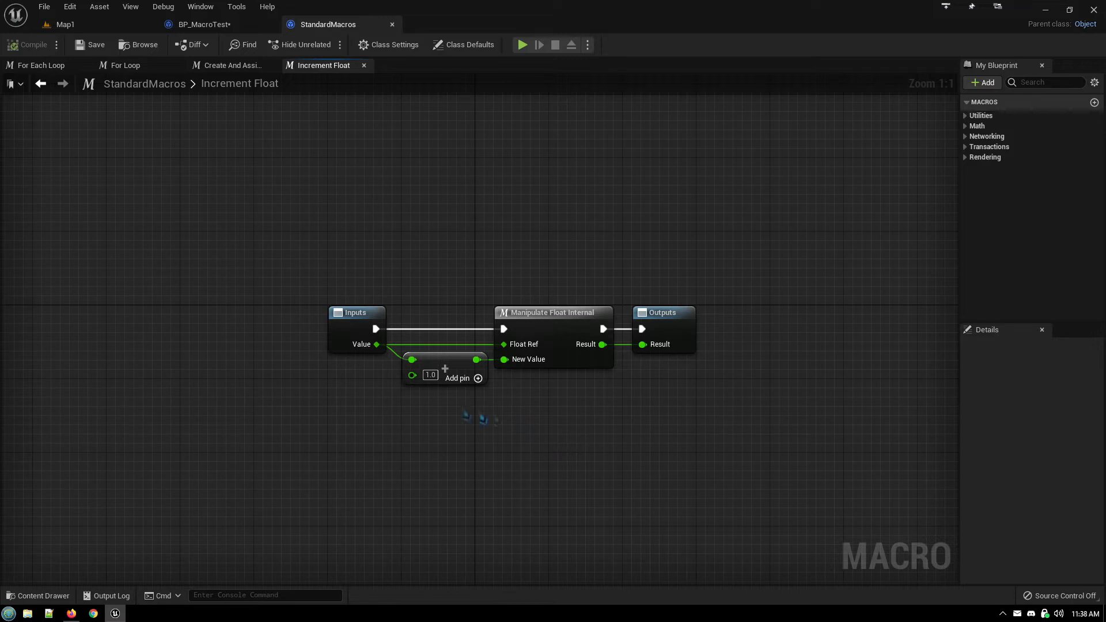
{"action": "mouse_move", "coordinate": [574, 501]}
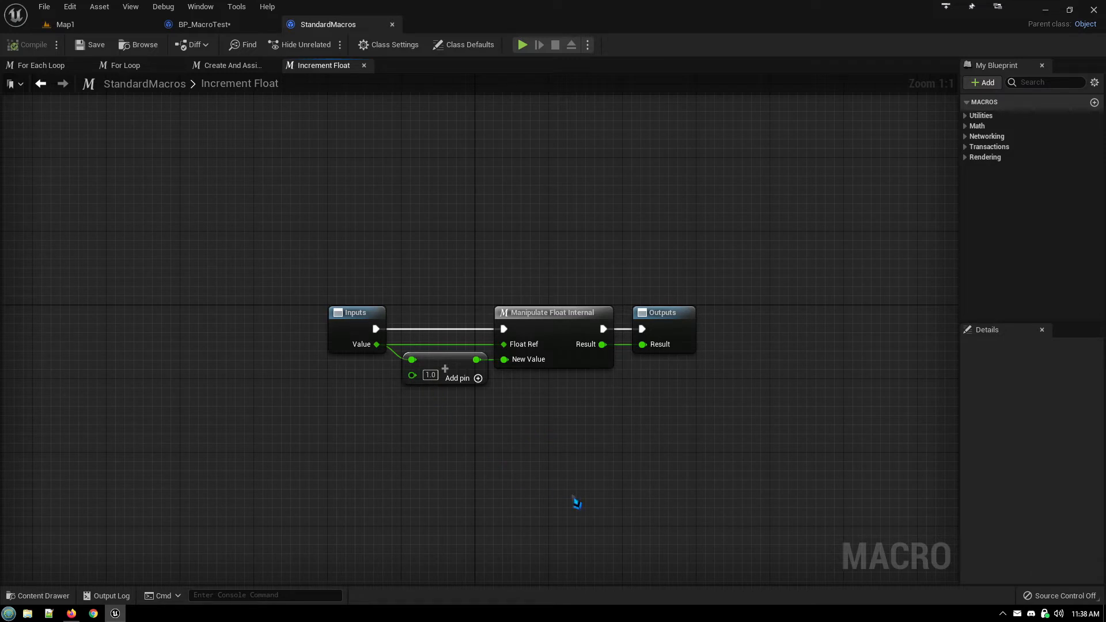
{"action": "mouse_move", "coordinate": [571, 497]}
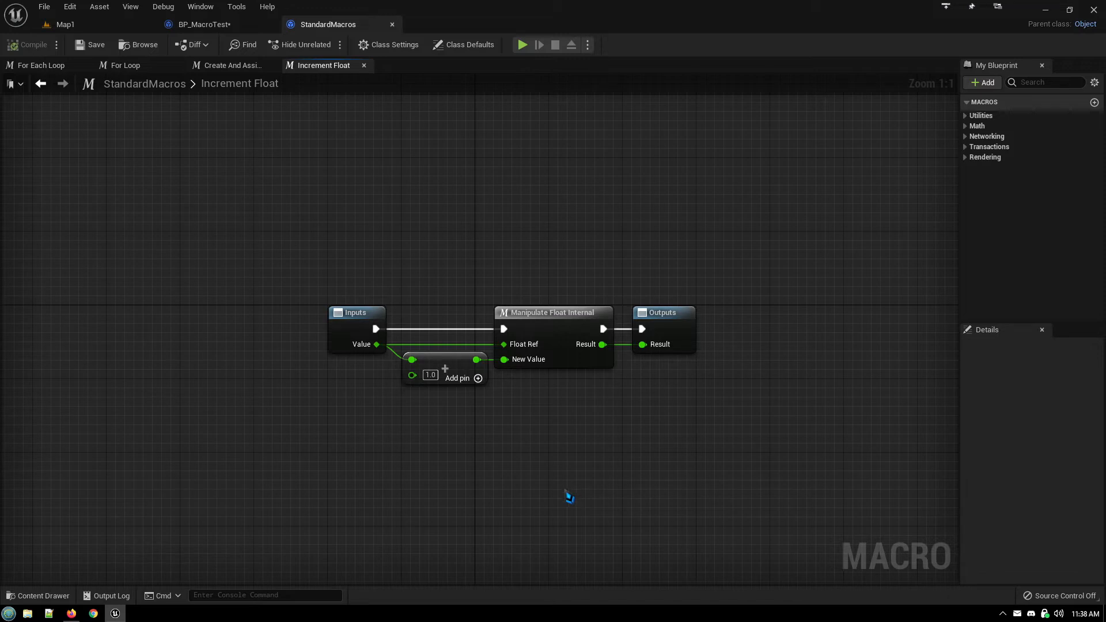
{"action": "mouse_move", "coordinate": [525, 430]}
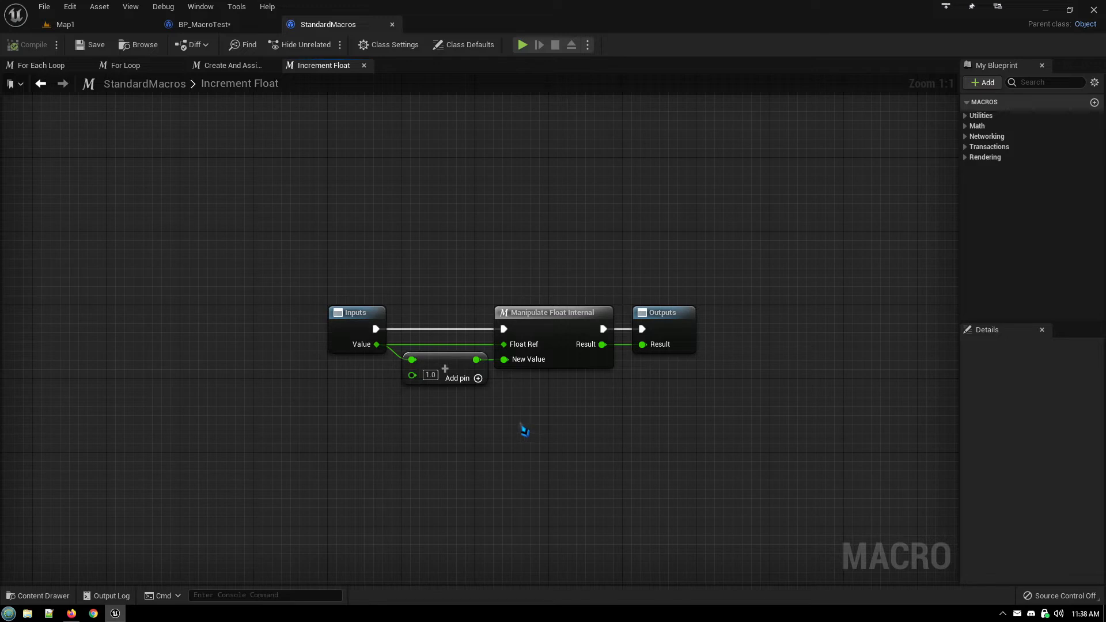
{"action": "mouse_move", "coordinate": [543, 449]}
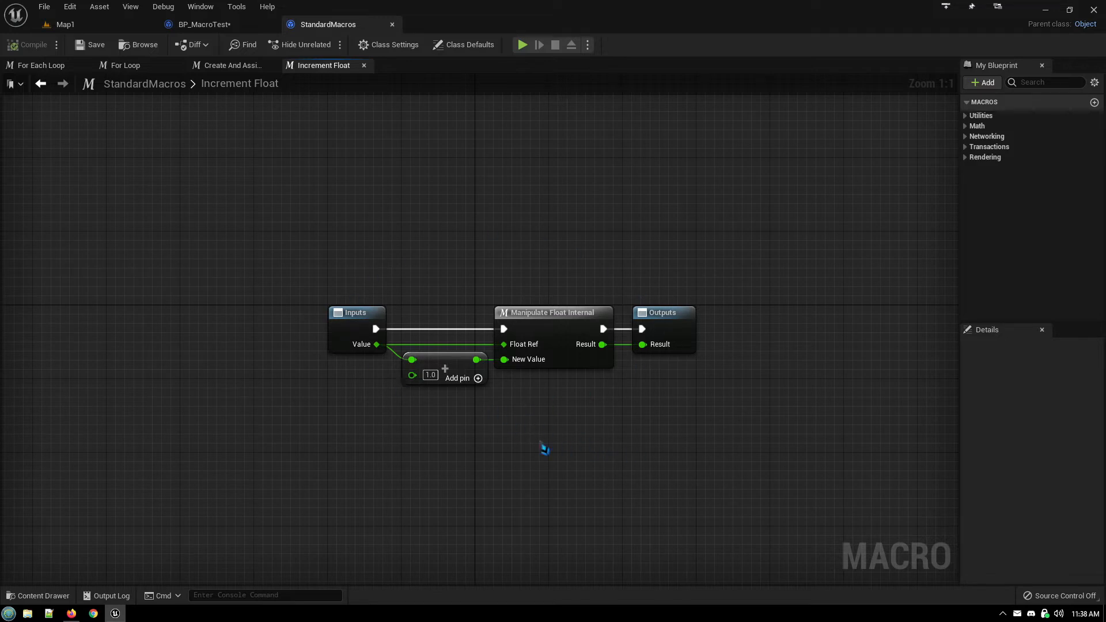
{"action": "mouse_move", "coordinate": [481, 441]}
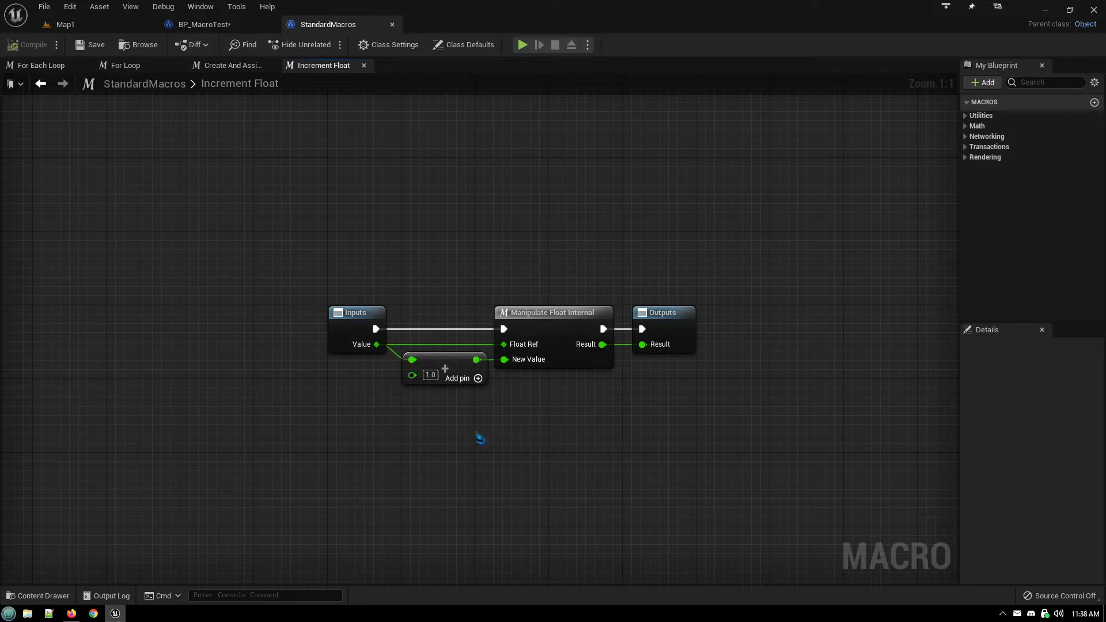
{"action": "mouse_move", "coordinate": [575, 458]}
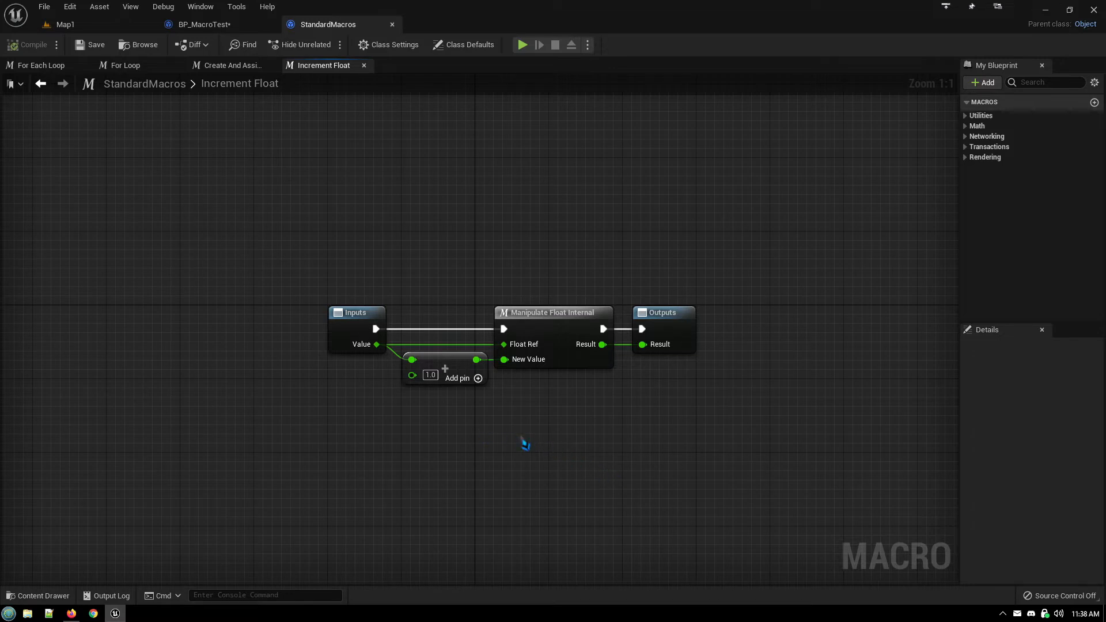
{"action": "mouse_move", "coordinate": [568, 456]}
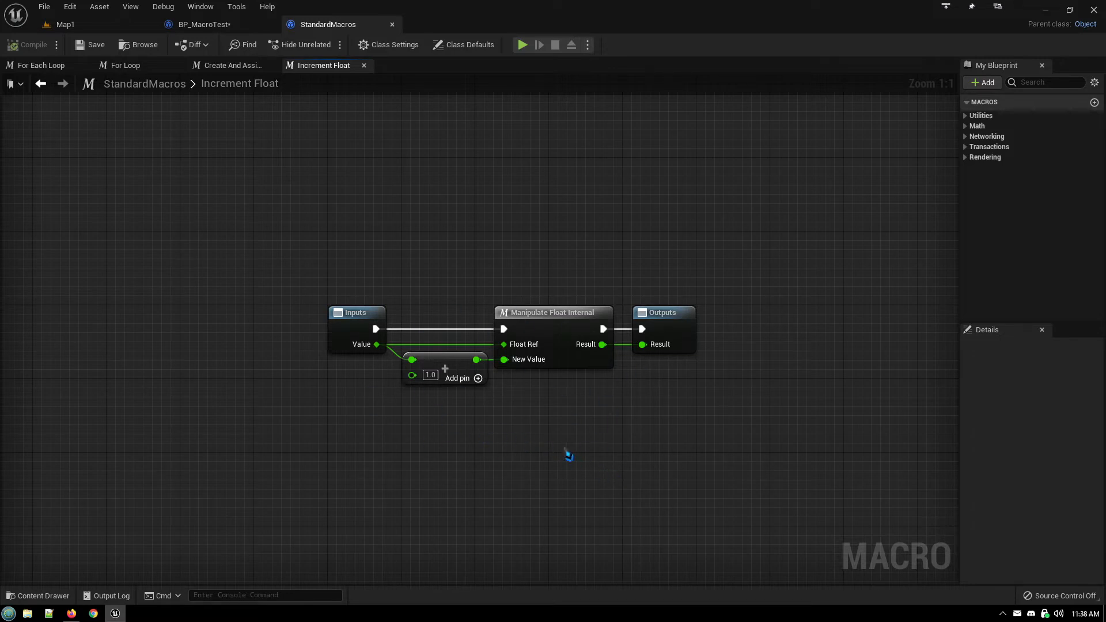
{"action": "mouse_move", "coordinate": [485, 478]}
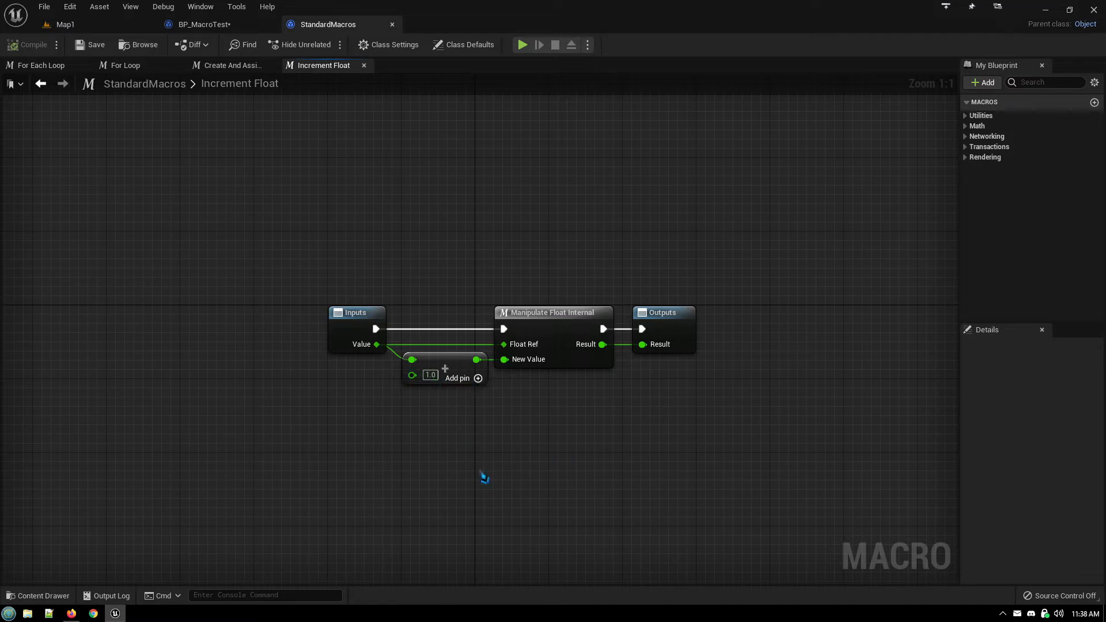
{"action": "mouse_move", "coordinate": [421, 264]}
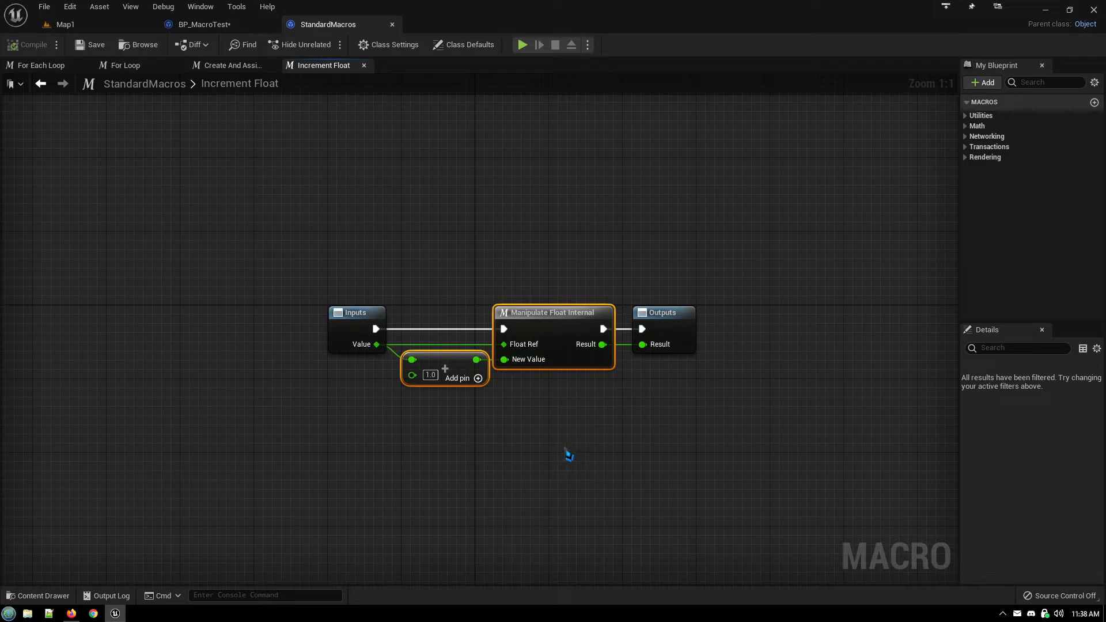
{"action": "mouse_move", "coordinate": [550, 434]}
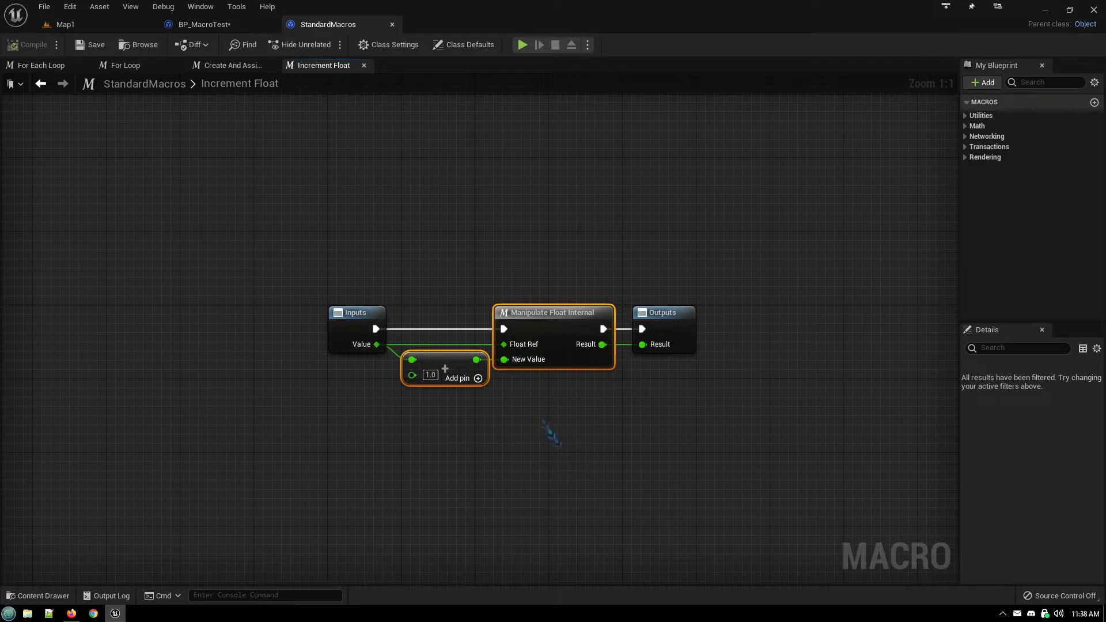
{"action": "mouse_move", "coordinate": [415, 238]}
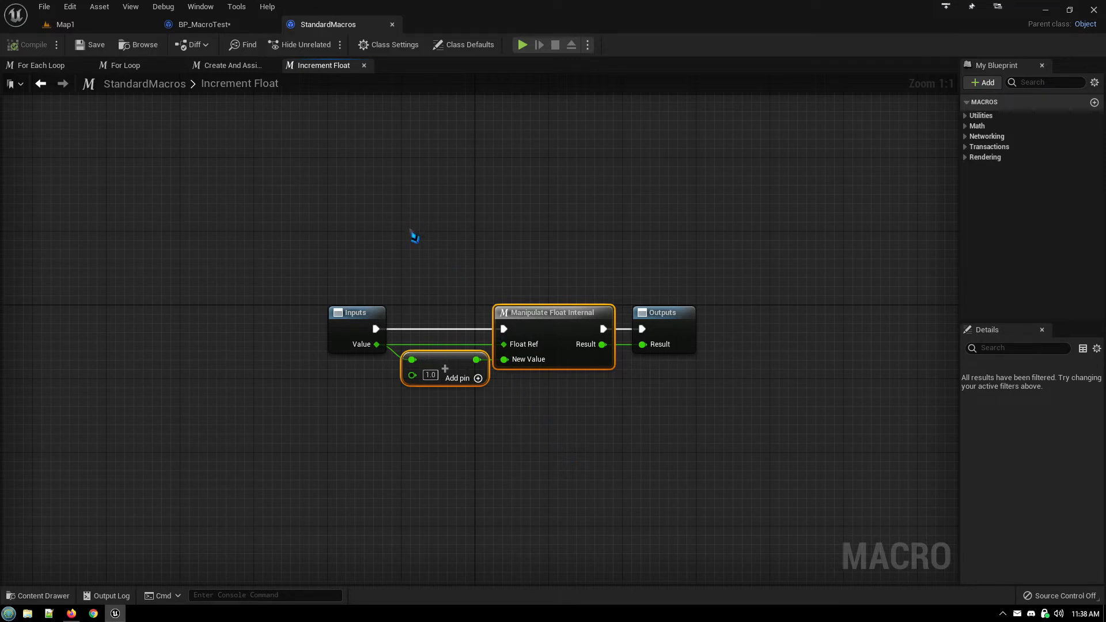
{"action": "mouse_move", "coordinate": [434, 200]}
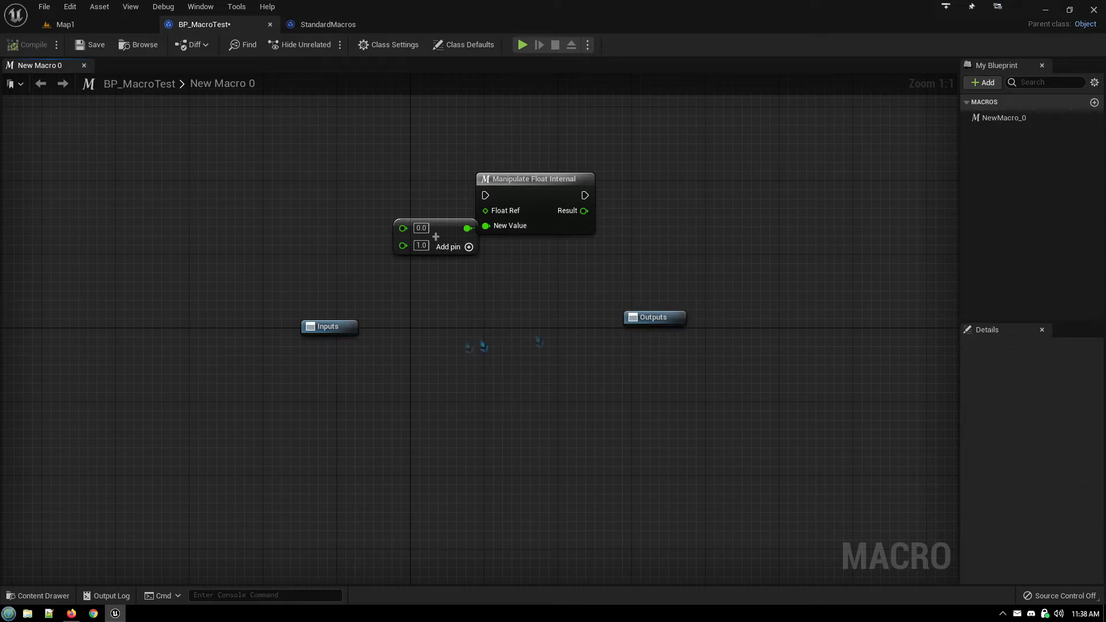
{"action": "mouse_move", "coordinate": [485, 195]}
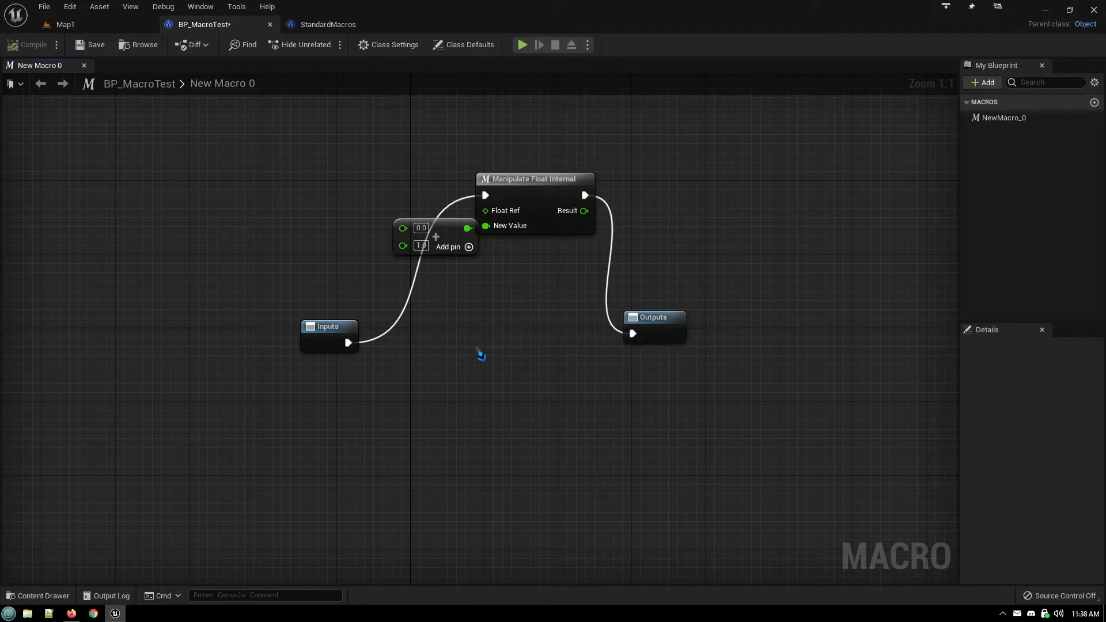
Switch to the StandardMacros Increment Float reference
{"action": "left_click", "coordinate": [327, 24]}
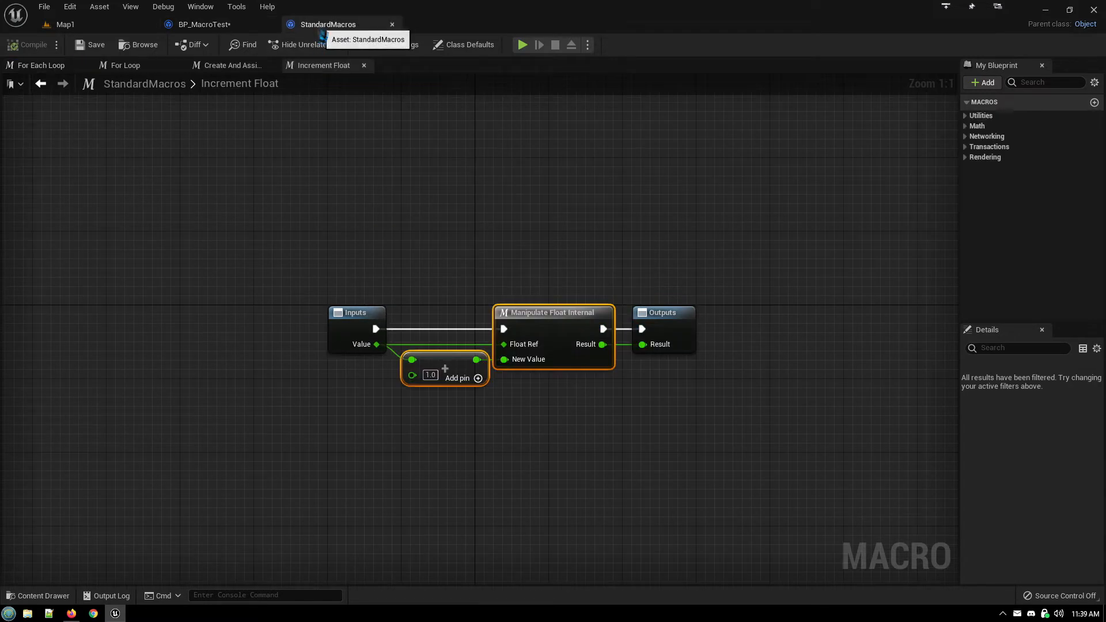
{"action": "mouse_move", "coordinate": [402, 393]}
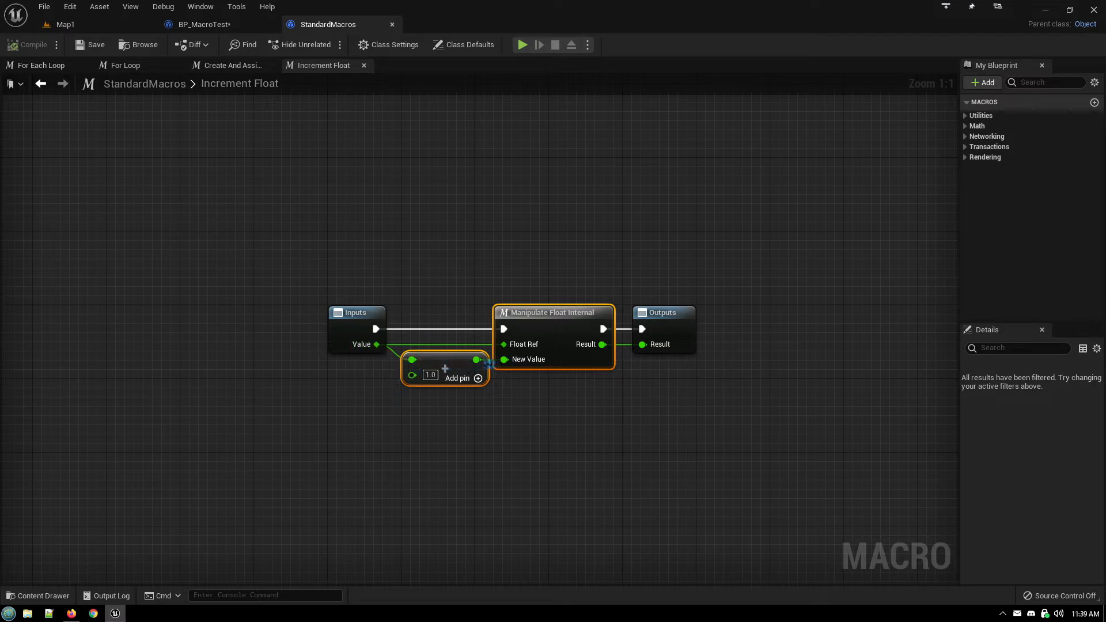
{"action": "mouse_move", "coordinate": [503, 345]}
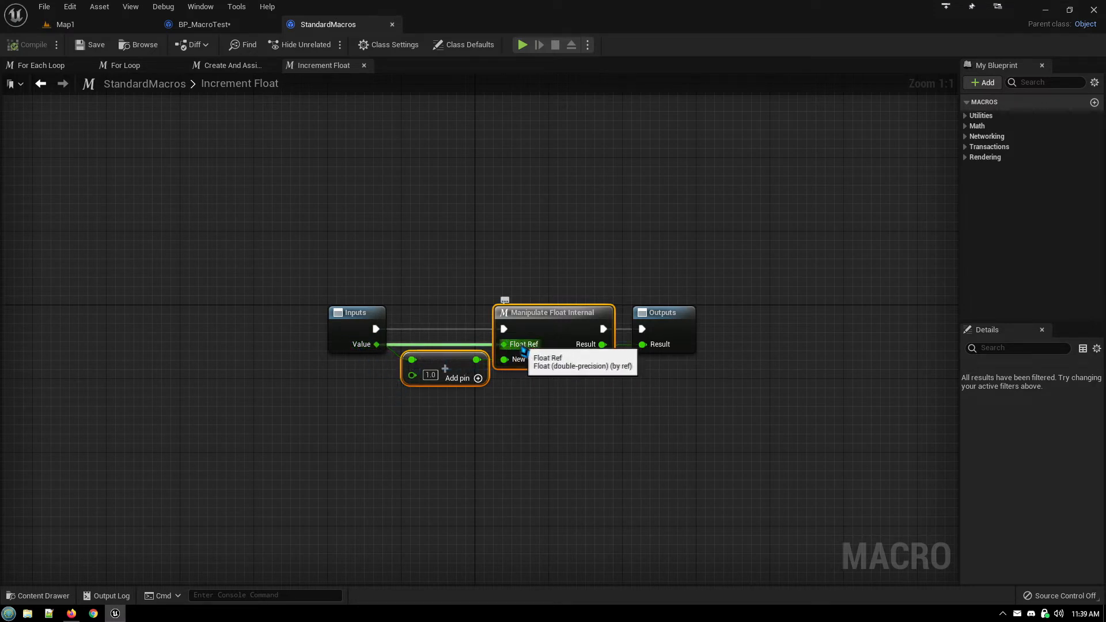
{"action": "mouse_move", "coordinate": [375, 345]}
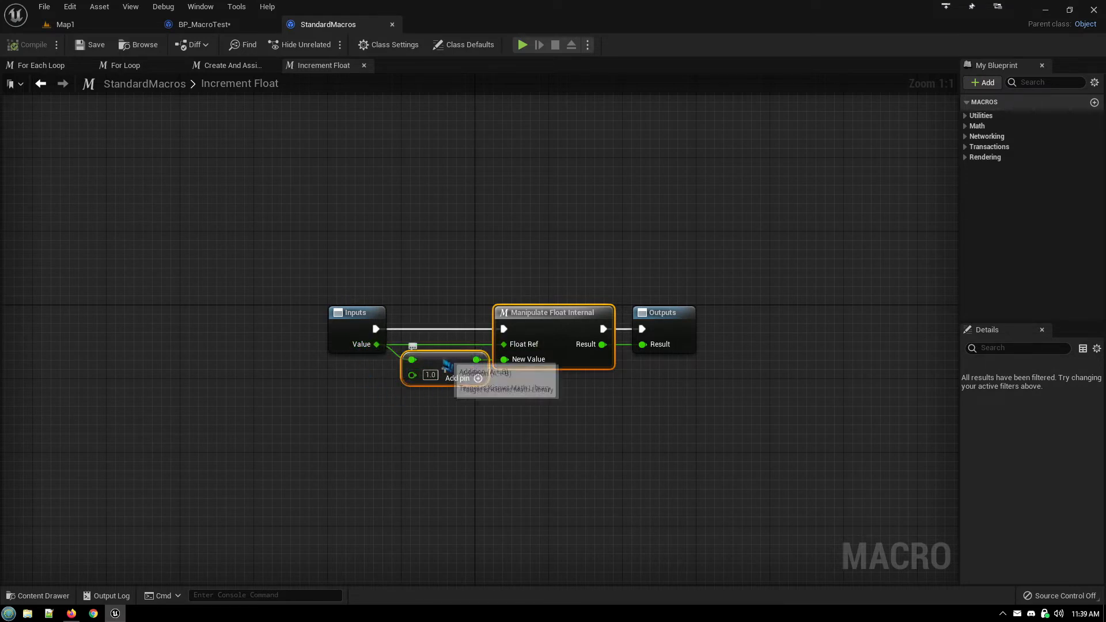
{"action": "mouse_move", "coordinate": [505, 345]}
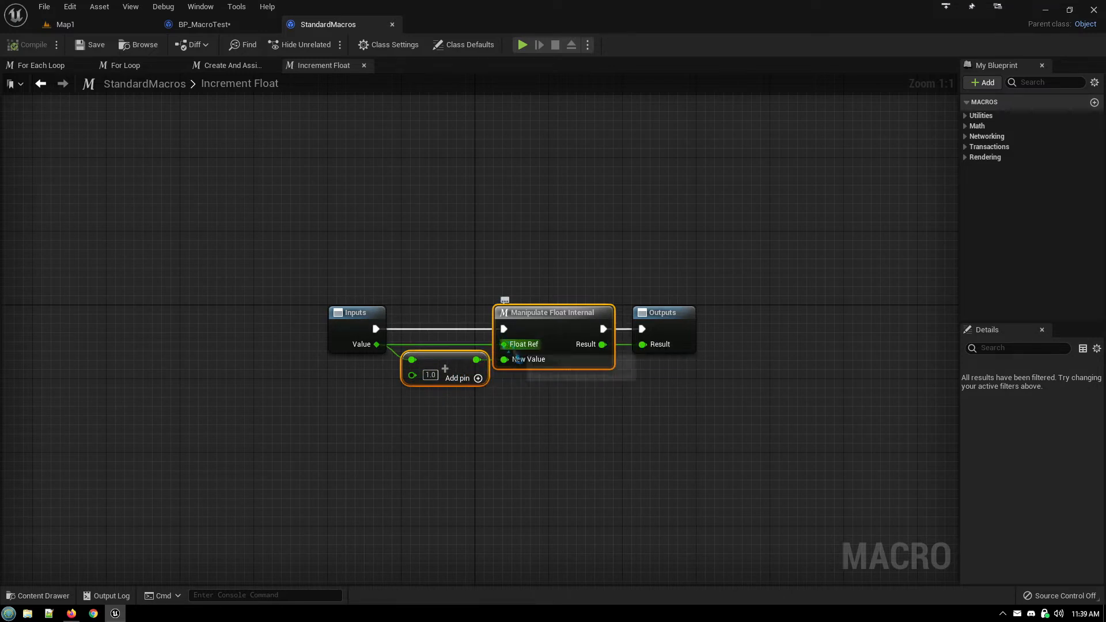
{"action": "mouse_move", "coordinate": [544, 360]}
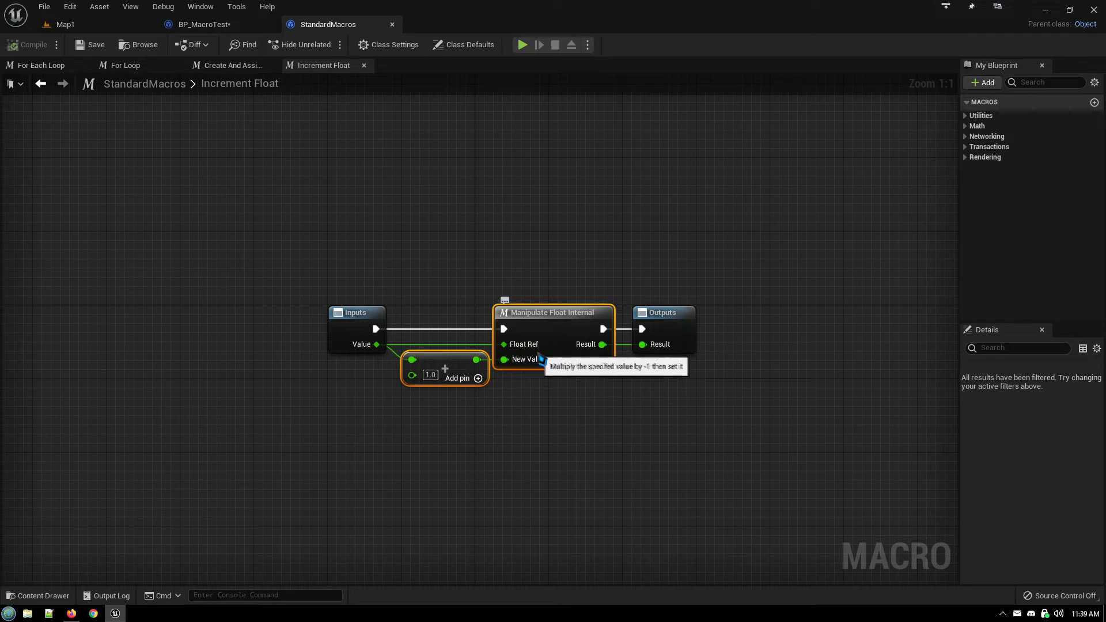
{"action": "mouse_move", "coordinate": [765, 395]}
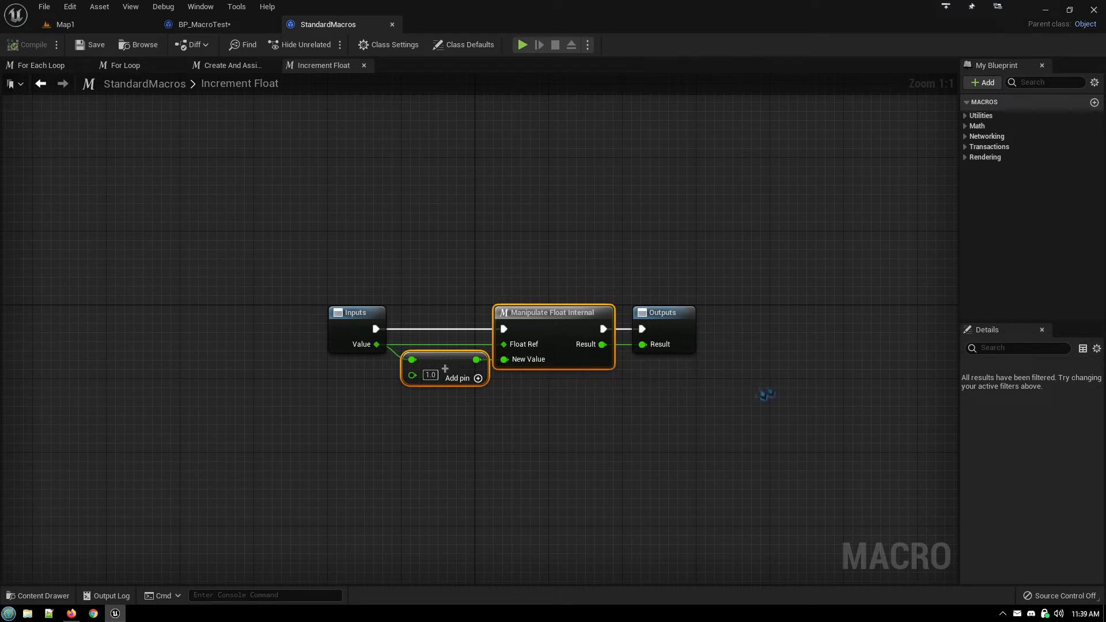
{"action": "mouse_move", "coordinate": [480, 289]}
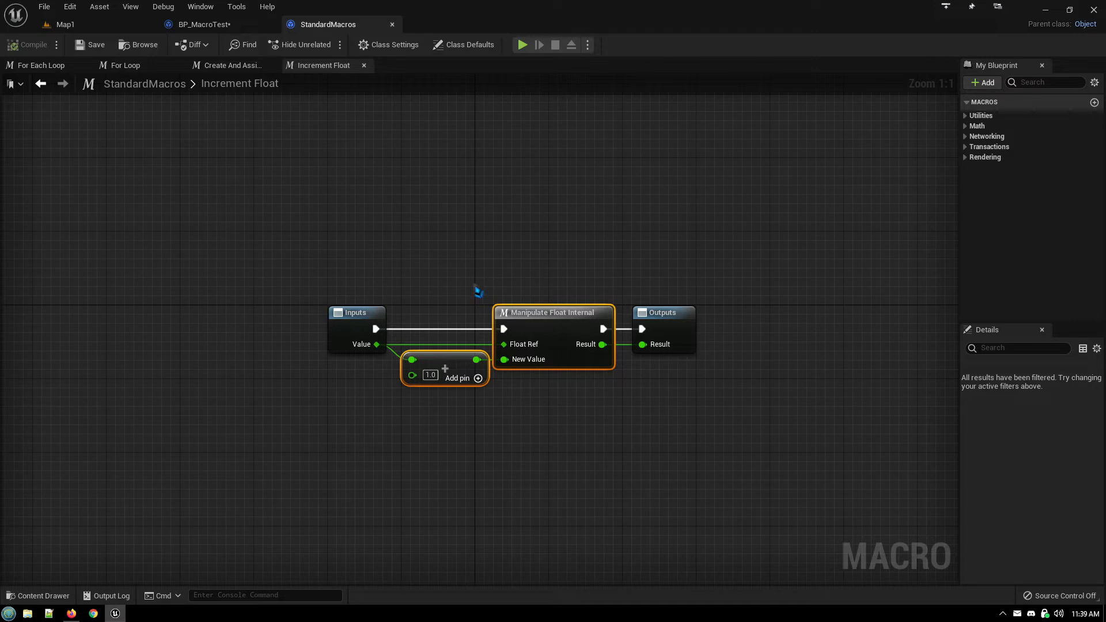
{"action": "mouse_move", "coordinate": [308, 155]}
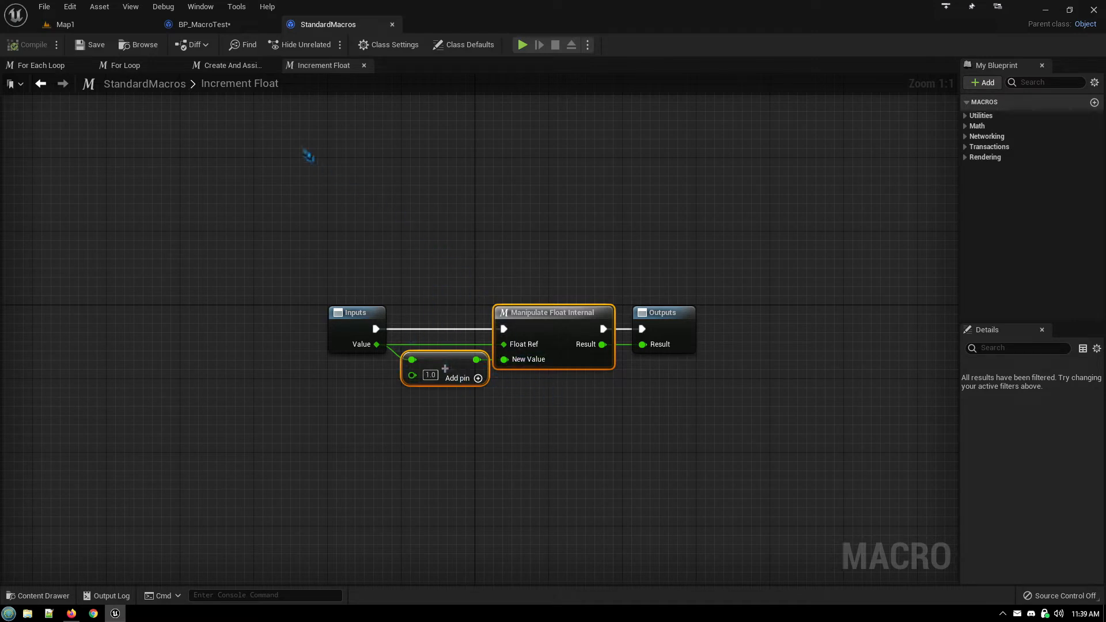
Return to the New Macro 0 graph in BP_MacroTest
{"action": "left_click", "coordinate": [204, 24]}
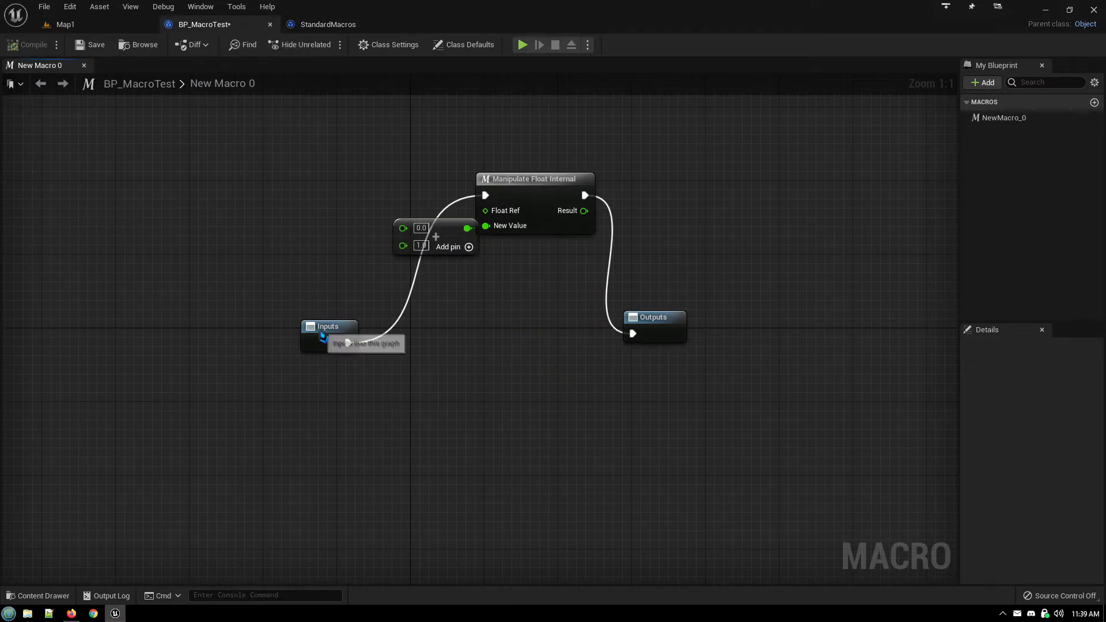
{"action": "left_click", "coordinate": [328, 335]}
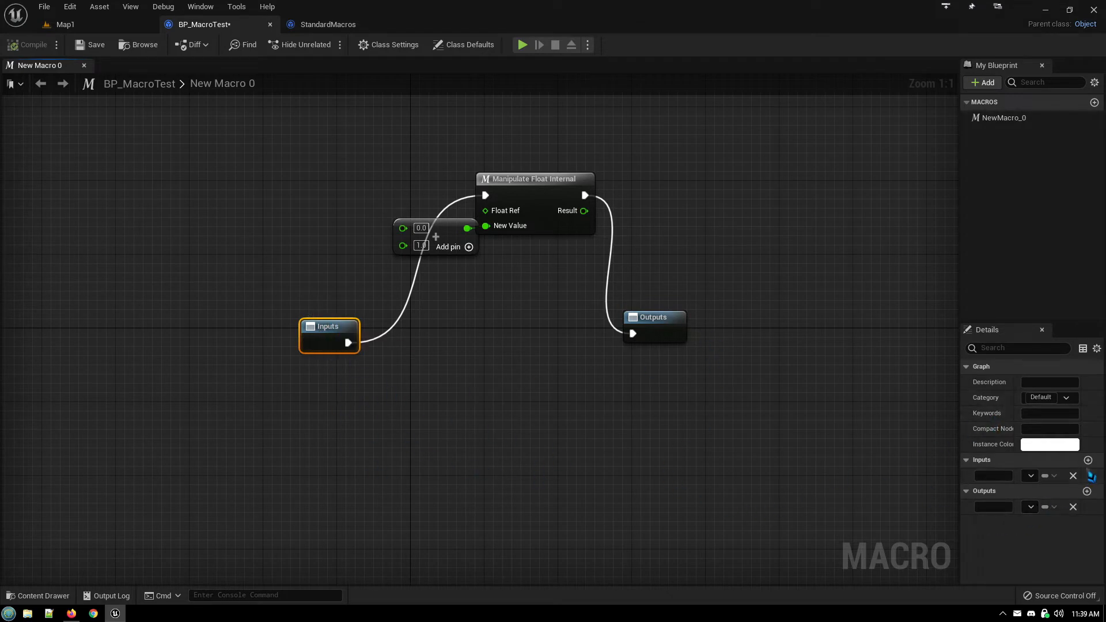
{"action": "left_click", "coordinate": [1096, 460]}
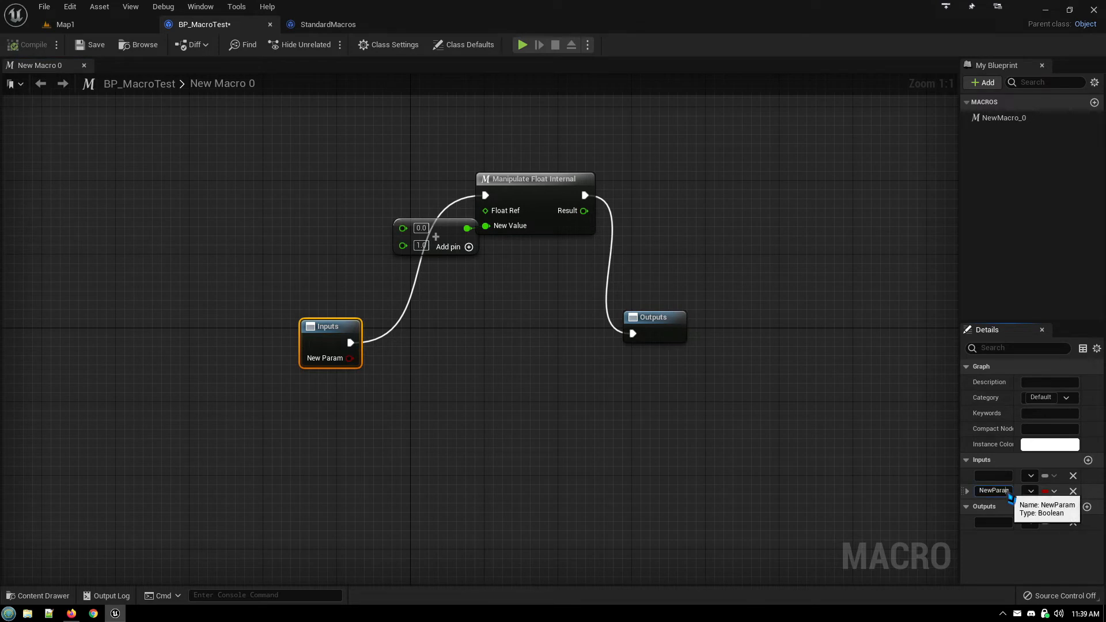
{"action": "left_click", "coordinate": [1051, 490]}
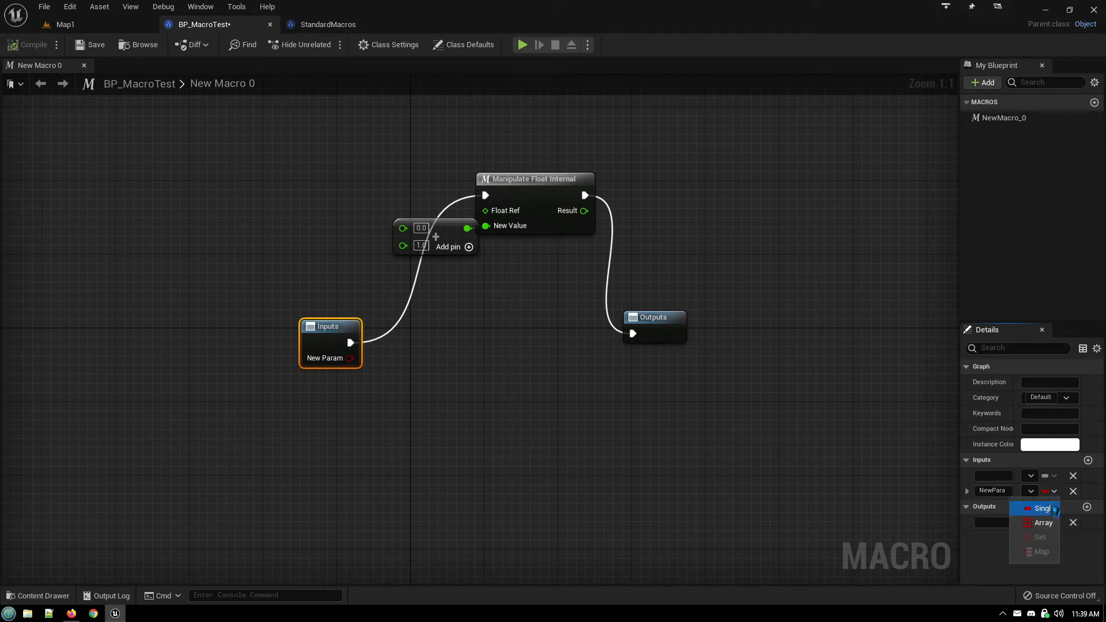
{"action": "left_click", "coordinate": [1044, 491]}
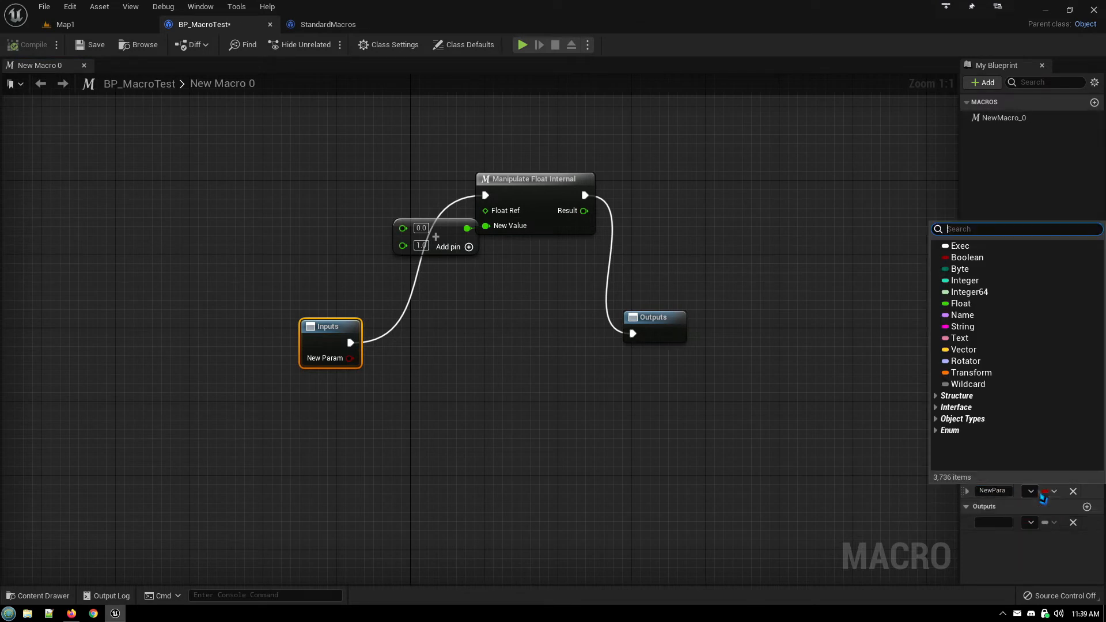
{"action": "mouse_move", "coordinate": [959, 269]}
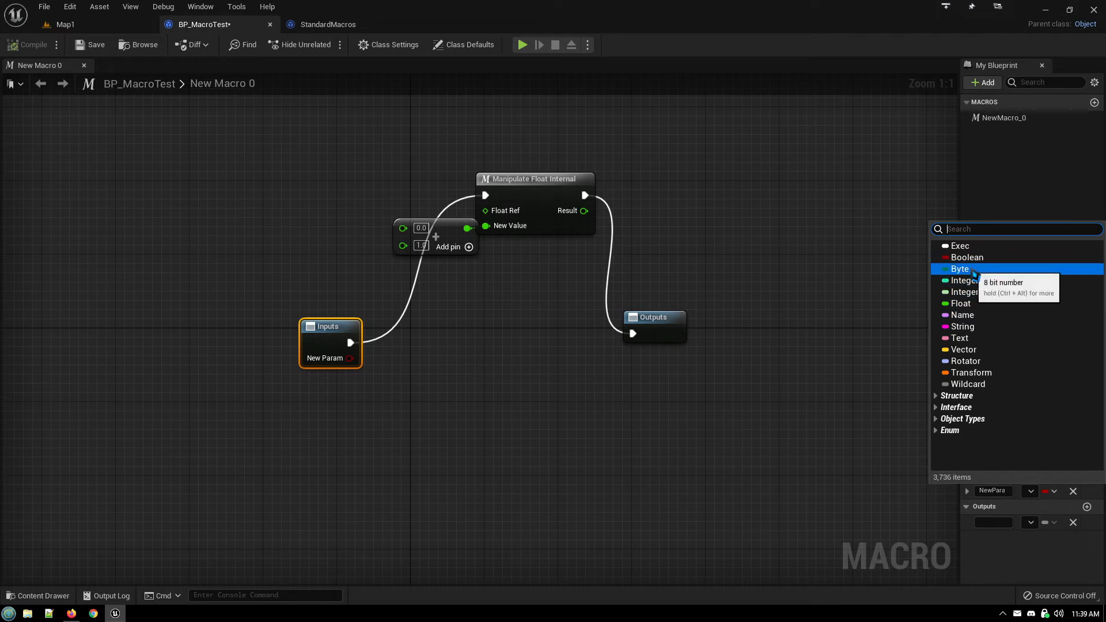
{"action": "mouse_move", "coordinate": [968, 292]}
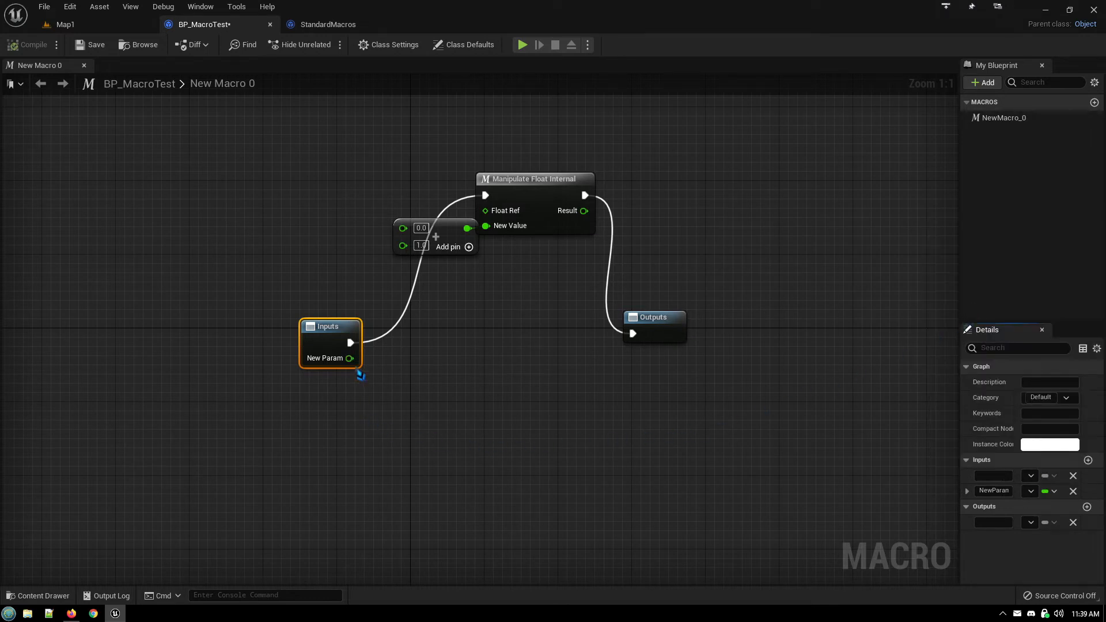
{"action": "mouse_move", "coordinate": [349, 358]}
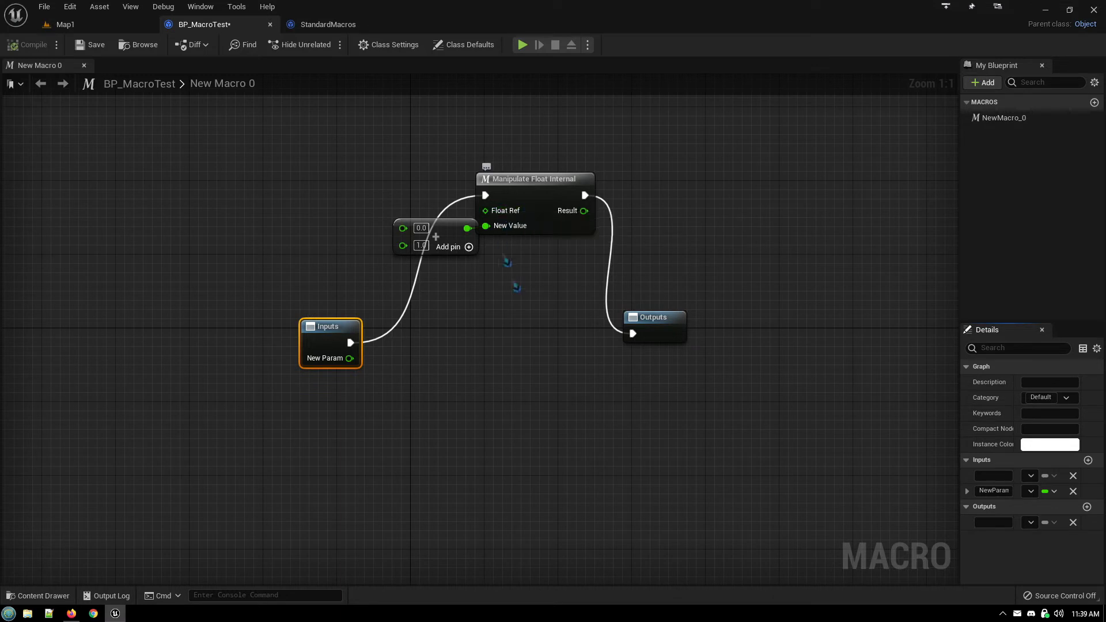
{"action": "left_click", "coordinate": [1043, 491]}
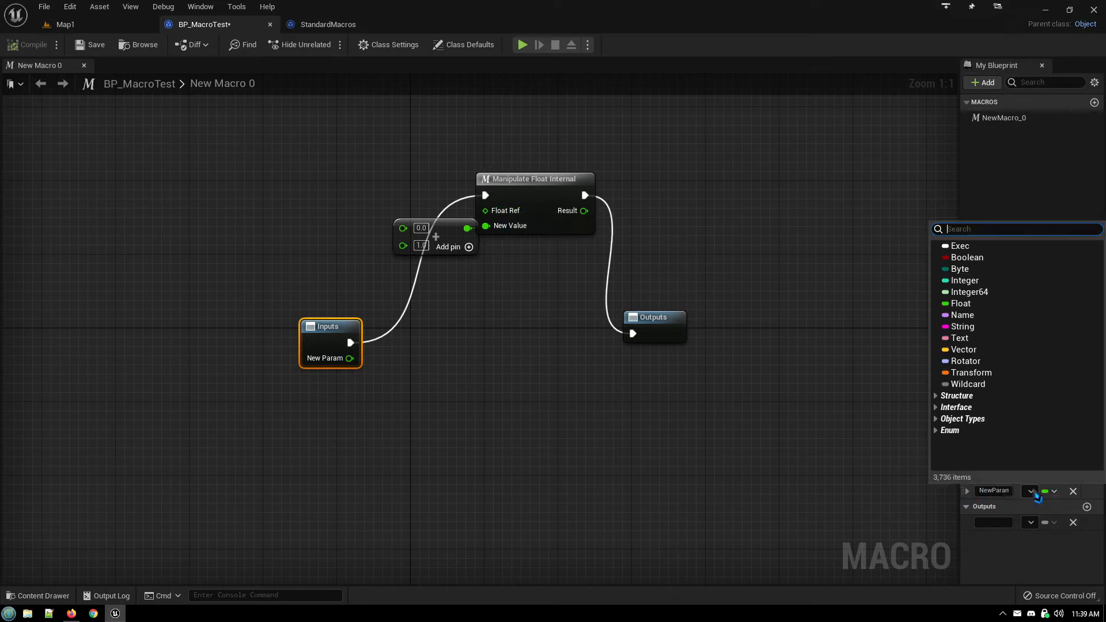
{"action": "mouse_move", "coordinate": [824, 387]}
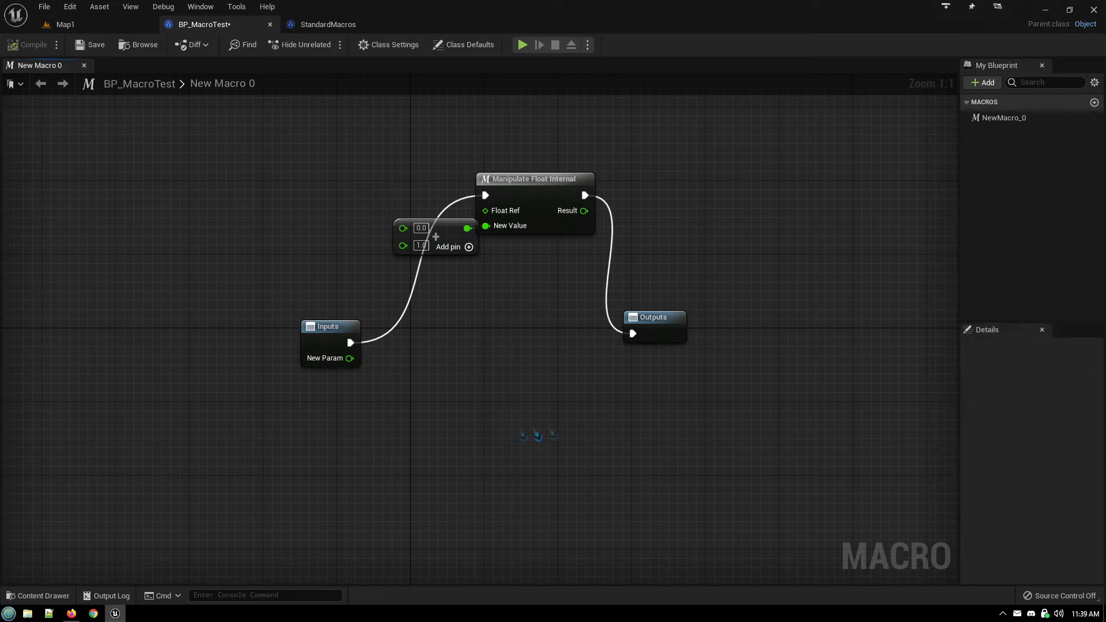
{"action": "mouse_move", "coordinate": [349, 359]}
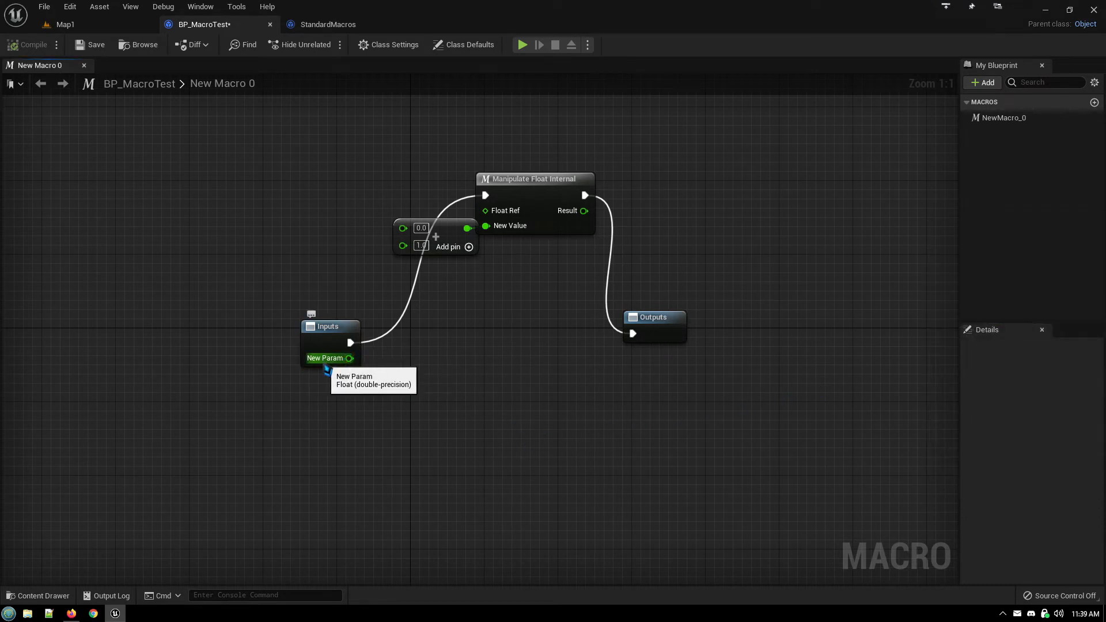
{"action": "left_click", "coordinate": [327, 326]}
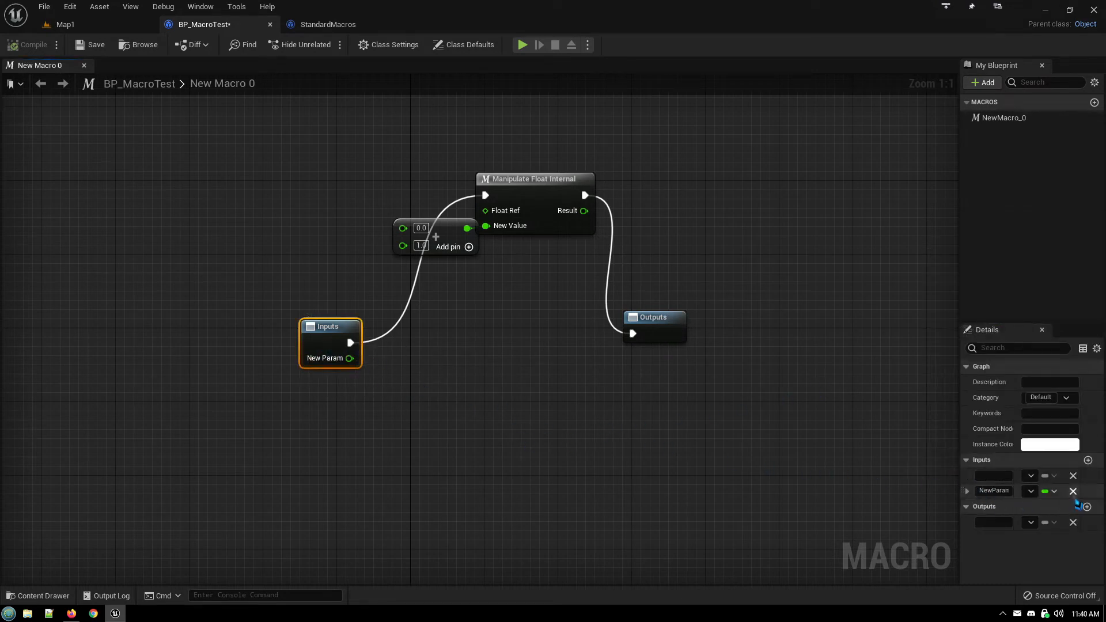
{"action": "left_click", "coordinate": [1073, 490]}
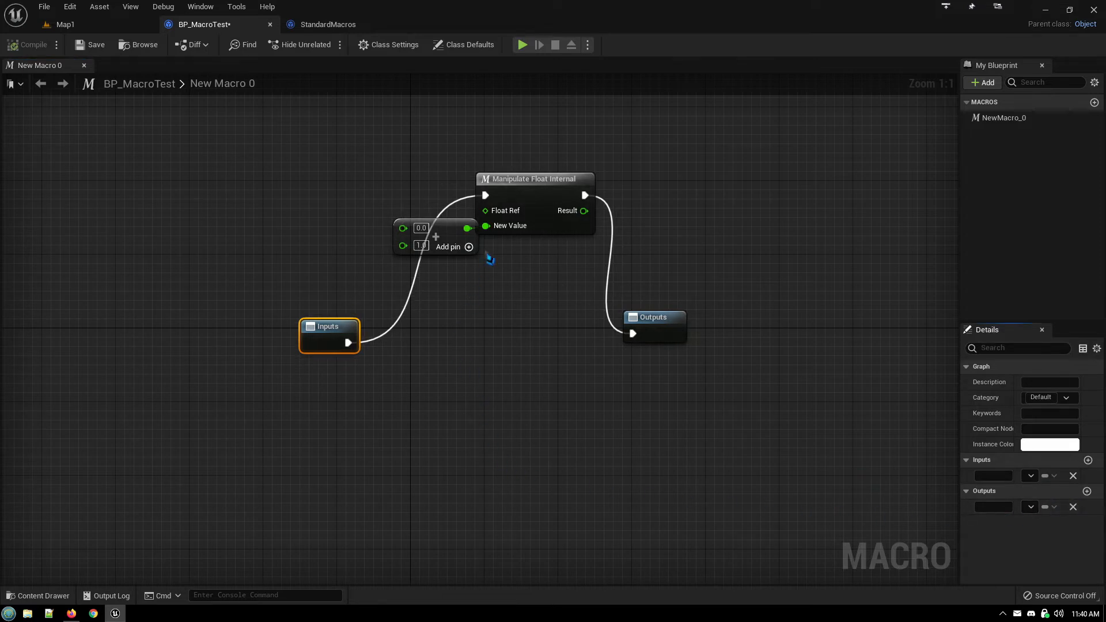
{"action": "mouse_move", "coordinate": [486, 210]}
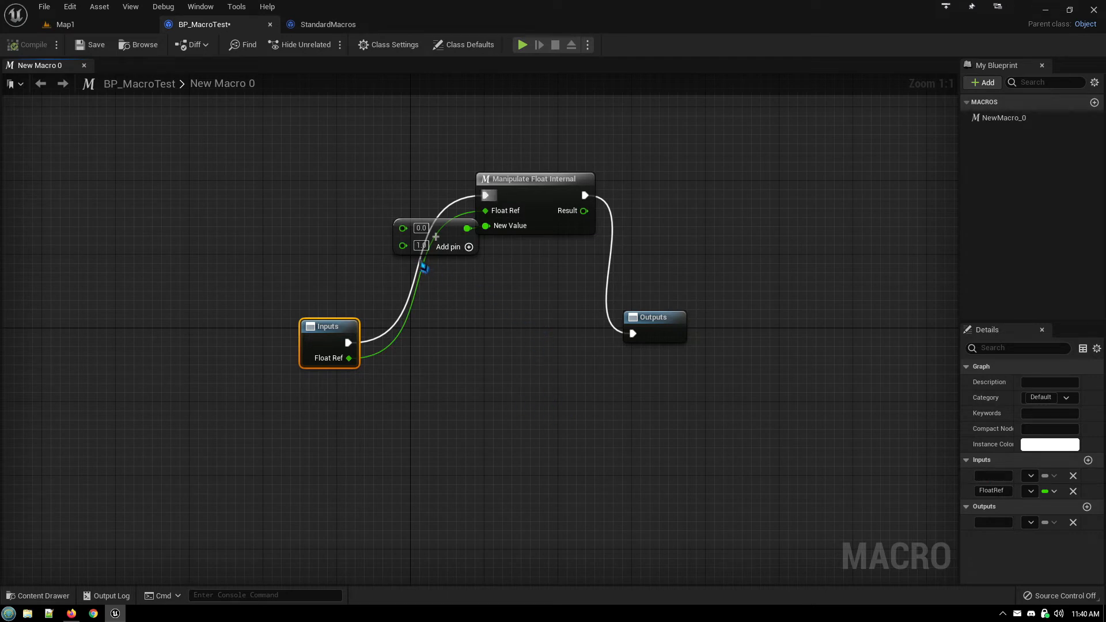
{"action": "mouse_move", "coordinate": [378, 352]}
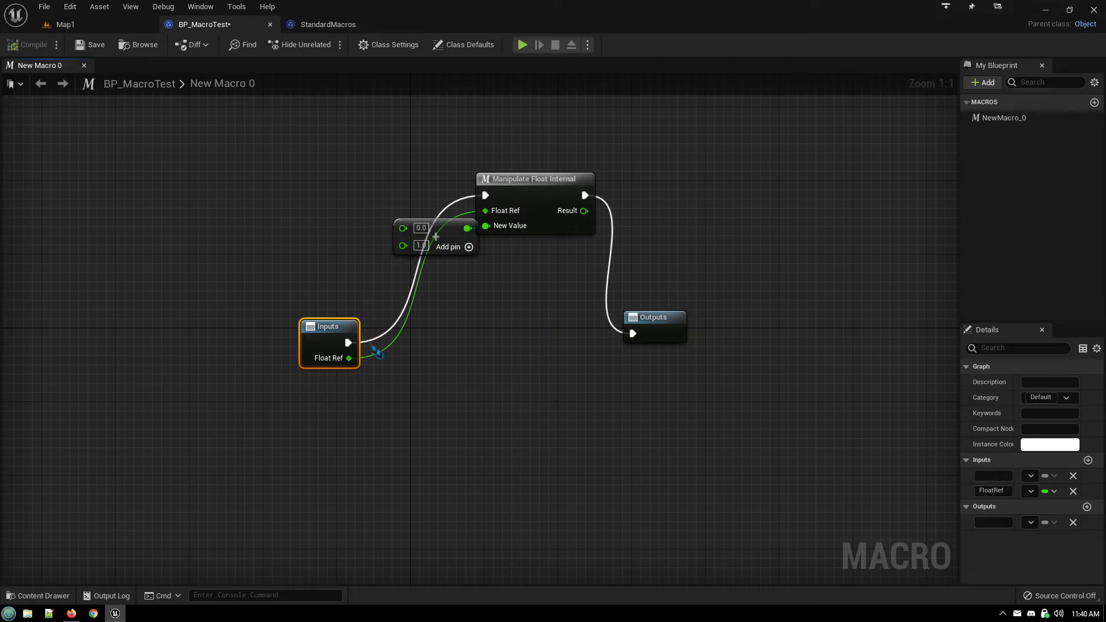
Bring up the StandardMacros Increment Float macro for reference
{"action": "left_click", "coordinate": [327, 24]}
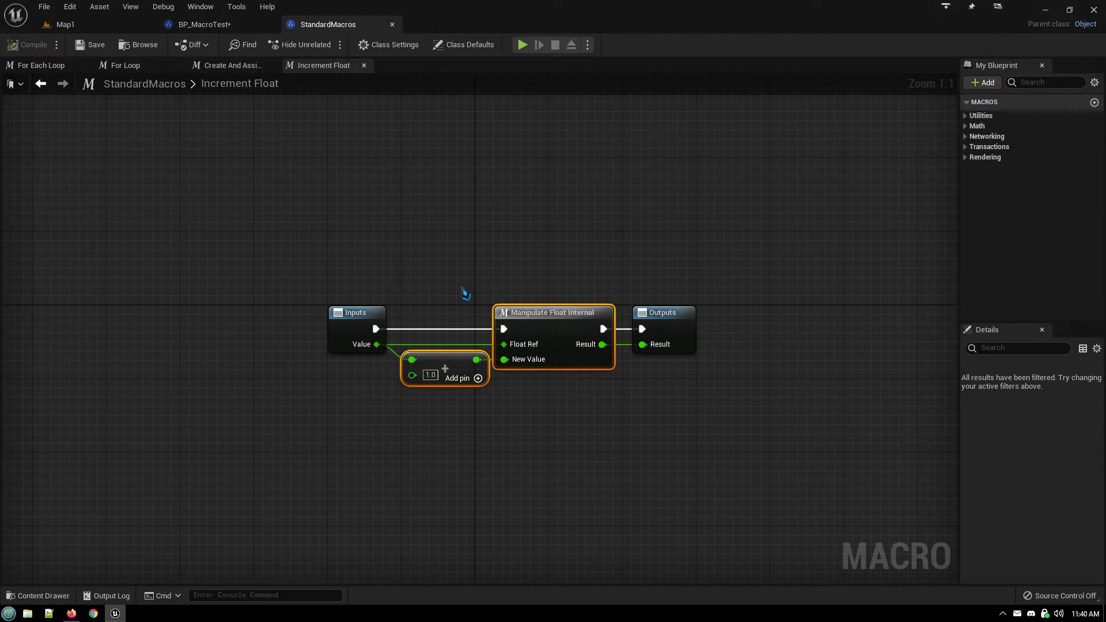
{"action": "mouse_move", "coordinate": [386, 369]}
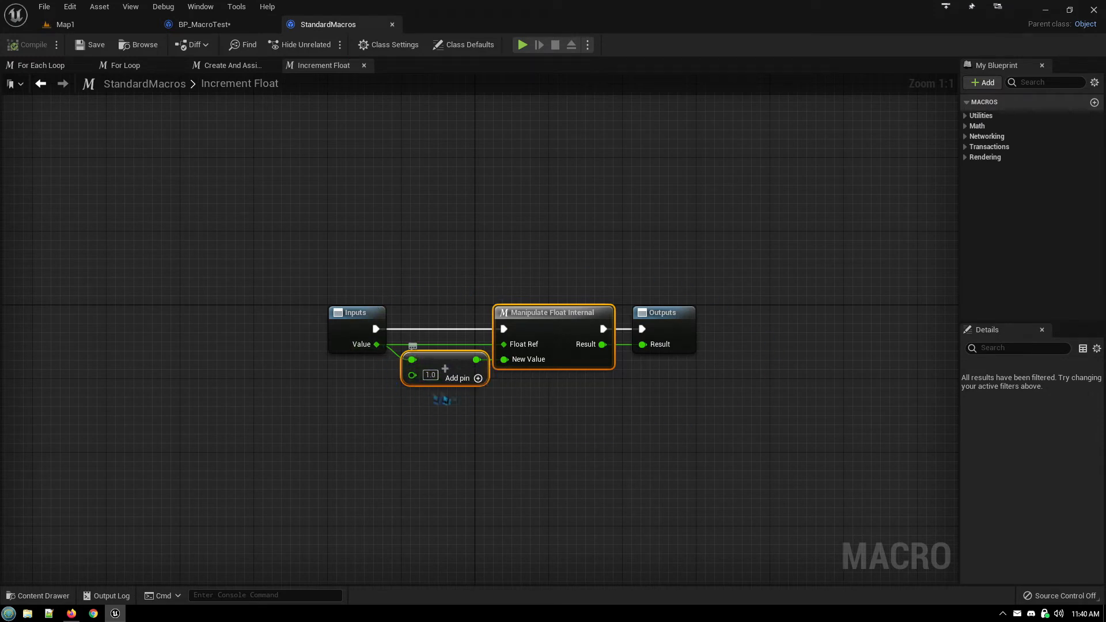
Go back to BP_MacroTest's New Macro 0 from the Increment Float reference
{"action": "left_click", "coordinate": [205, 24]}
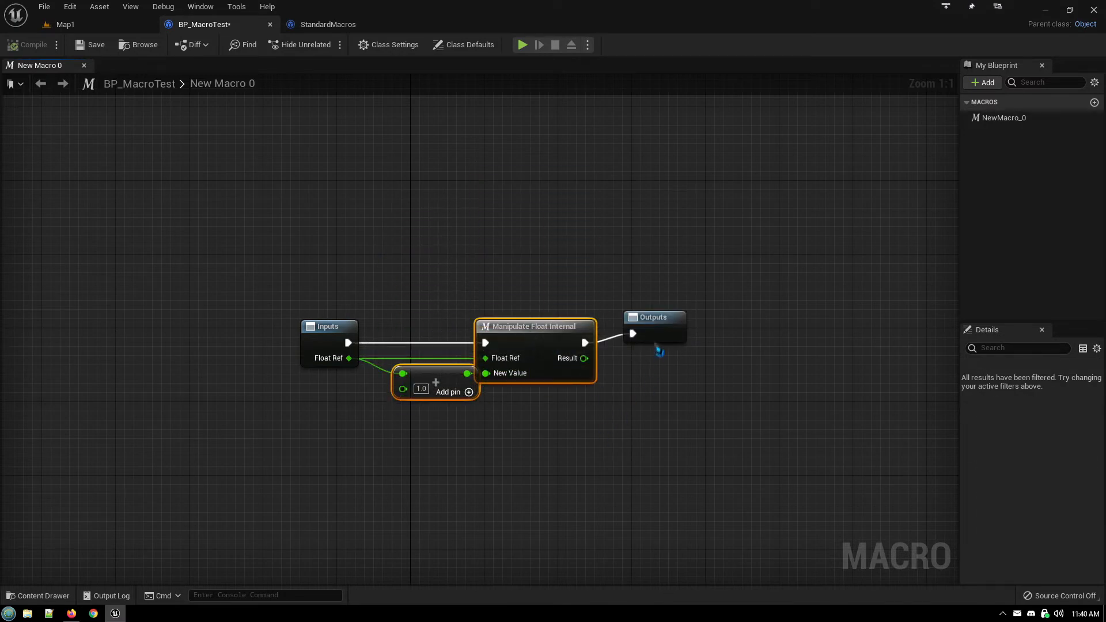
Give Outputs a Result pin and add a B input feeding the add node
{"action": "left_click", "coordinate": [653, 326]}
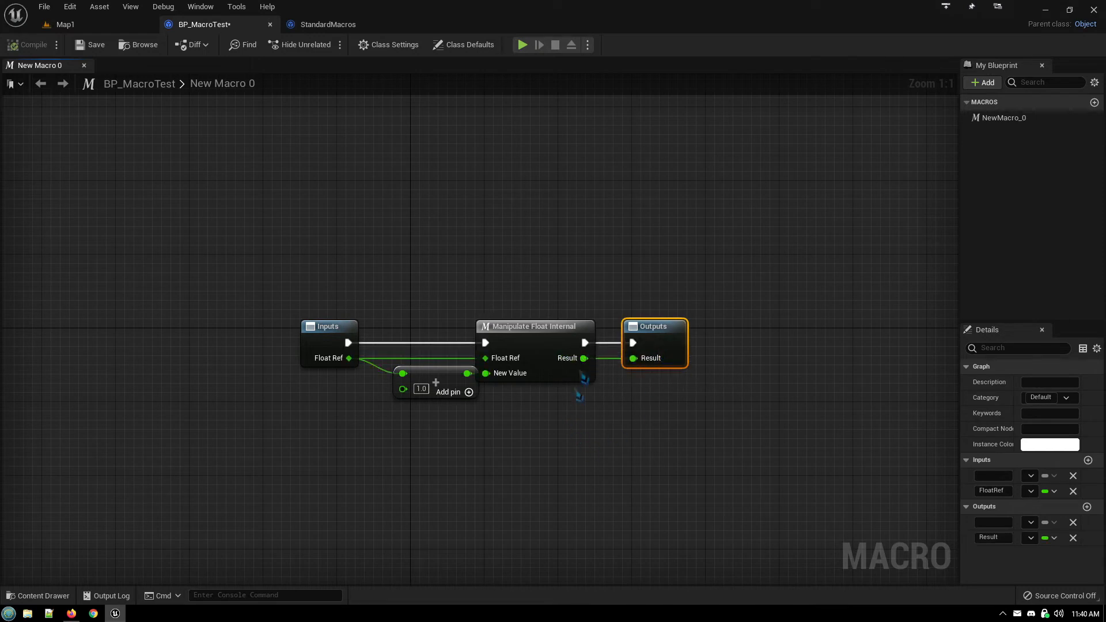
{"action": "left_click", "coordinate": [328, 25]}
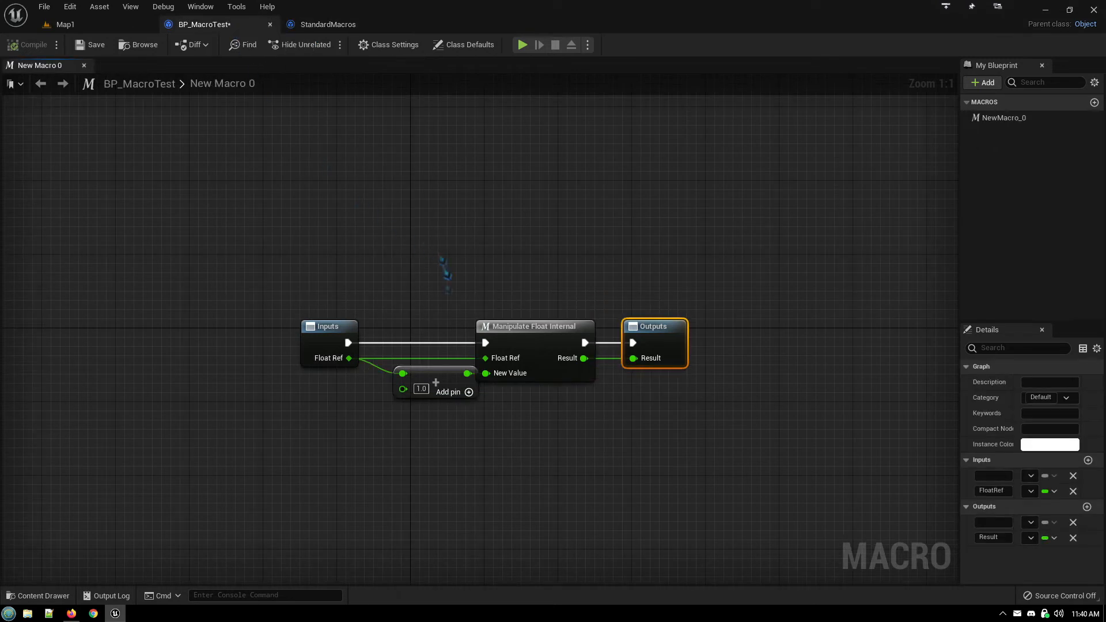
{"action": "mouse_move", "coordinate": [431, 409]}
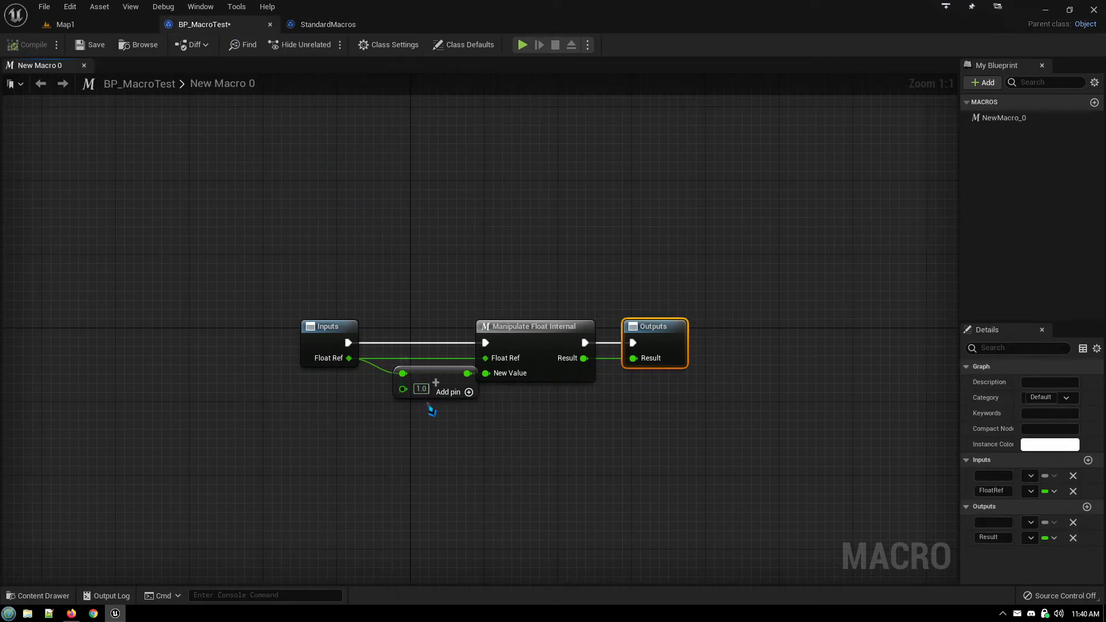
{"action": "mouse_move", "coordinate": [402, 389]}
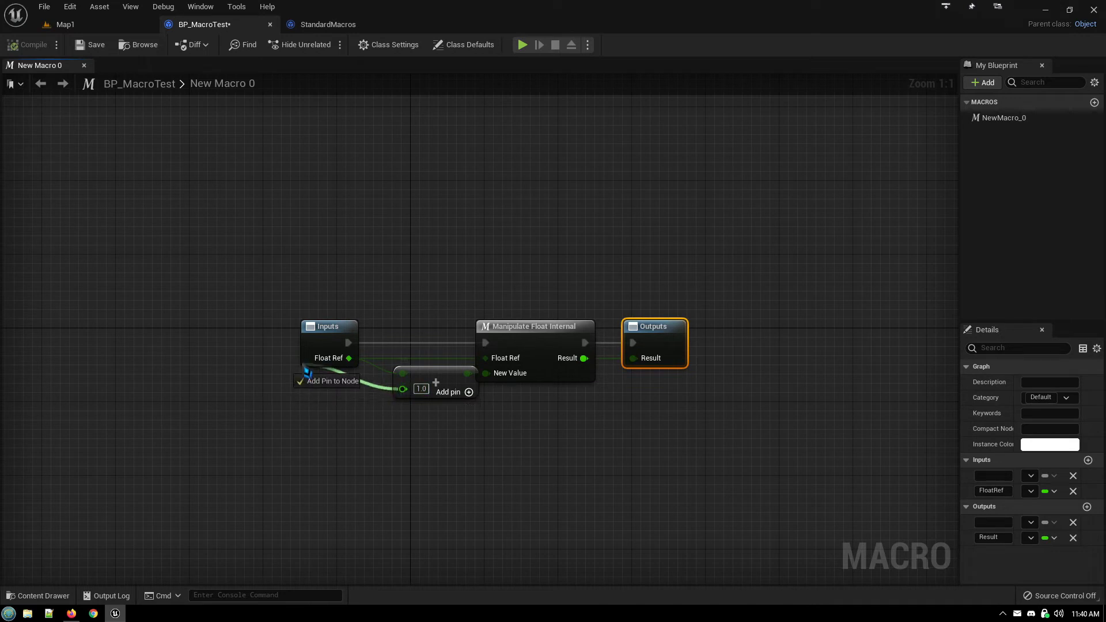
{"action": "left_click", "coordinate": [328, 381]}
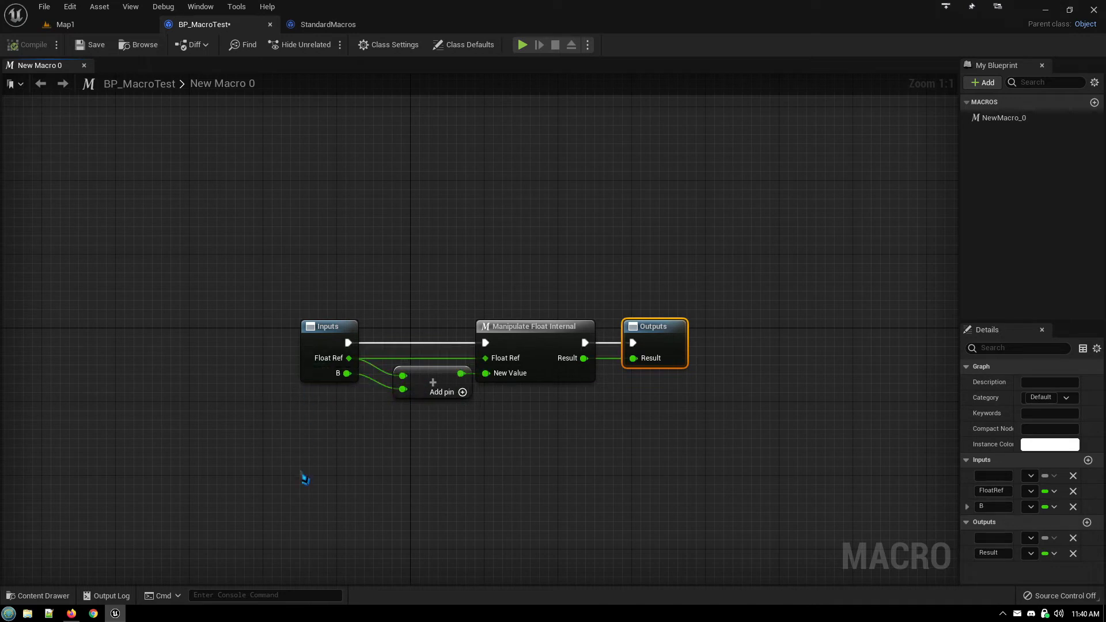
{"action": "mouse_move", "coordinate": [349, 439]}
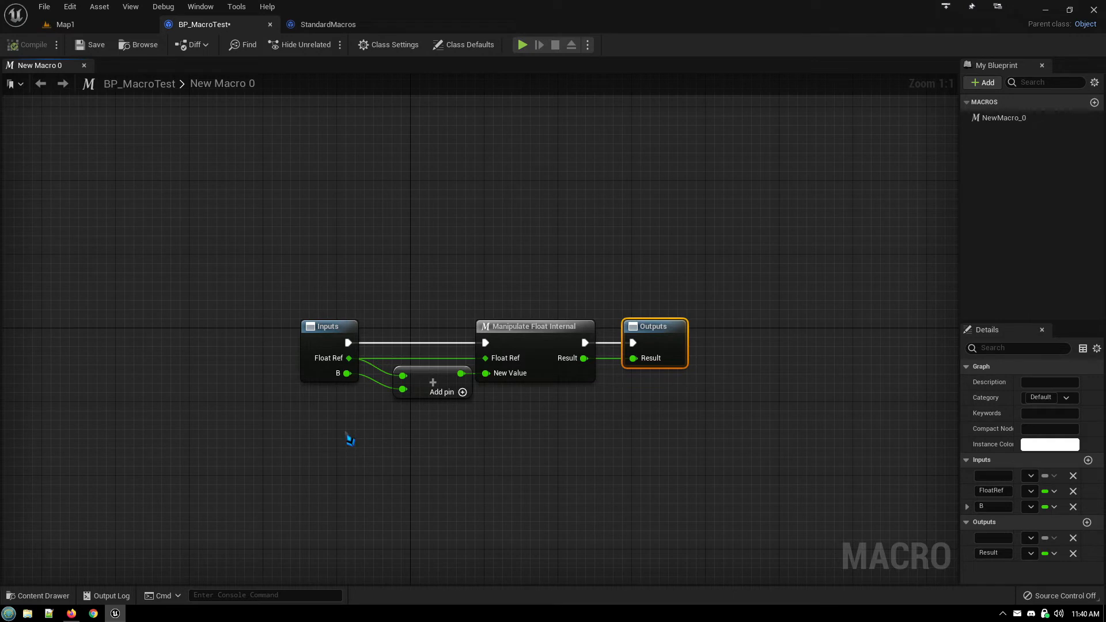
{"action": "mouse_move", "coordinate": [559, 441]}
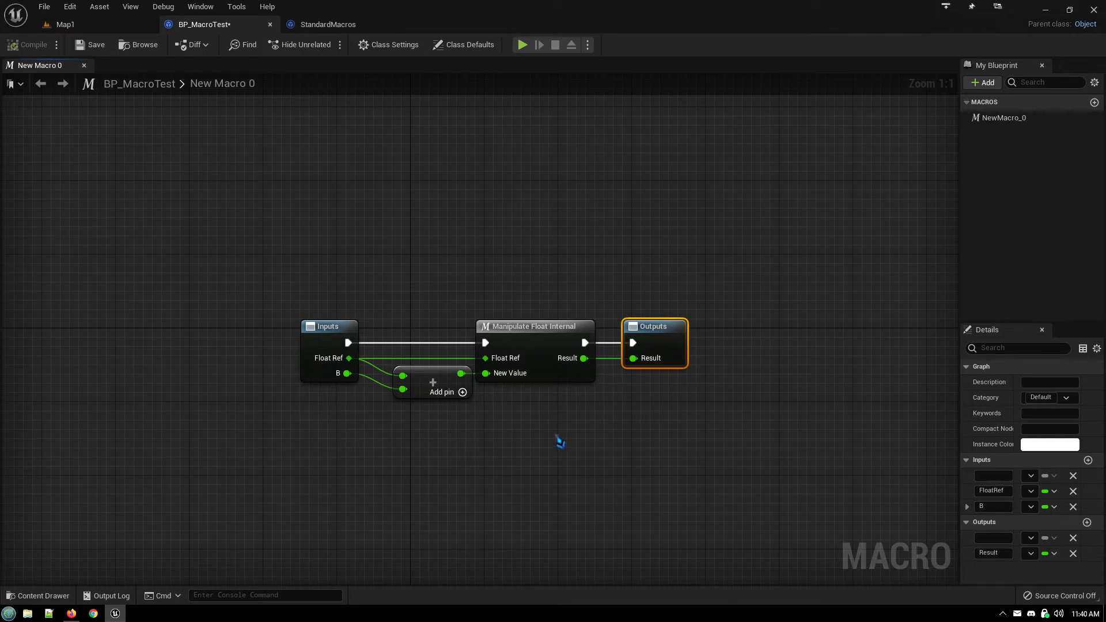
{"action": "mouse_move", "coordinate": [427, 208]}
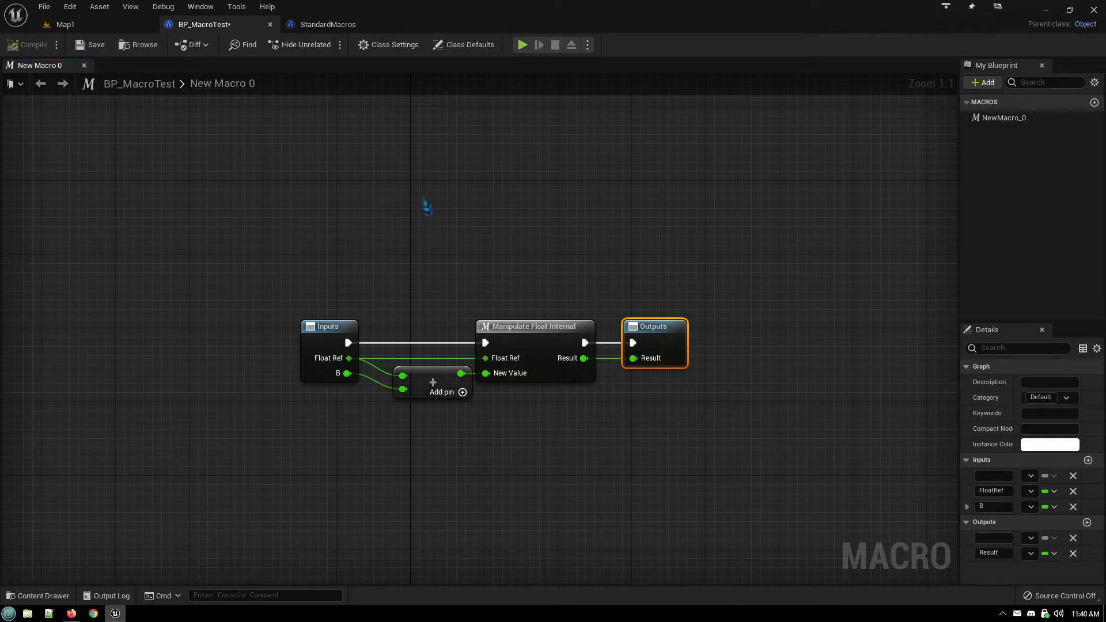
{"action": "mouse_move", "coordinate": [352, 155]}
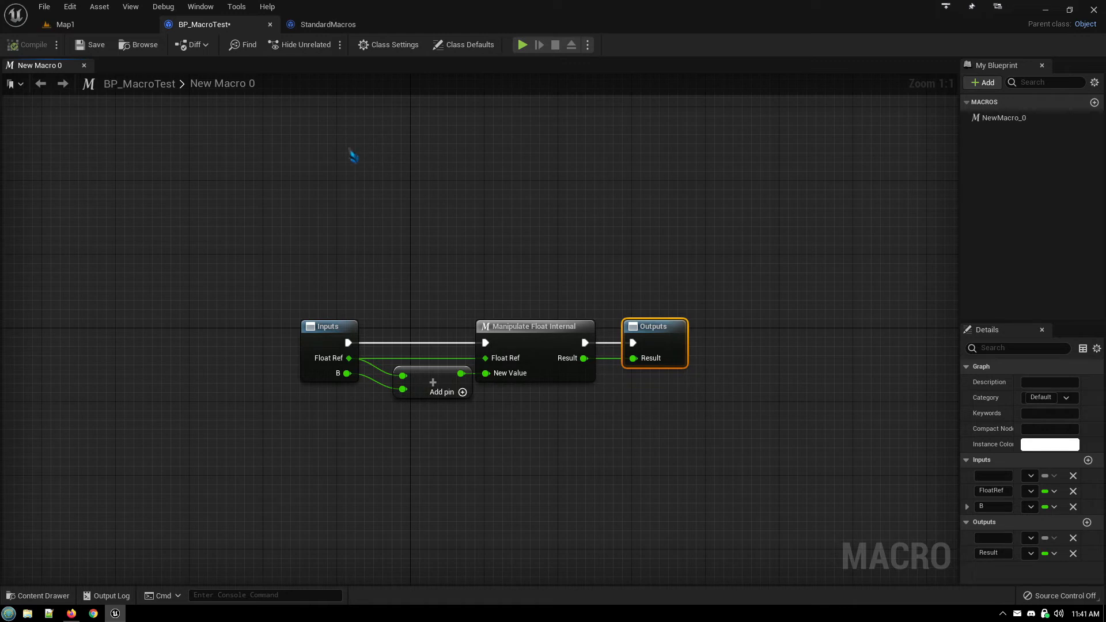
{"action": "mouse_move", "coordinate": [403, 161]}
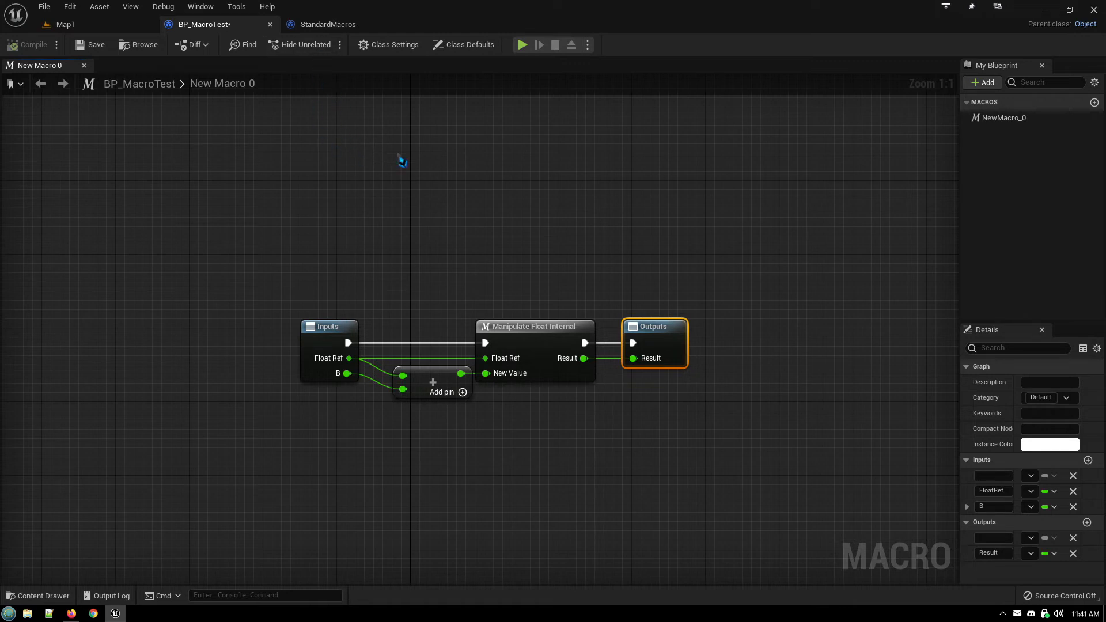
{"action": "right_click", "coordinate": [402, 162]}
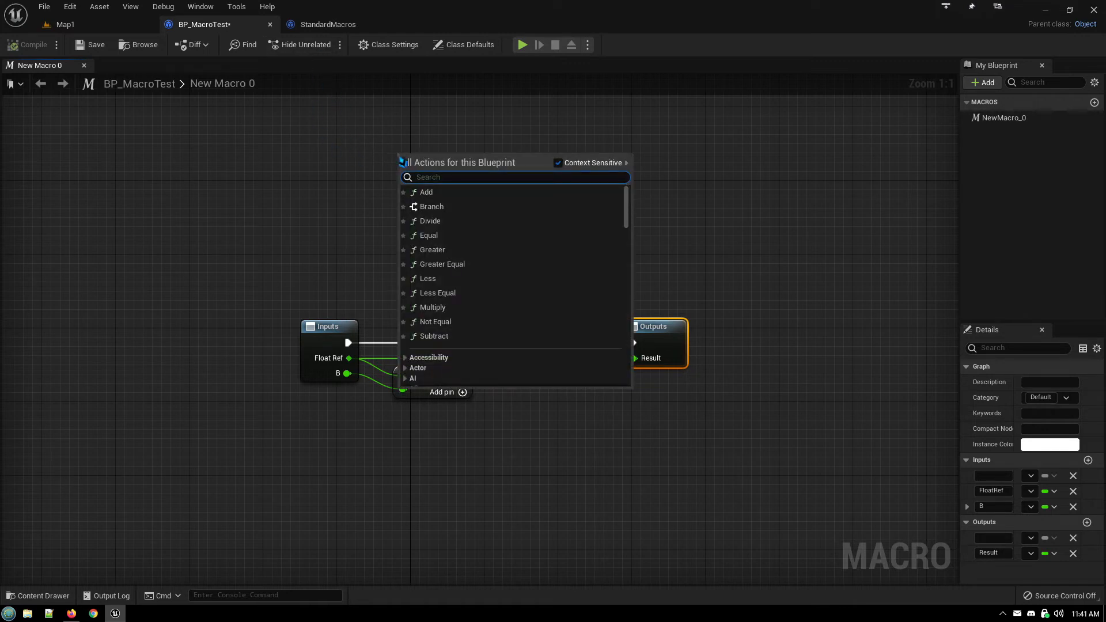
Delete the two test ++ increment nodes from New Macro 0, keeping the wired graph
{"action": "type", "text": "++"}
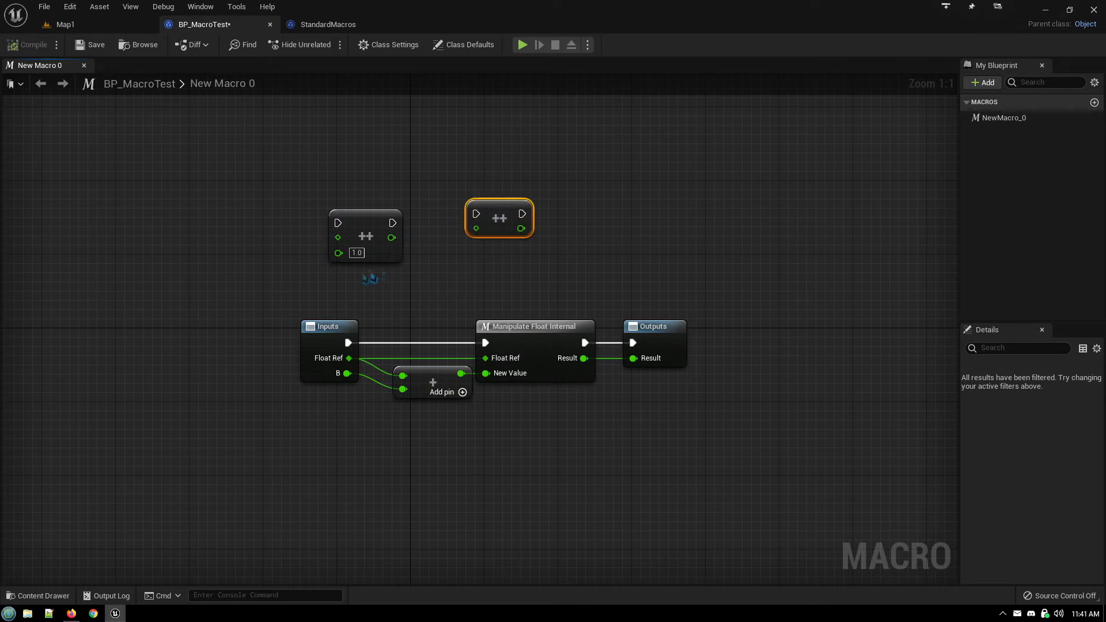
{"action": "mouse_move", "coordinate": [339, 252]}
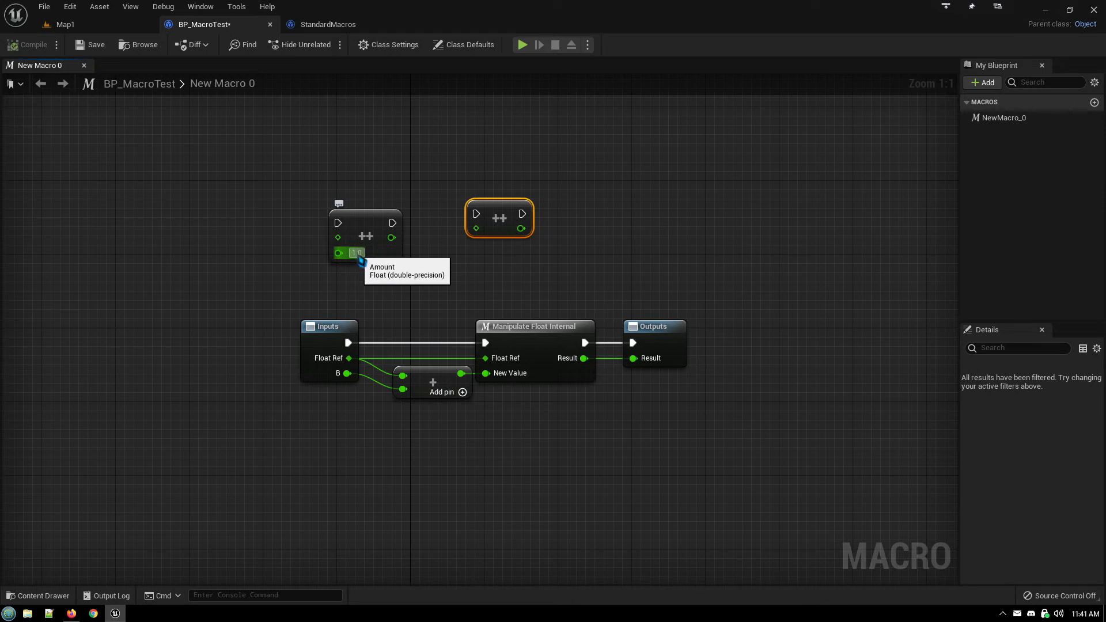
{"action": "mouse_move", "coordinate": [364, 232]}
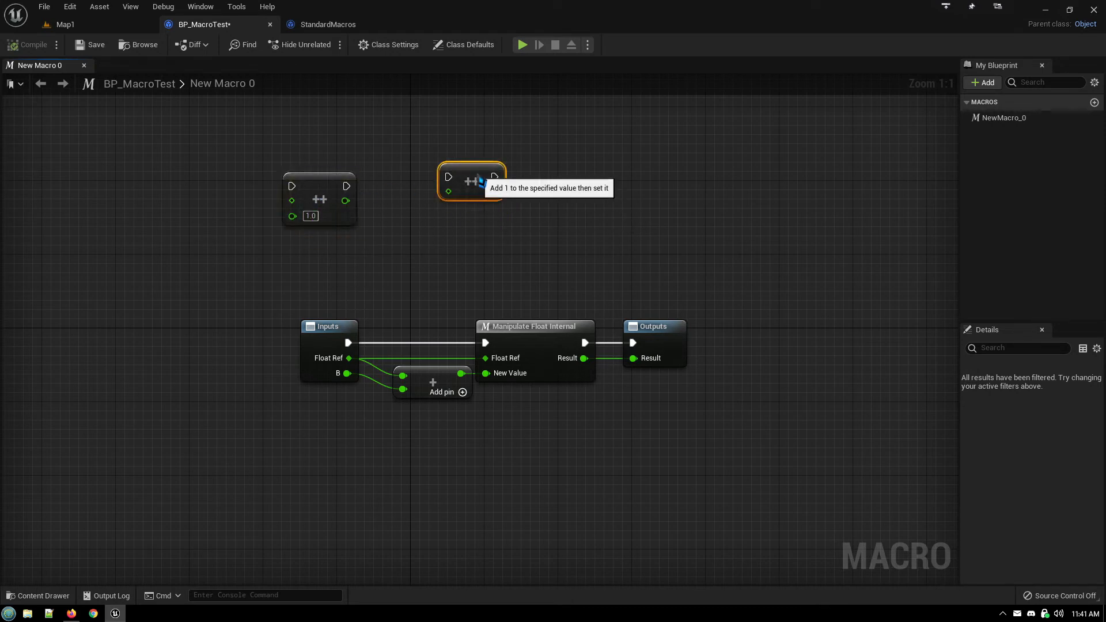
{"action": "mouse_move", "coordinate": [424, 256]}
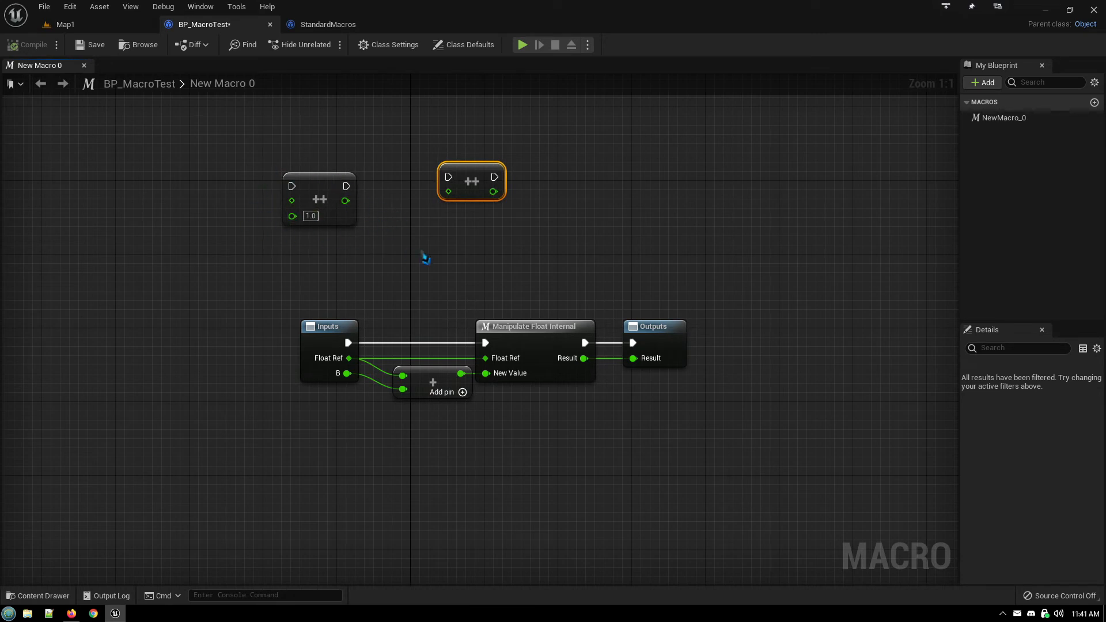
{"action": "mouse_move", "coordinate": [324, 226]}
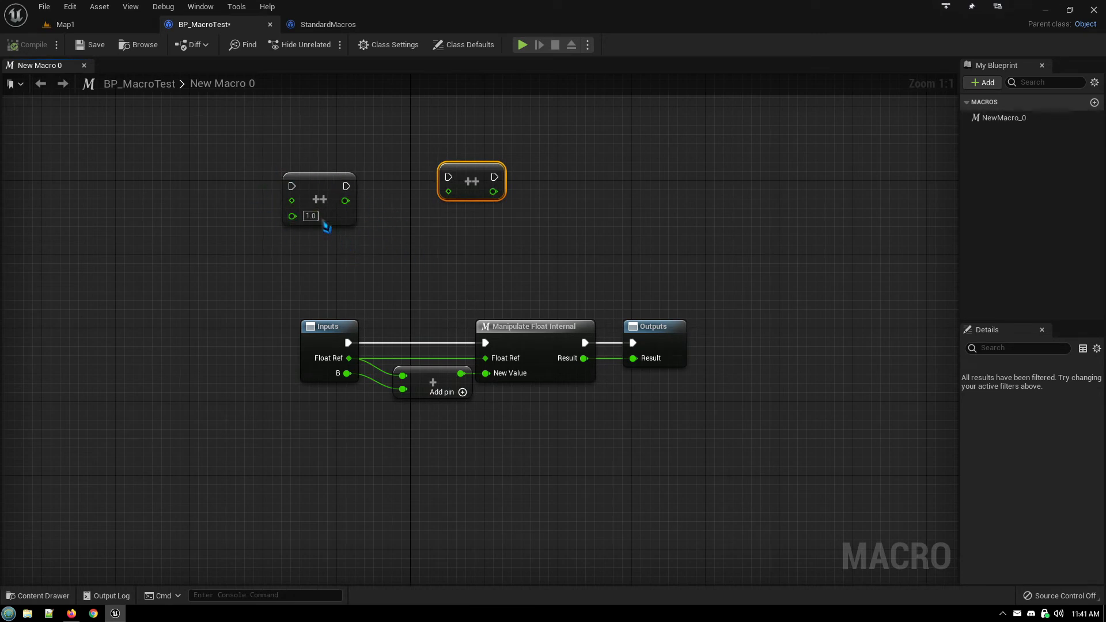
{"action": "mouse_move", "coordinate": [292, 216]}
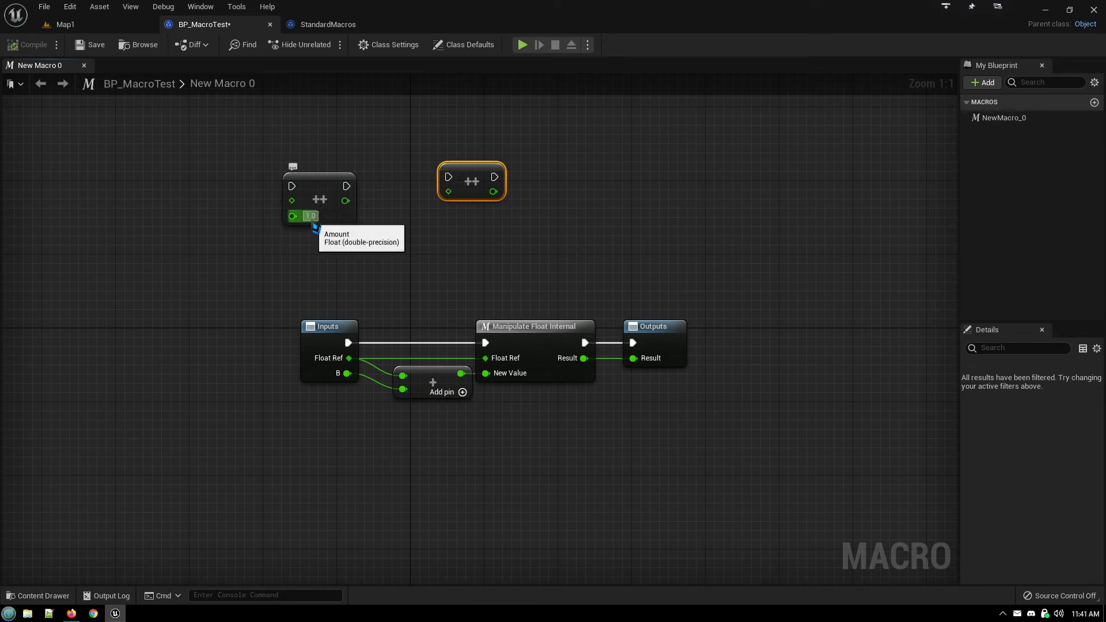
{"action": "mouse_move", "coordinate": [316, 228]}
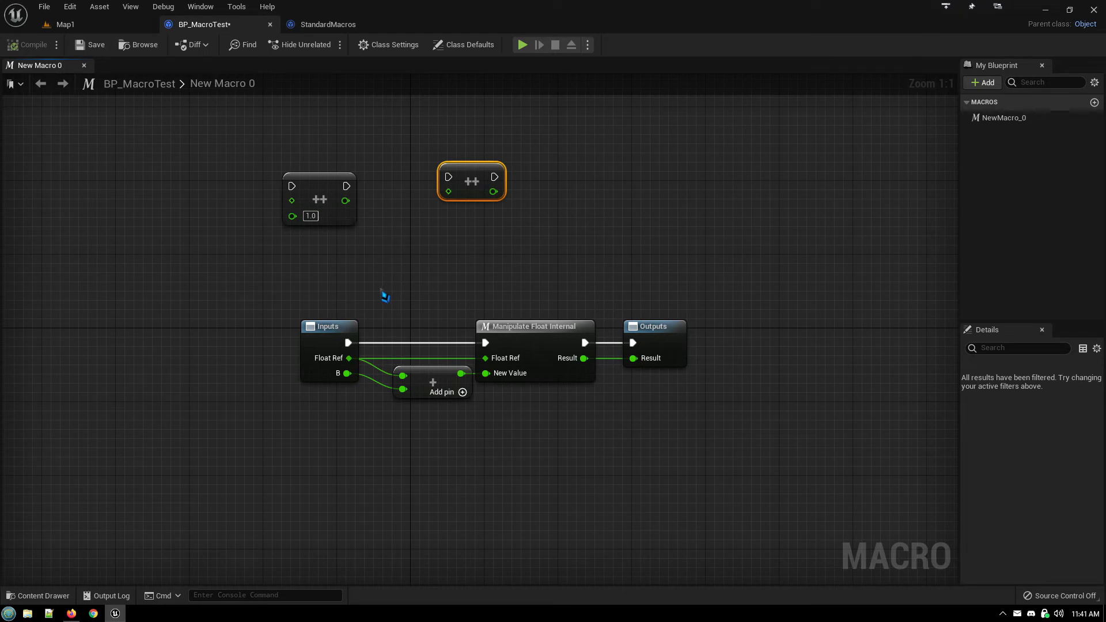
{"action": "left_click", "coordinate": [318, 199]}
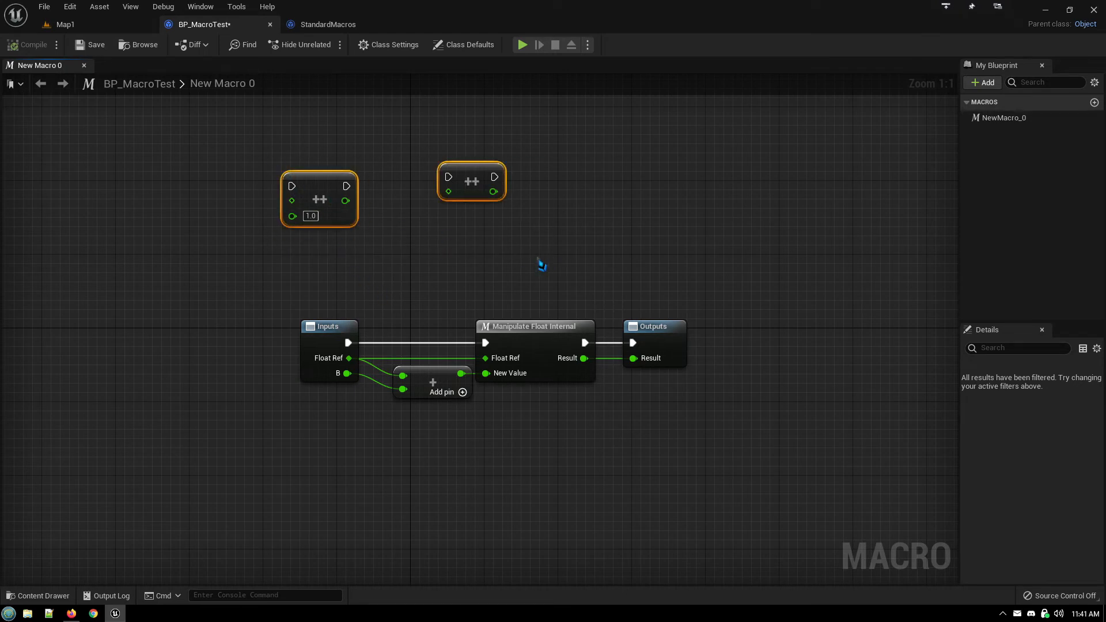
{"action": "key", "text": "Delete"}
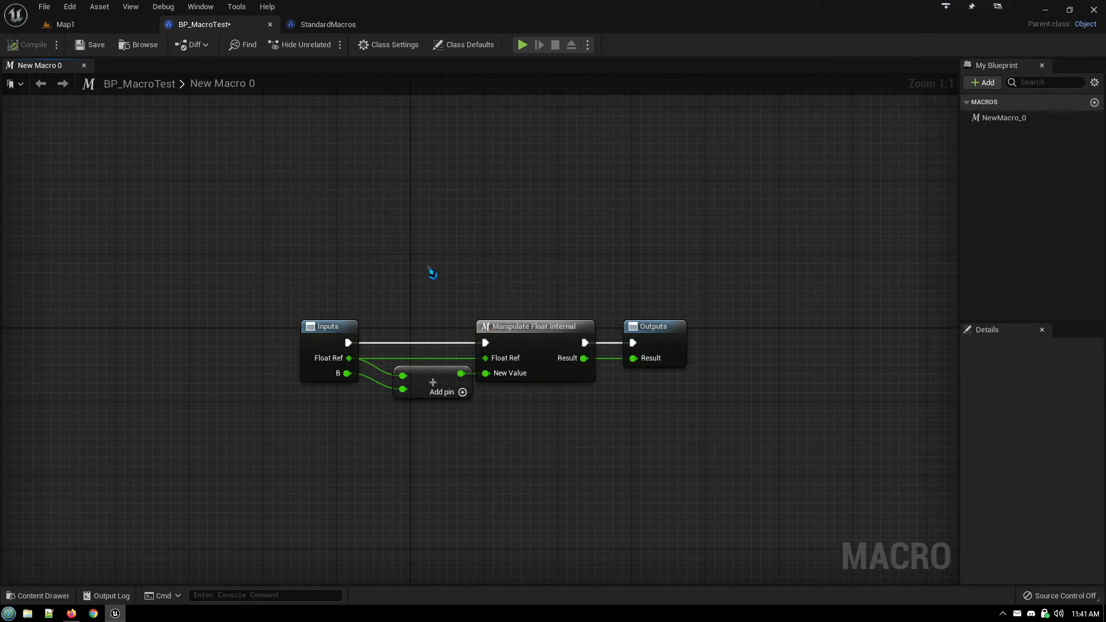
{"action": "mouse_move", "coordinate": [421, 255]}
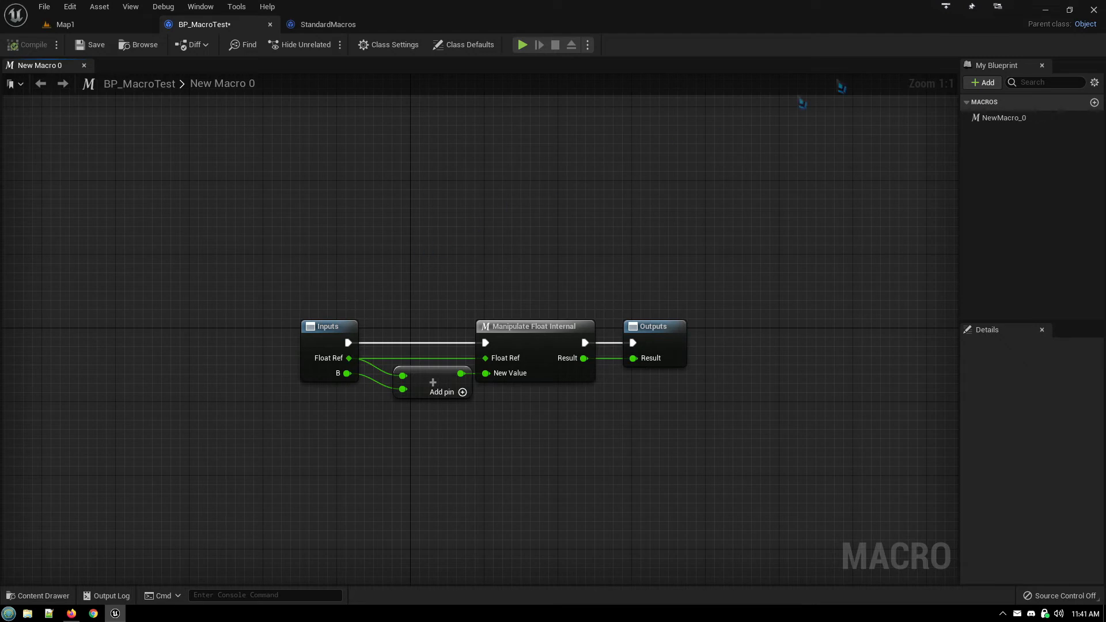
{"action": "mouse_move", "coordinate": [1097, 34]}
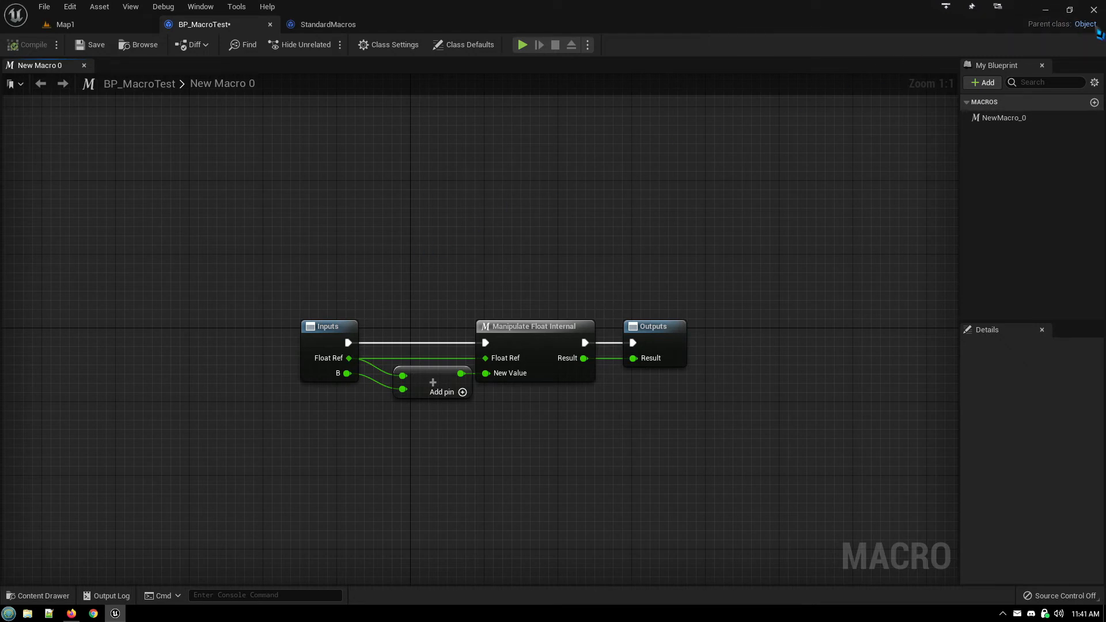
{"action": "mouse_move", "coordinate": [559, 302]}
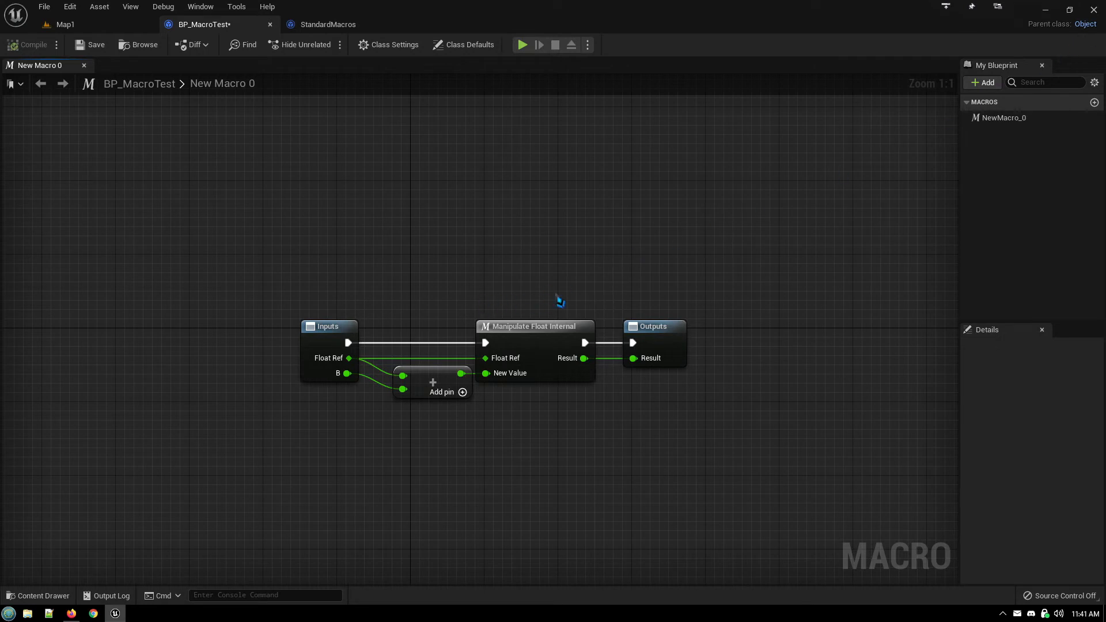
{"action": "mouse_move", "coordinate": [516, 293]}
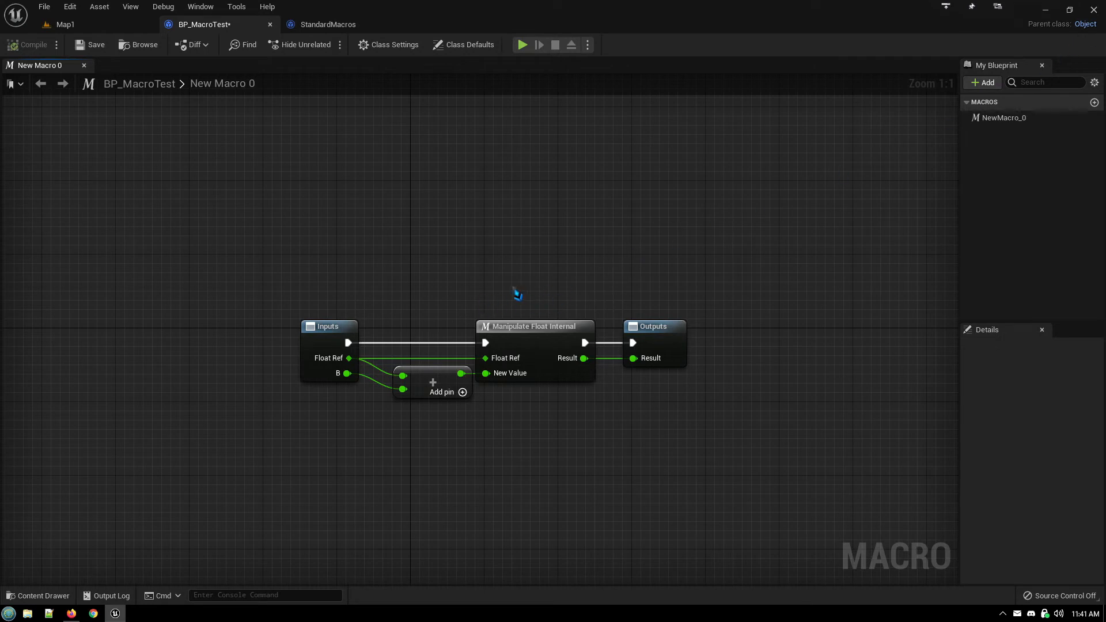
{"action": "mouse_move", "coordinate": [109, 70]}
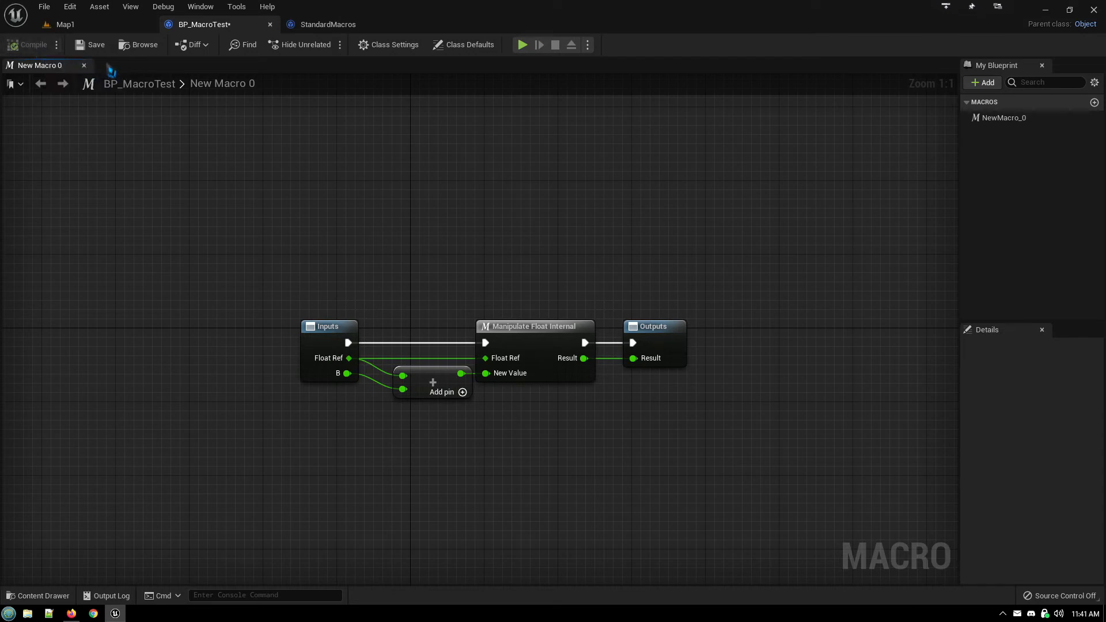
Open BP_Character from the Character folder and add an Increment Float (Improved) node
{"action": "left_click", "coordinate": [64, 24]}
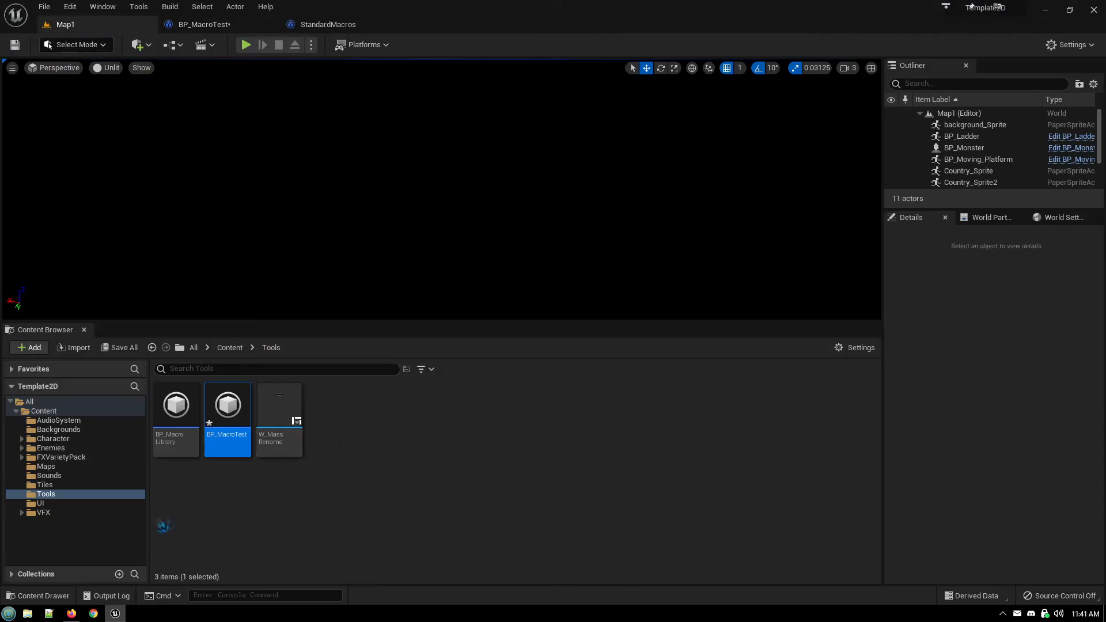
{"action": "left_click", "coordinate": [52, 438]}
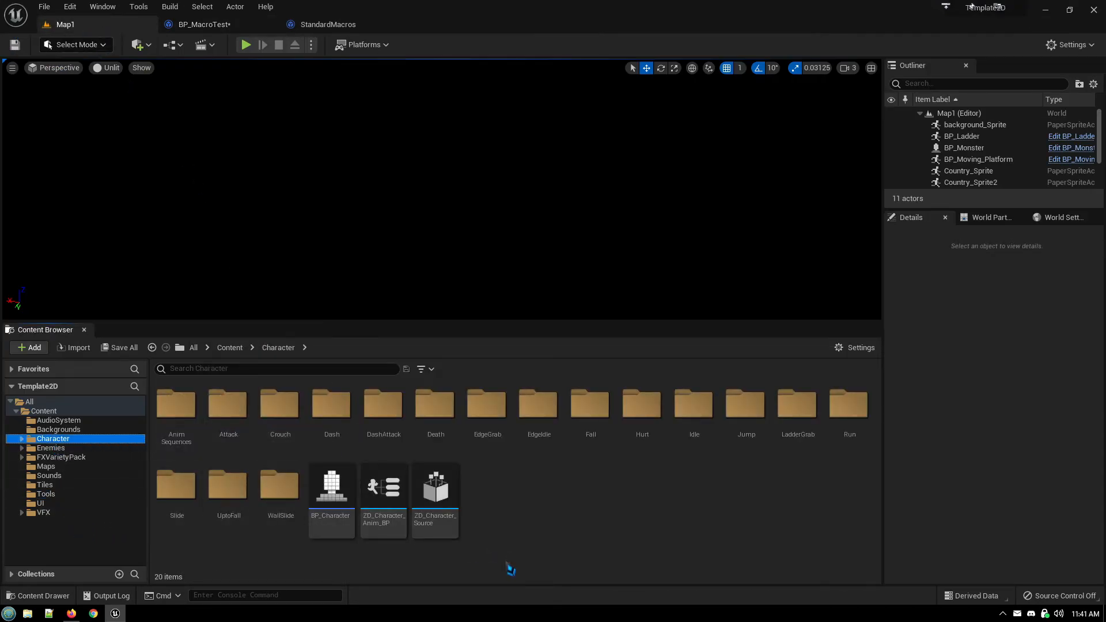
{"action": "left_click", "coordinate": [330, 485]}
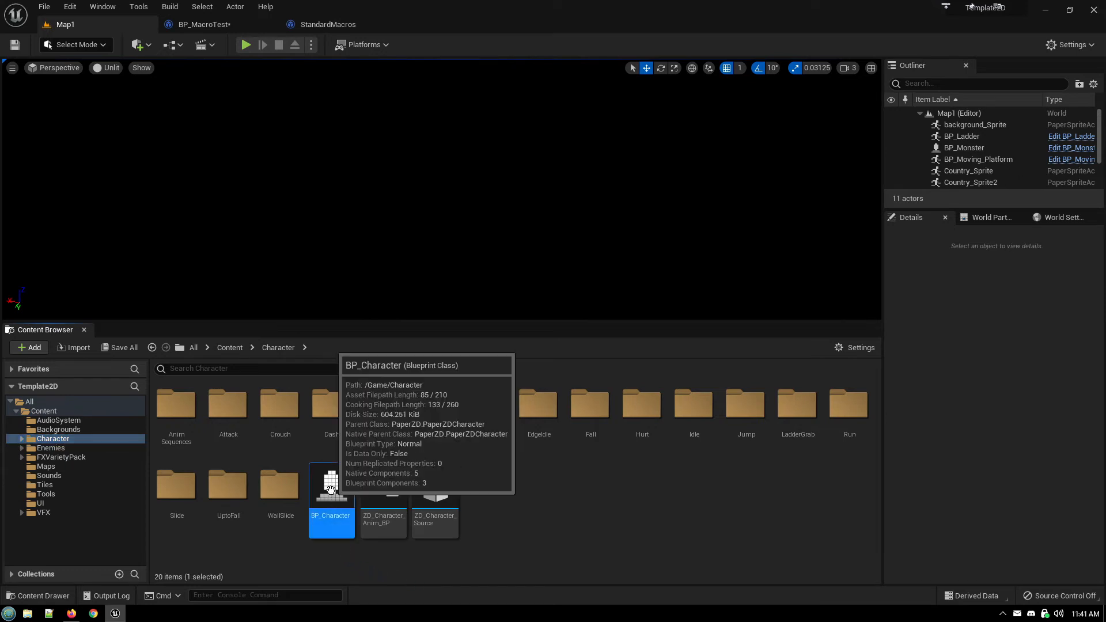
{"action": "double_click", "coordinate": [331, 481]}
{"action": "type", "text": "++"}
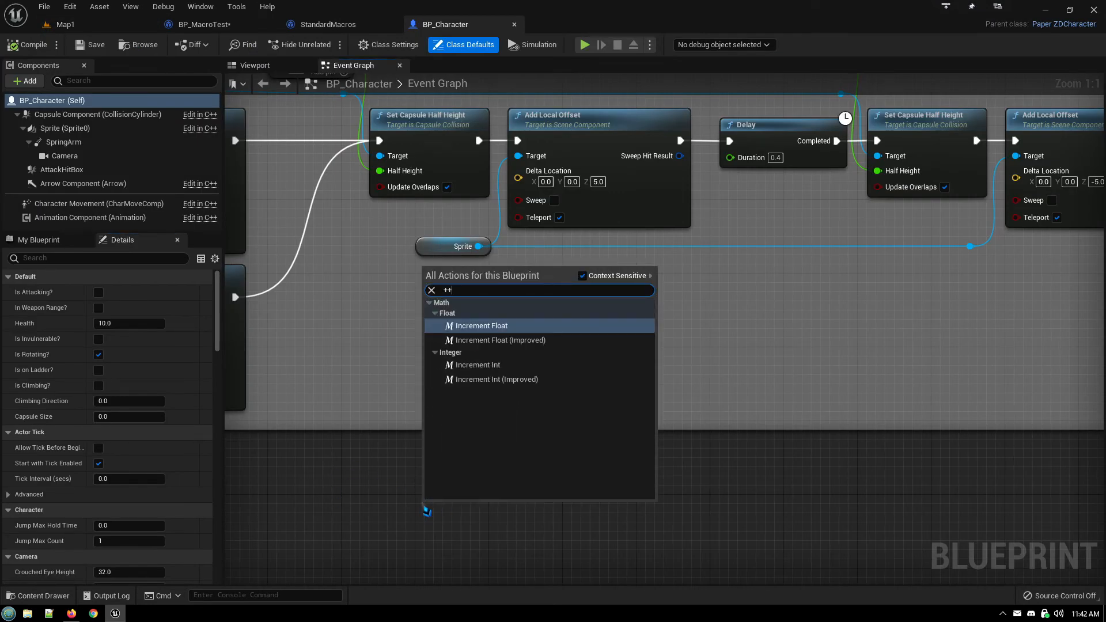
{"action": "mouse_move", "coordinate": [497, 340]}
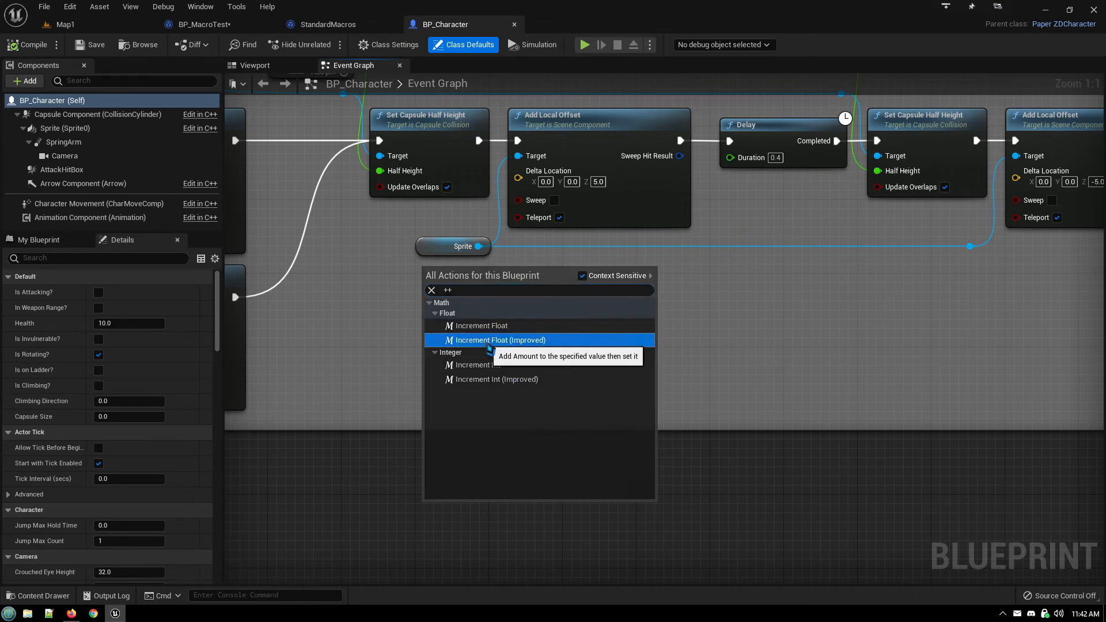
{"action": "left_click", "coordinate": [497, 339]}
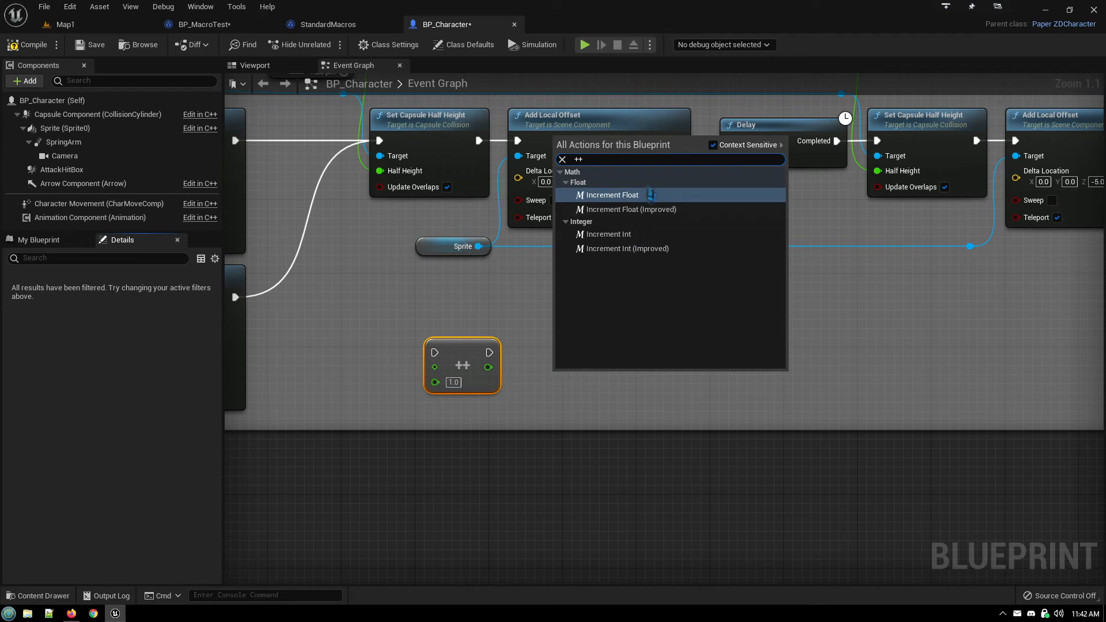
{"action": "left_click", "coordinate": [607, 195]}
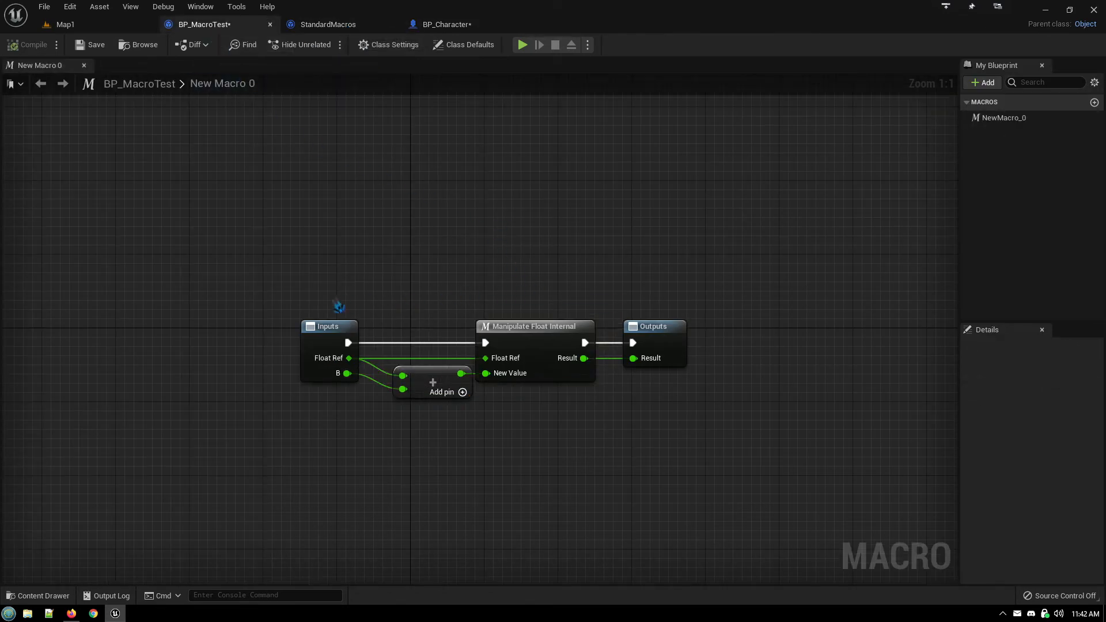
Select New Macro 0's Inputs node to show its FloatRef and B parameters
{"action": "left_click", "coordinate": [327, 326]}
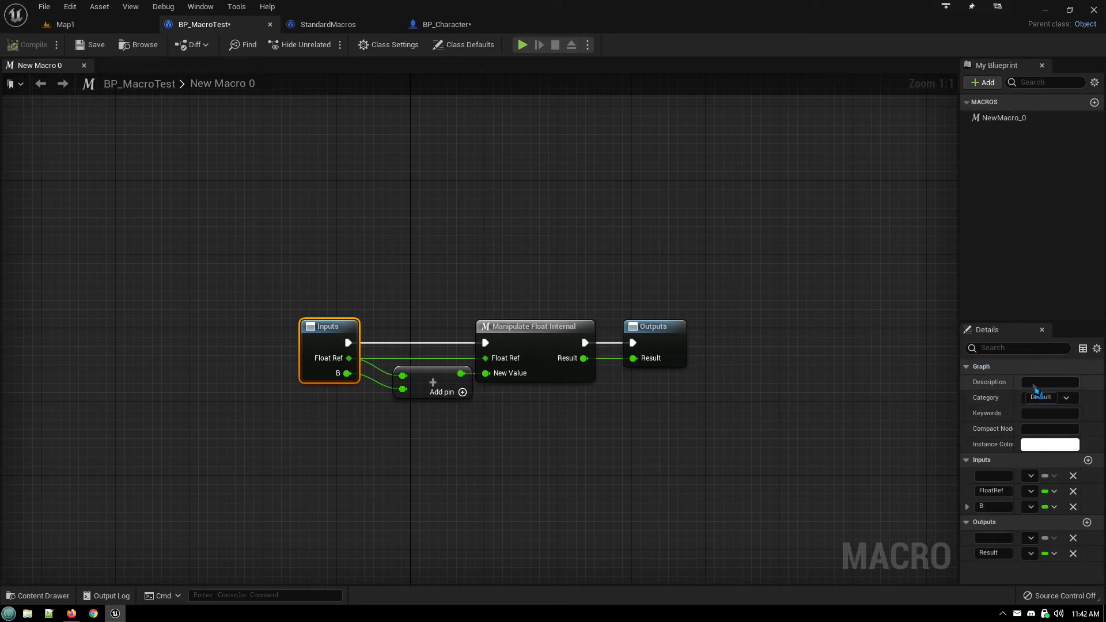
{"action": "mouse_move", "coordinate": [1044, 397]}
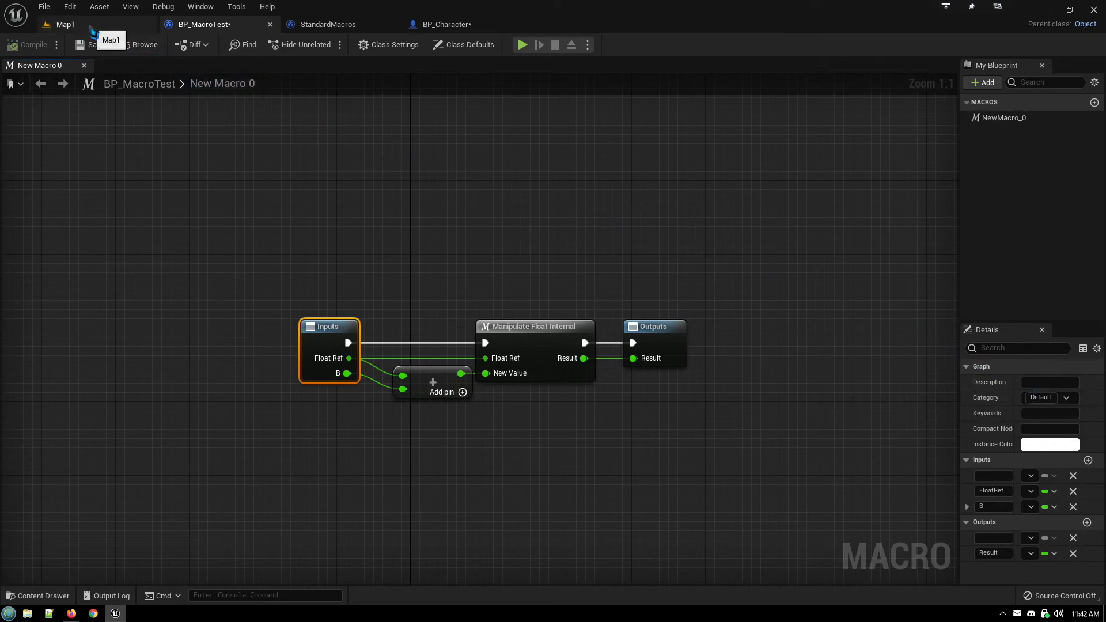
Return to the level editor and browse the Tools folder in the Content Browser
{"action": "left_click", "coordinate": [65, 25]}
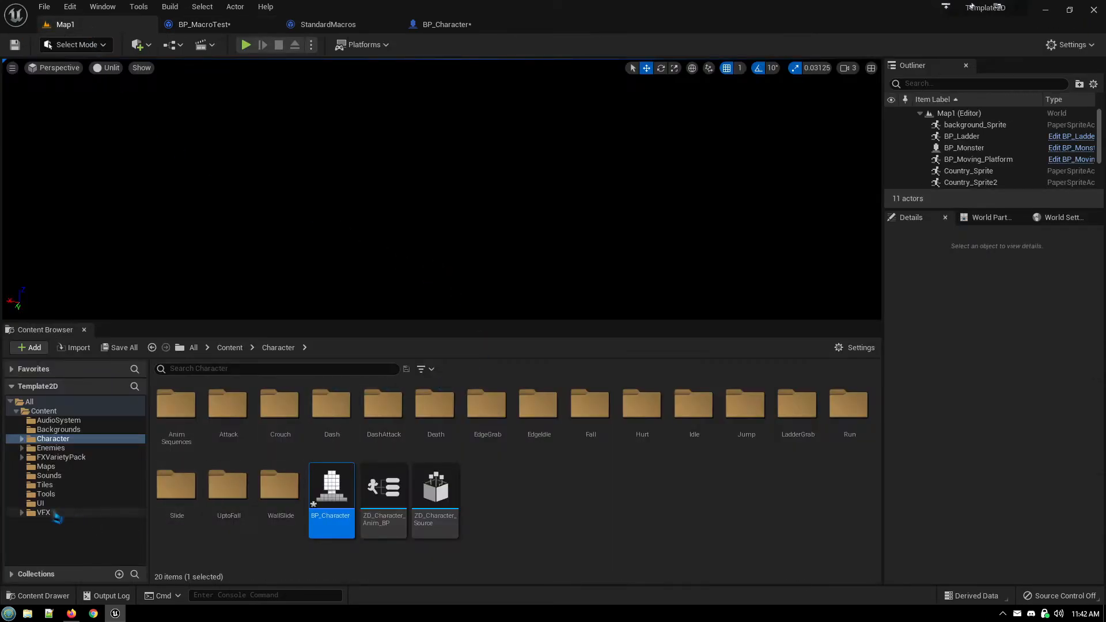
{"action": "left_click", "coordinate": [40, 503]}
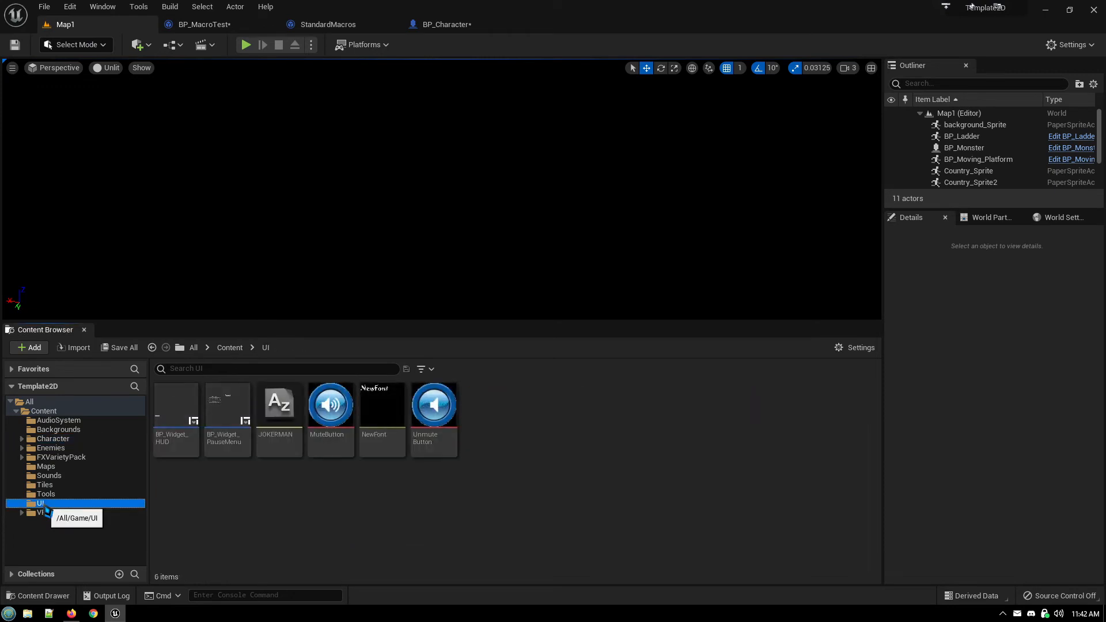
{"action": "left_click", "coordinate": [46, 494]}
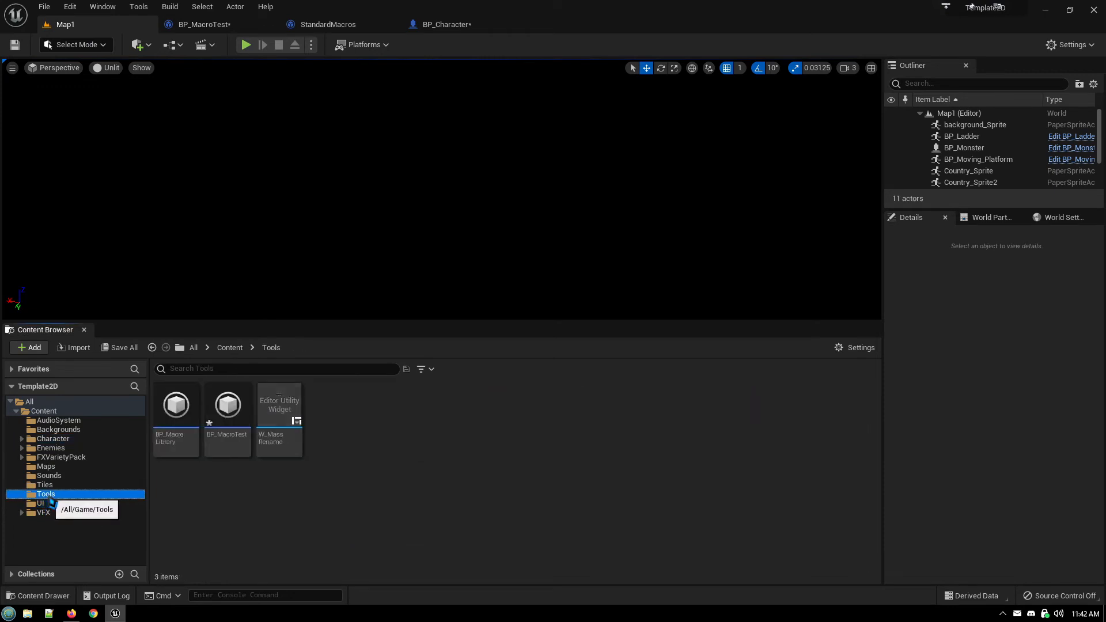
{"action": "mouse_move", "coordinate": [176, 405]}
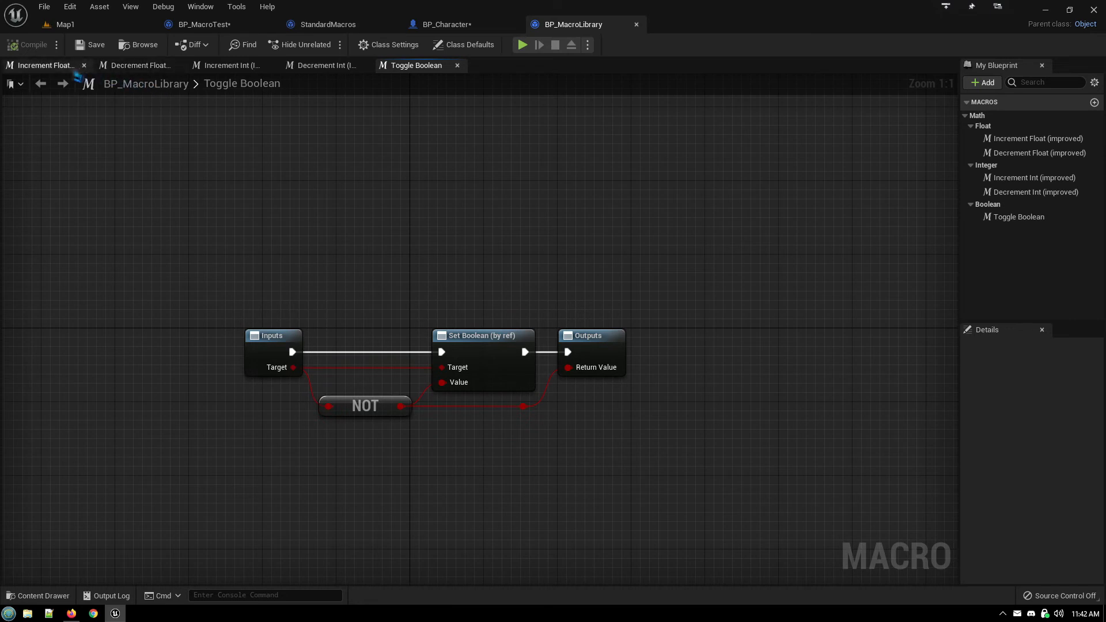
Open the Increment Float (Improved) macro graph in BP_MacroLibrary
{"action": "left_click", "coordinate": [41, 83]}
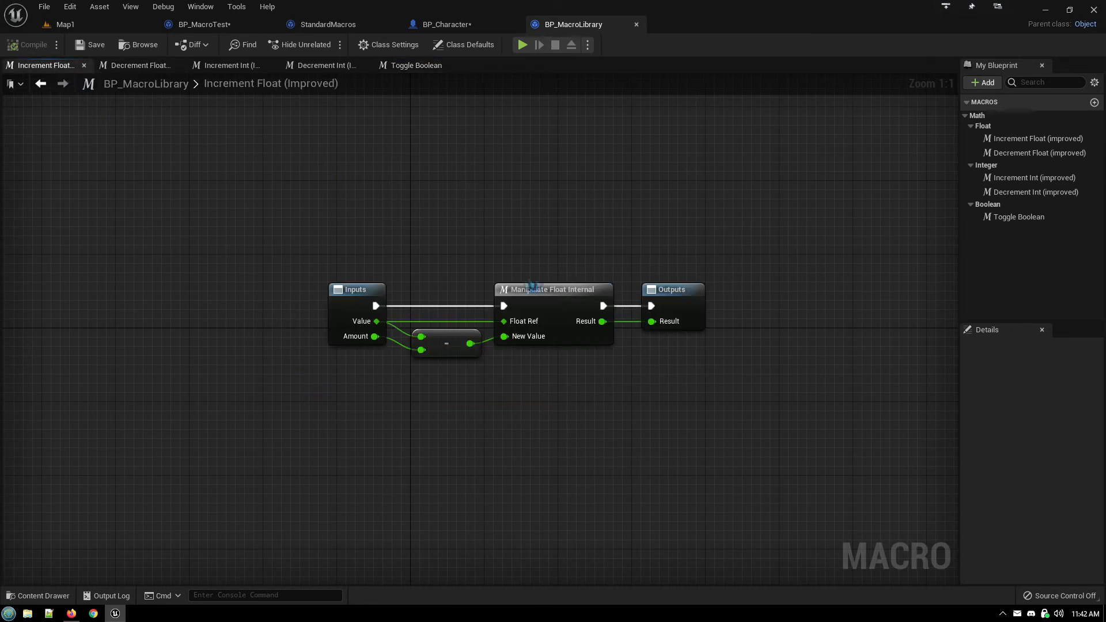
{"action": "mouse_move", "coordinate": [1024, 247]}
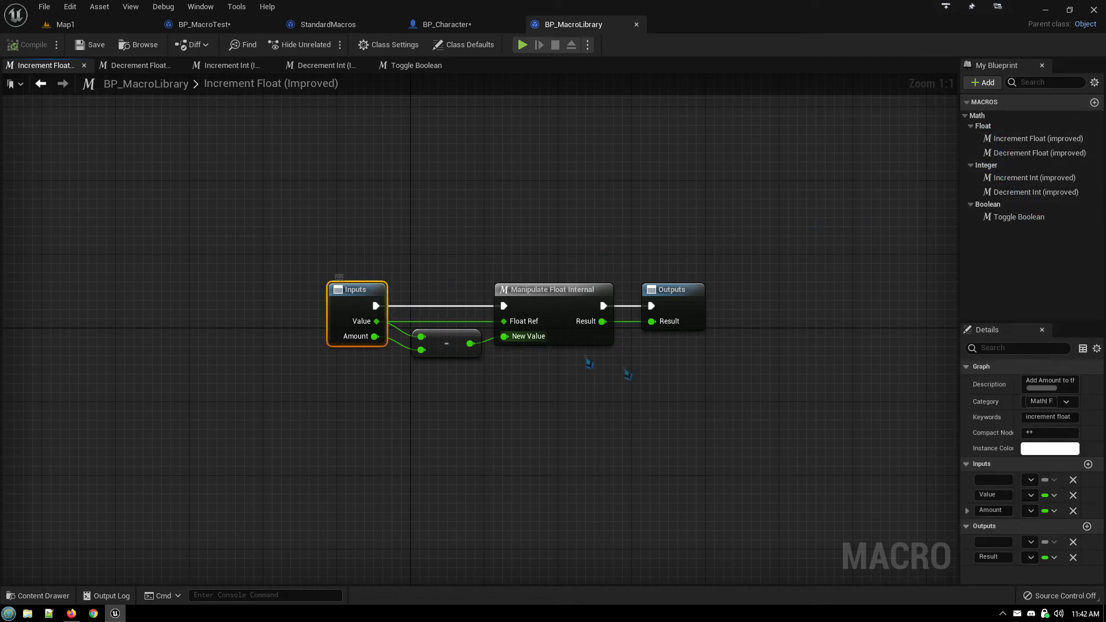
{"action": "mouse_move", "coordinate": [1051, 406]}
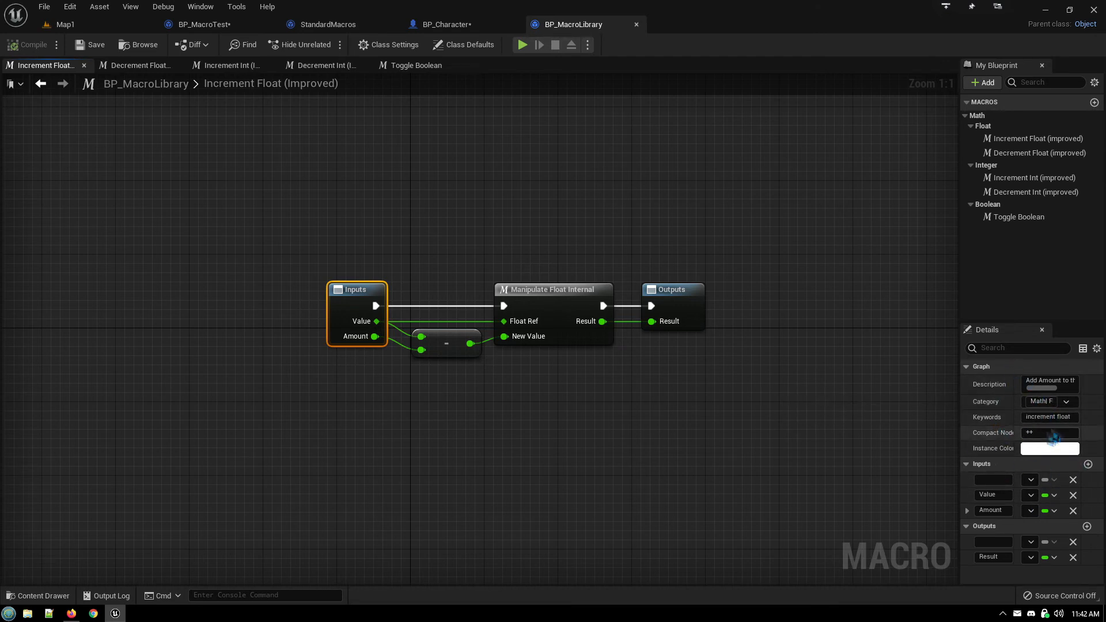
{"action": "mouse_move", "coordinate": [1051, 401]}
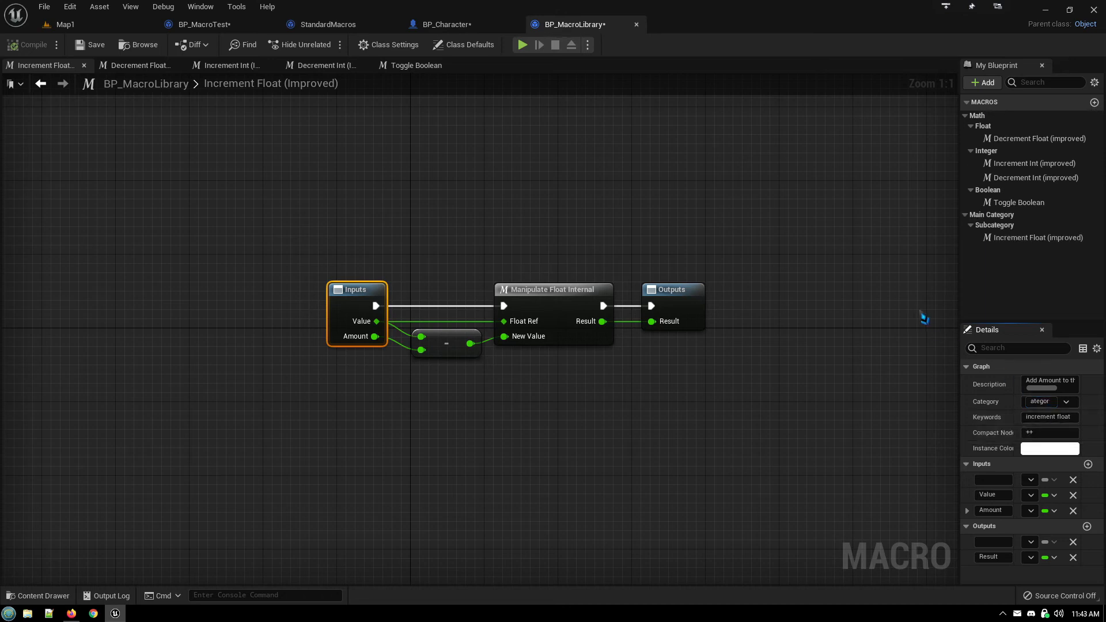
Set Increment Float (Improved)'s category back to Math|Float
{"action": "left_click", "coordinate": [1037, 238]}
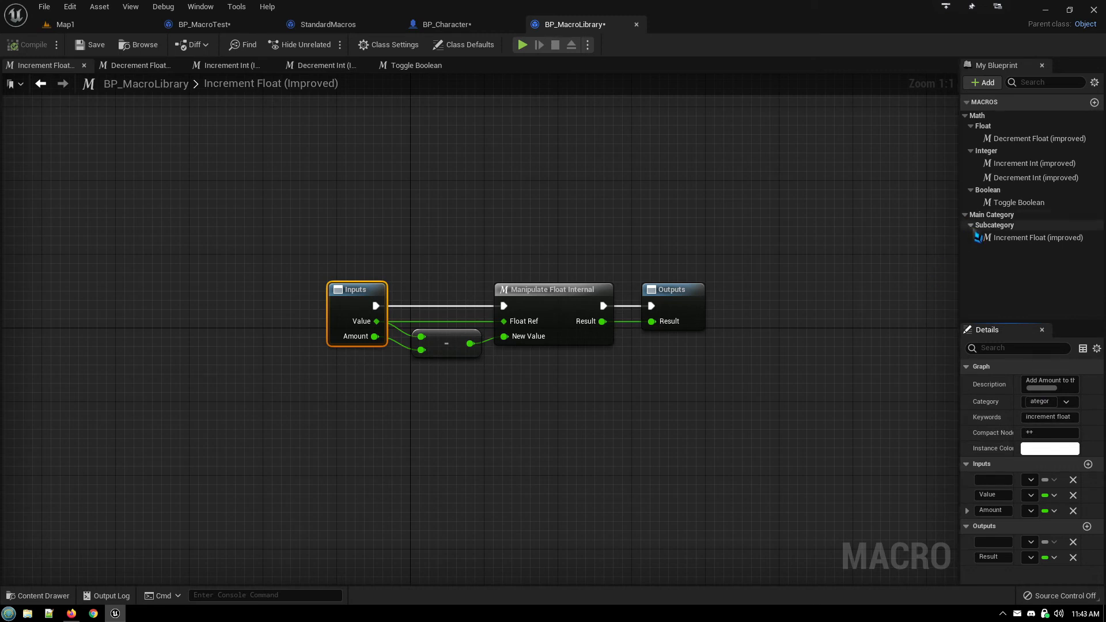
{"action": "mouse_move", "coordinate": [995, 226]}
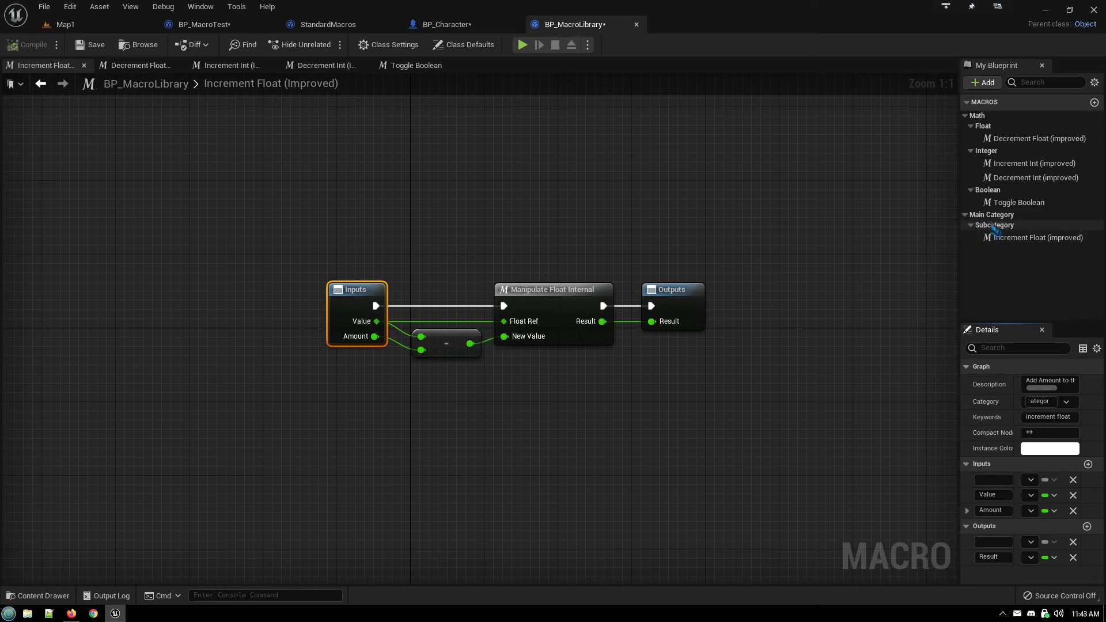
{"action": "mouse_move", "coordinate": [1064, 403]}
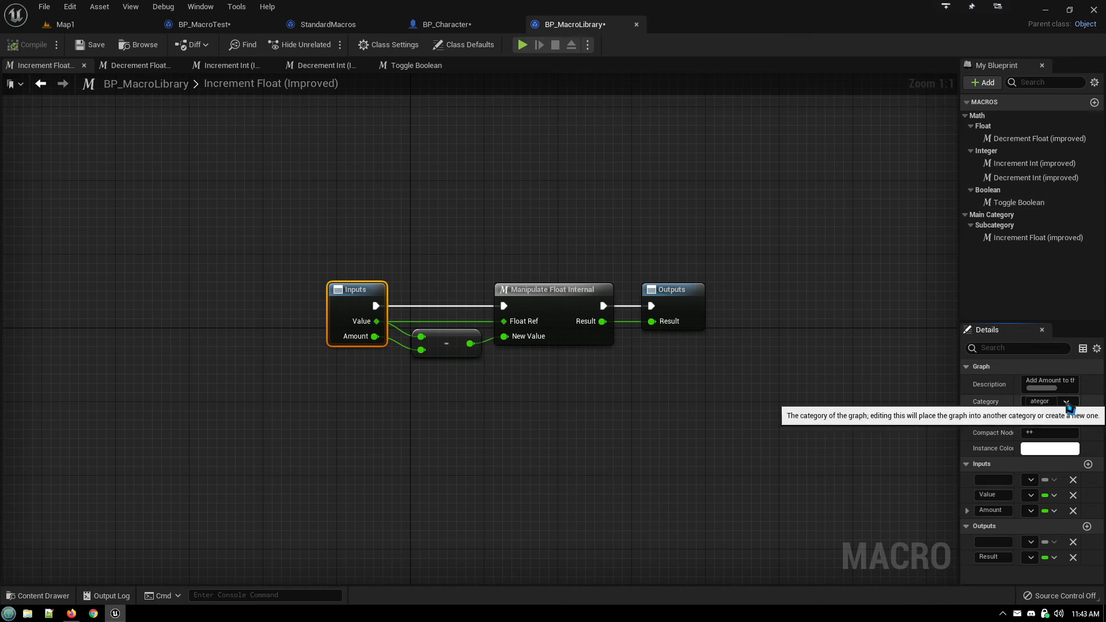
{"action": "left_click", "coordinate": [1066, 402]}
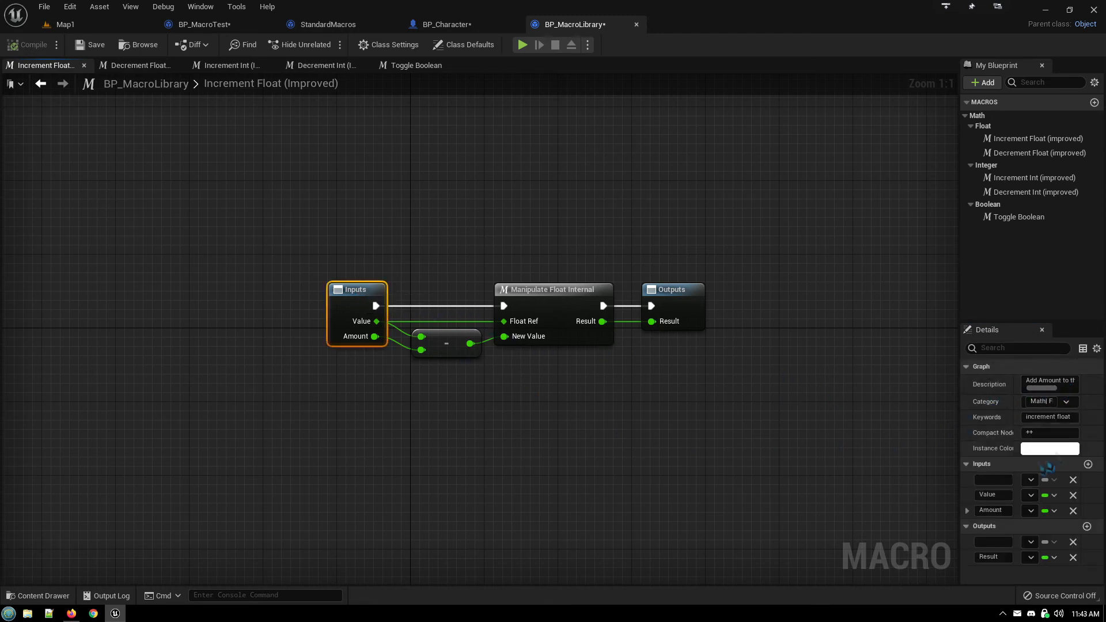
{"action": "mouse_move", "coordinate": [1049, 418]}
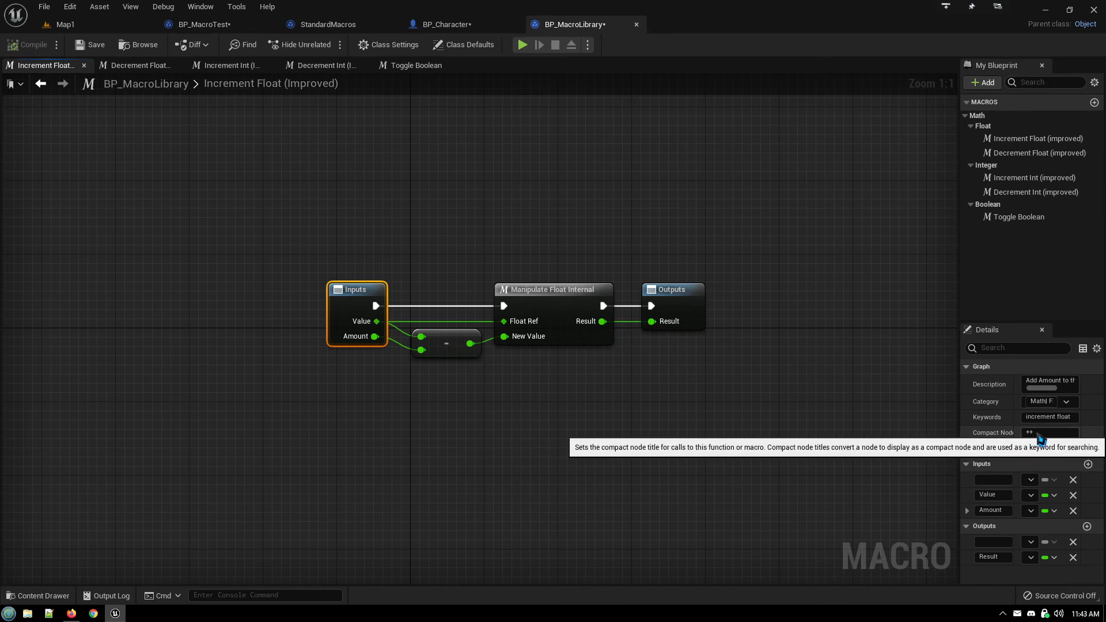
{"action": "mouse_move", "coordinate": [1031, 440]}
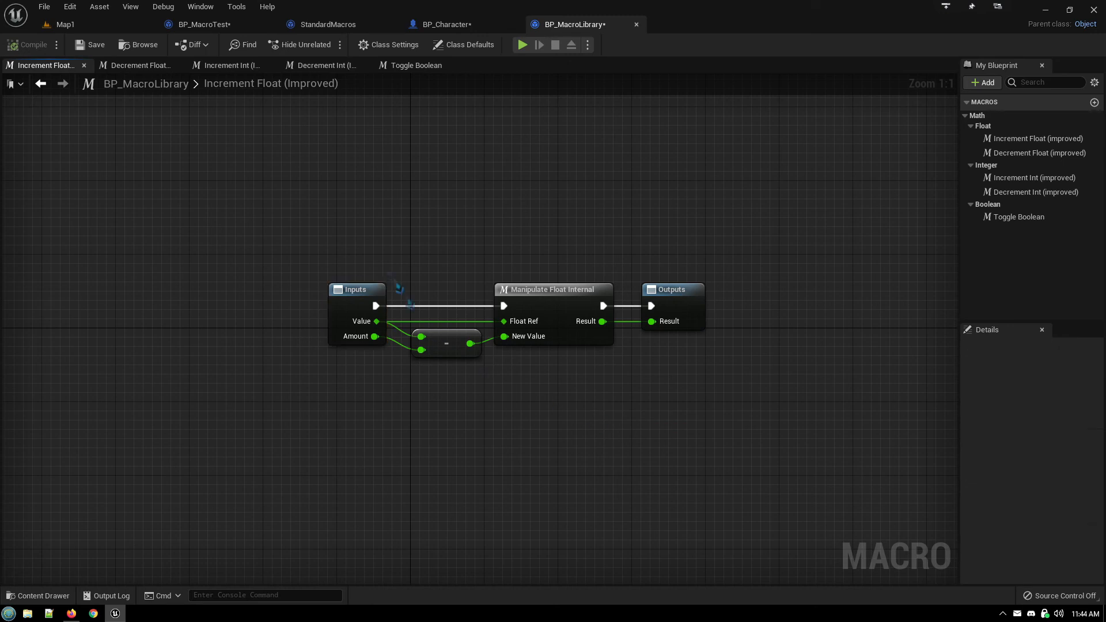
{"action": "mouse_move", "coordinate": [424, 193]}
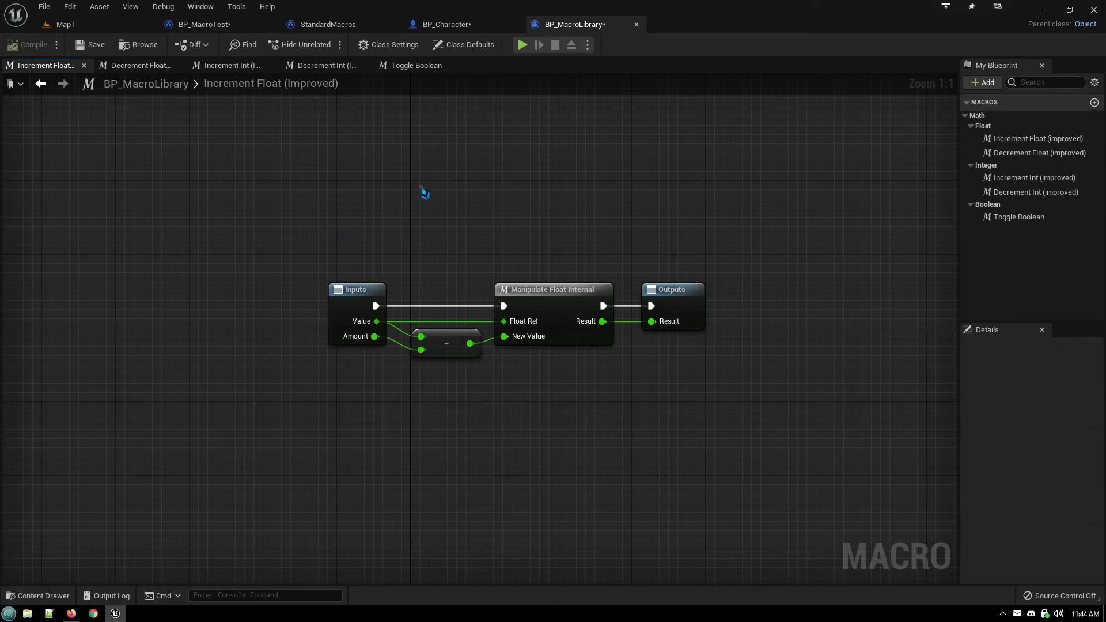
Open the Toggle Boolean macro graph to inspect its NOT and Set Boolean wiring
{"action": "left_click", "coordinate": [416, 65]}
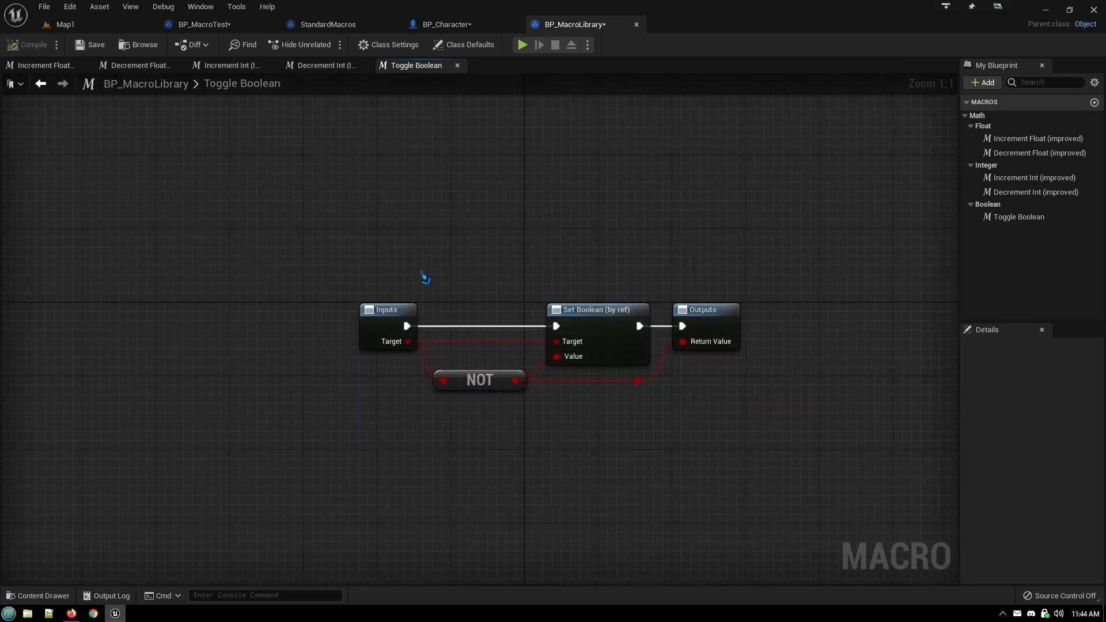
{"action": "mouse_move", "coordinate": [336, 196]}
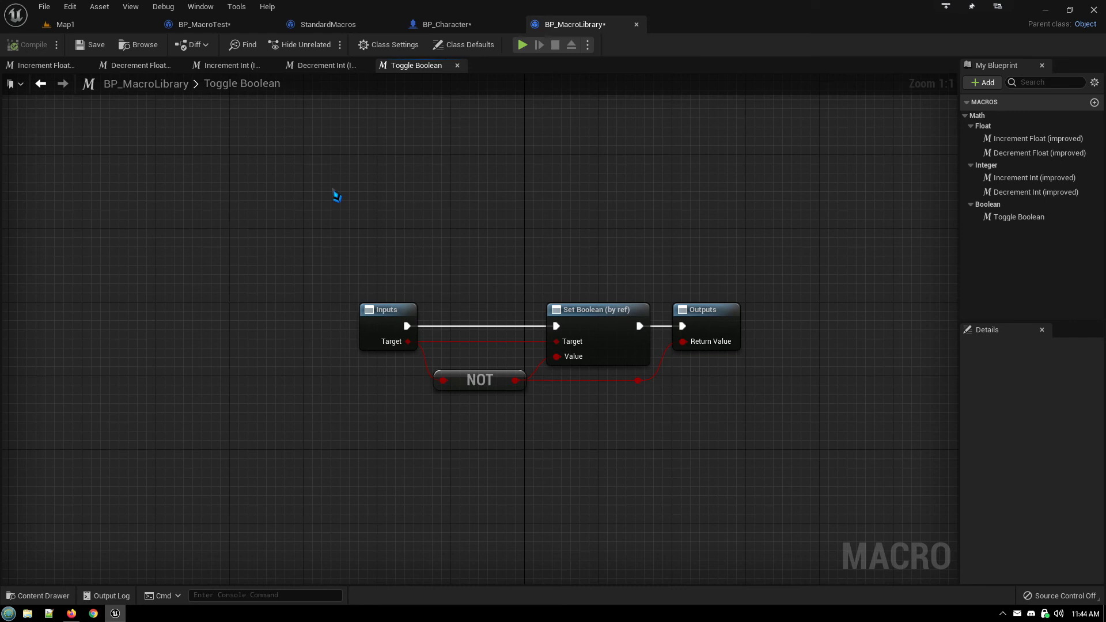
{"action": "mouse_move", "coordinate": [406, 260]}
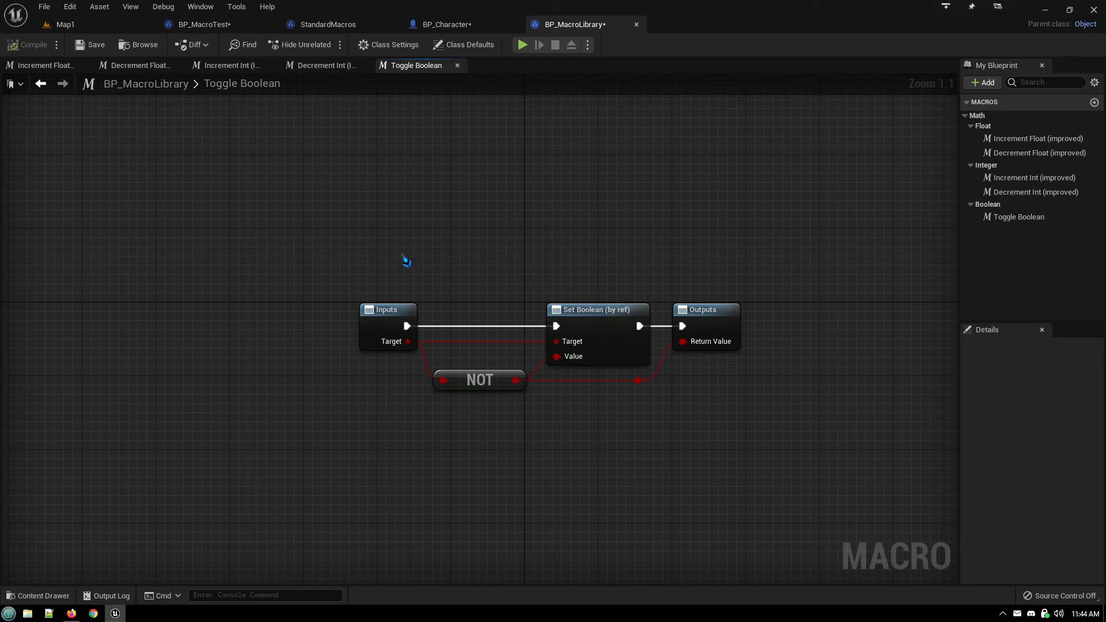
{"action": "mouse_move", "coordinate": [444, 229]}
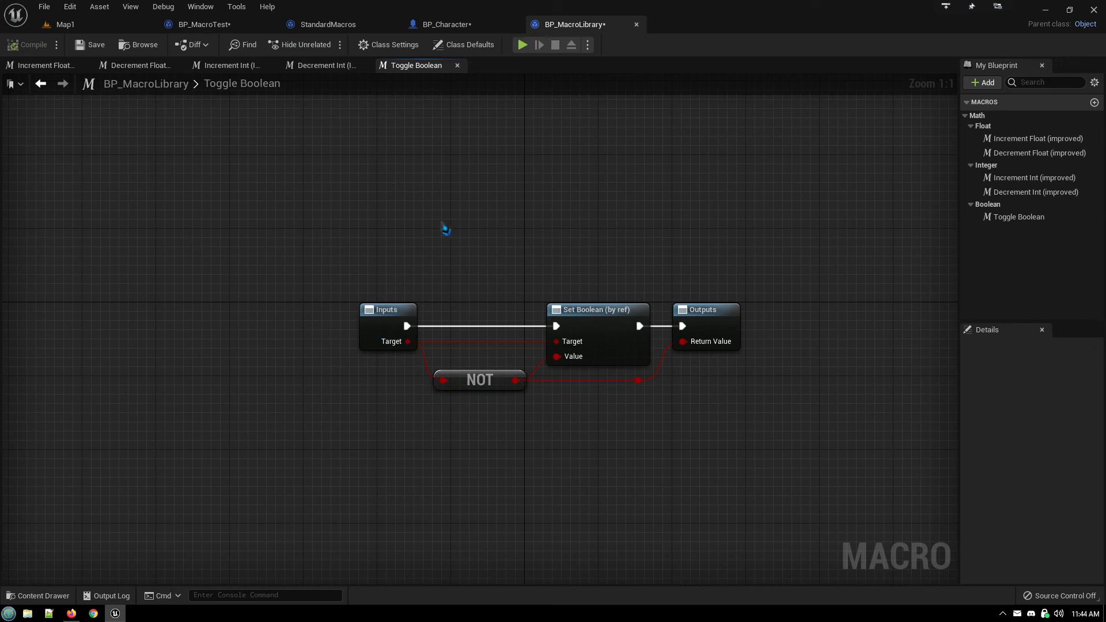
{"action": "mouse_move", "coordinate": [556, 356]}
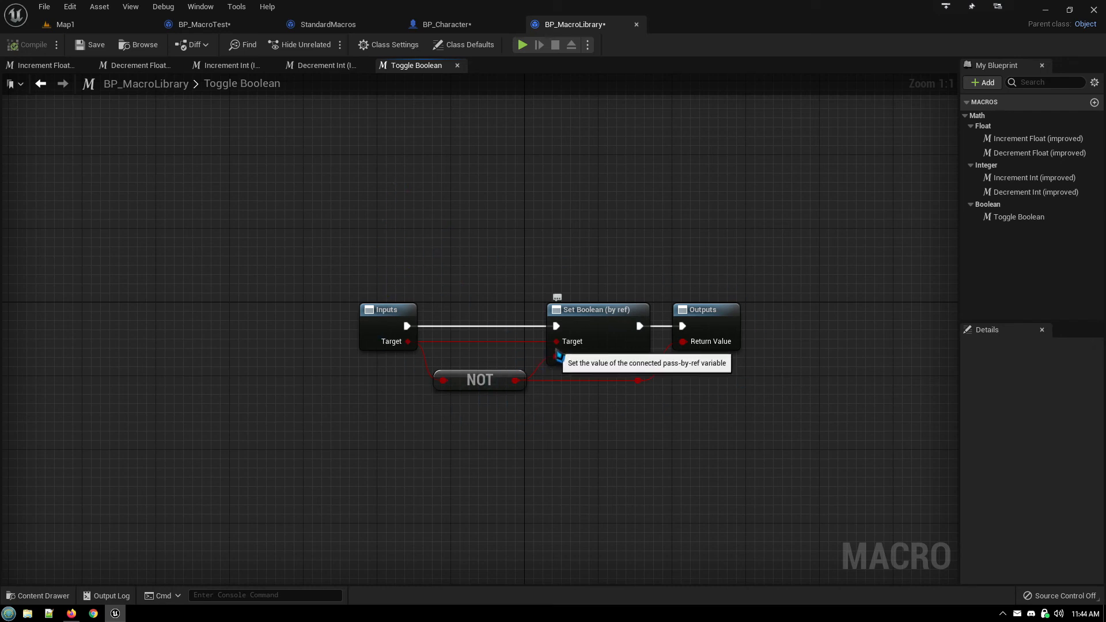
{"action": "mouse_move", "coordinate": [415, 342]}
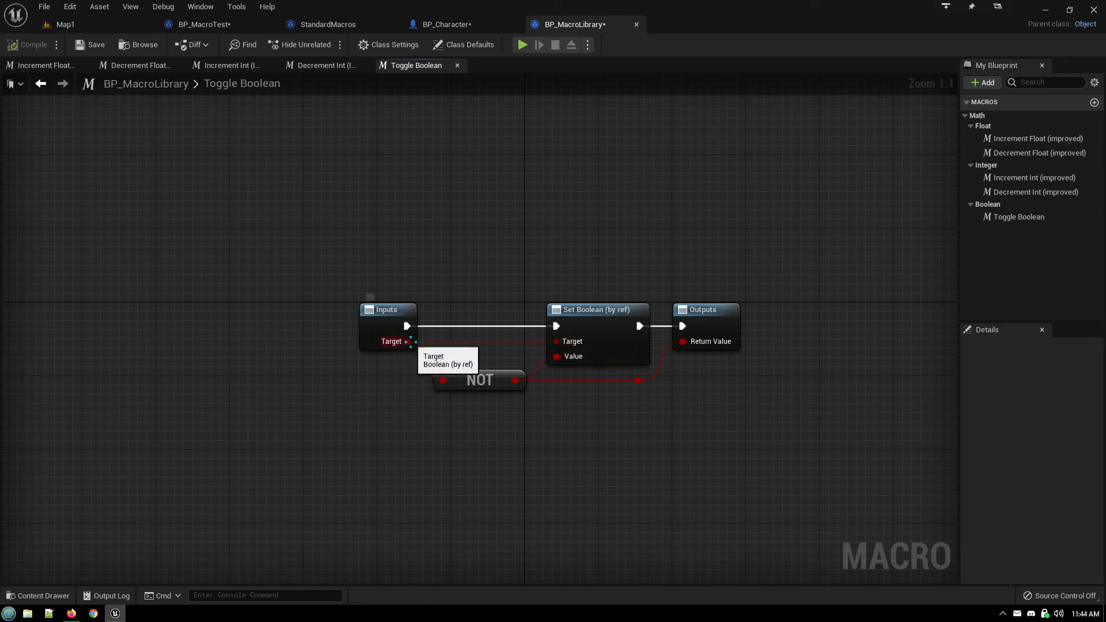
{"action": "mouse_move", "coordinate": [462, 291]}
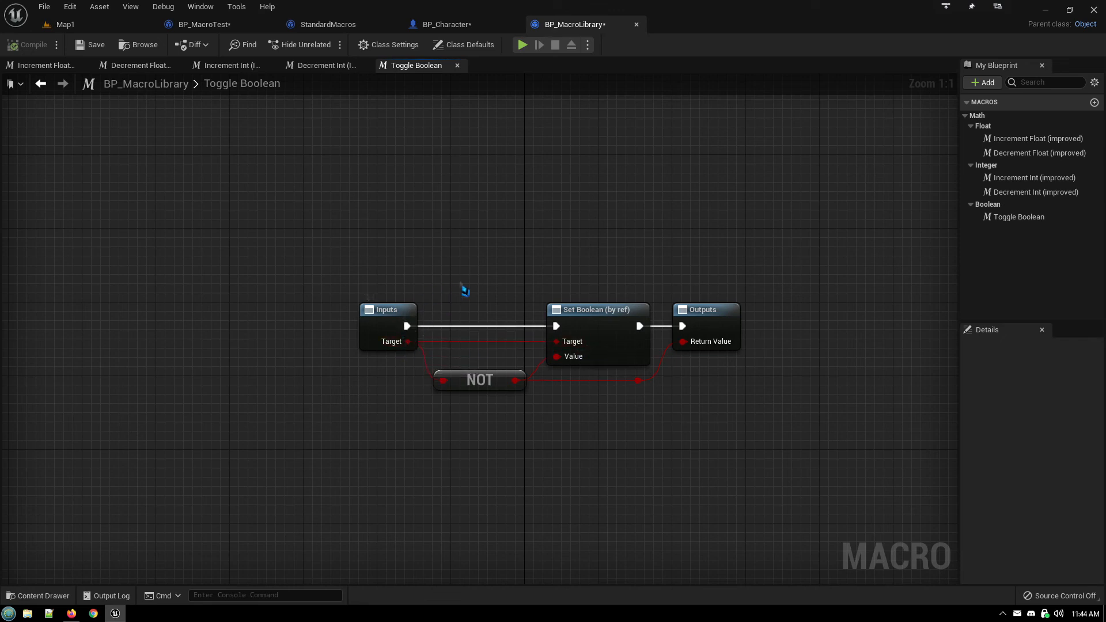
{"action": "mouse_move", "coordinate": [453, 297]}
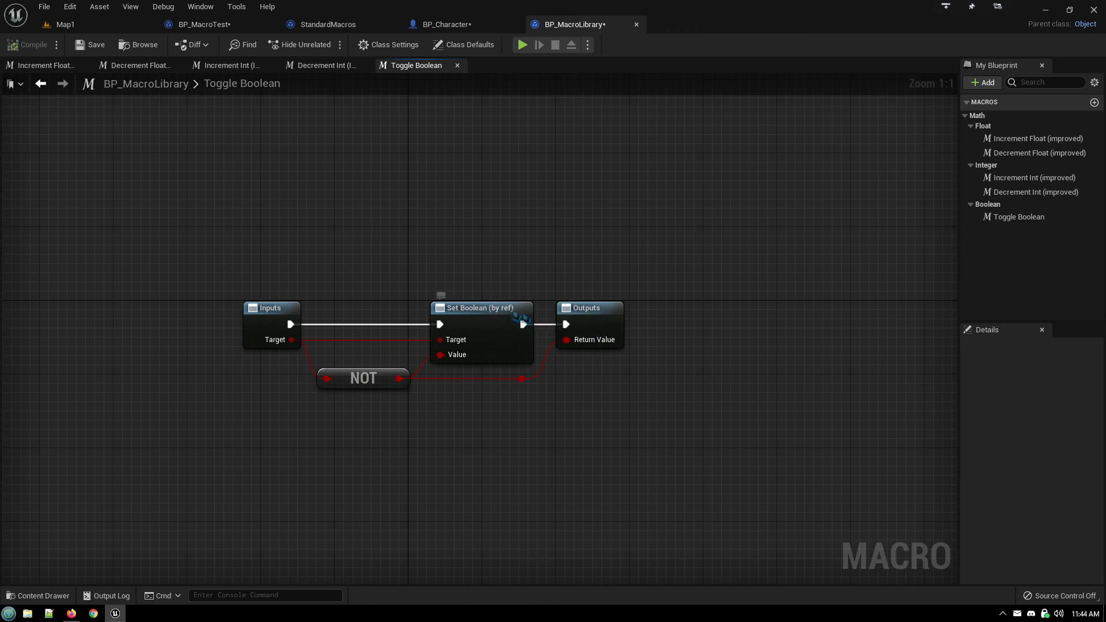
{"action": "mouse_move", "coordinate": [440, 339]}
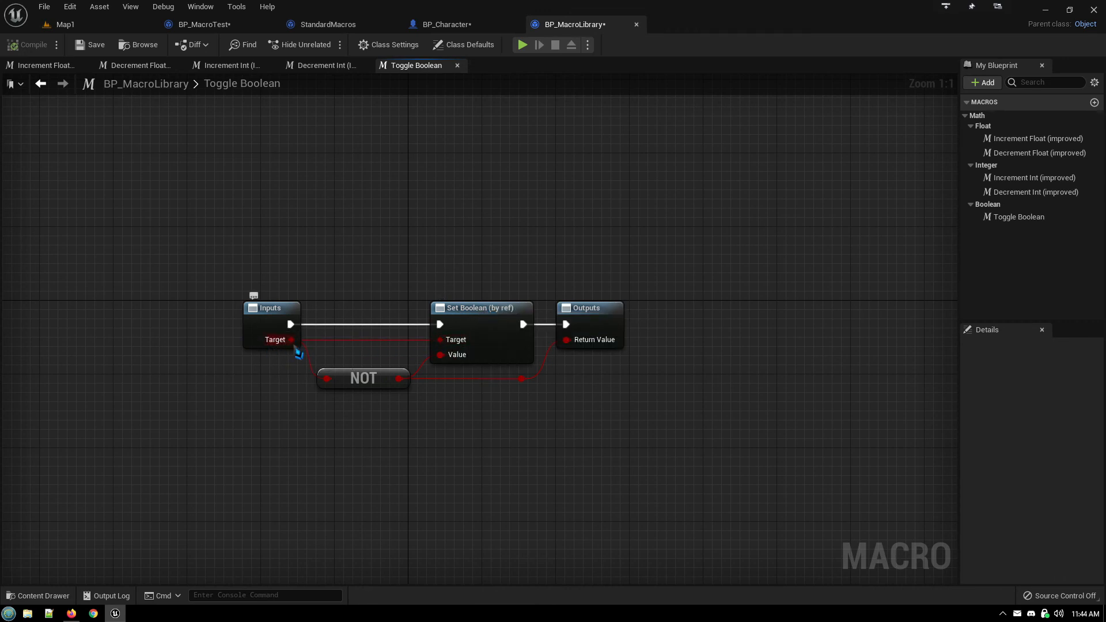
{"action": "mouse_move", "coordinate": [289, 339]}
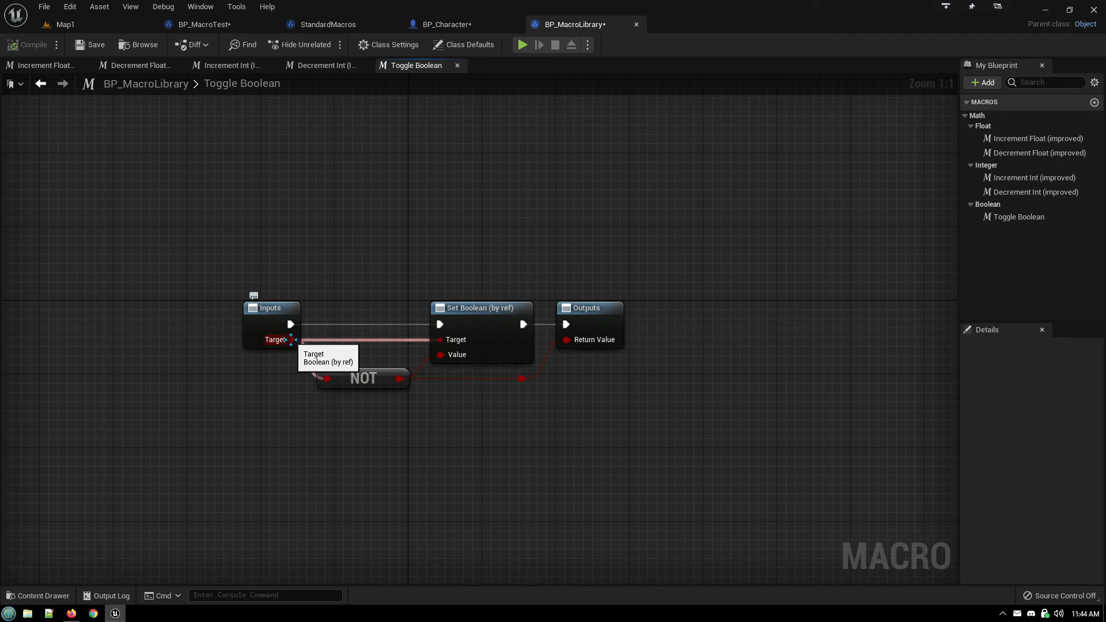
{"action": "mouse_move", "coordinate": [363, 377]}
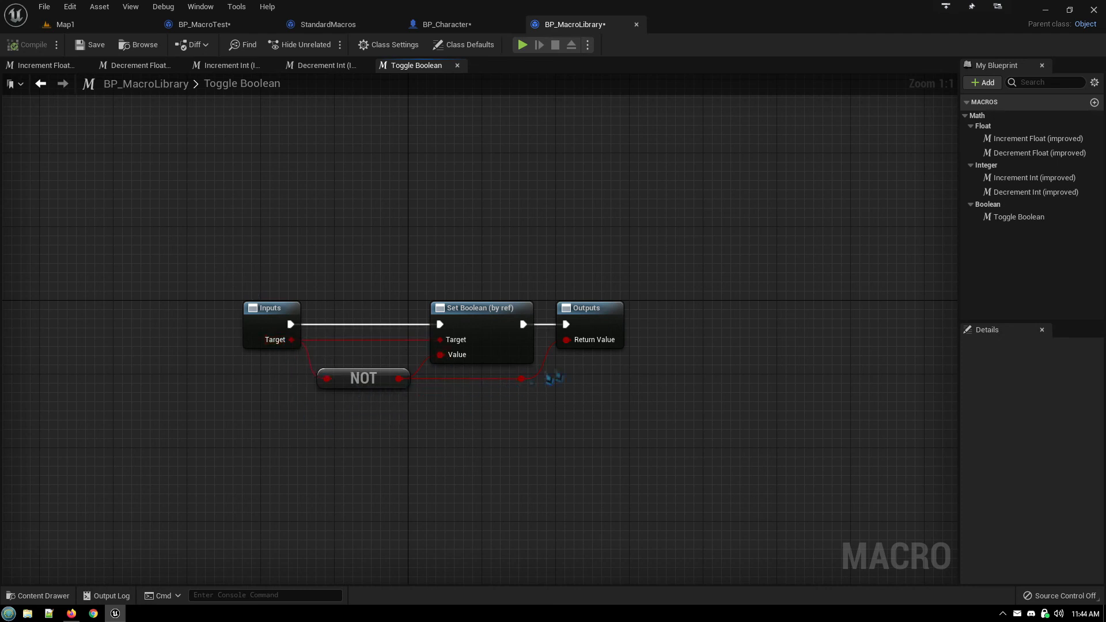
{"action": "mouse_move", "coordinate": [493, 278]}
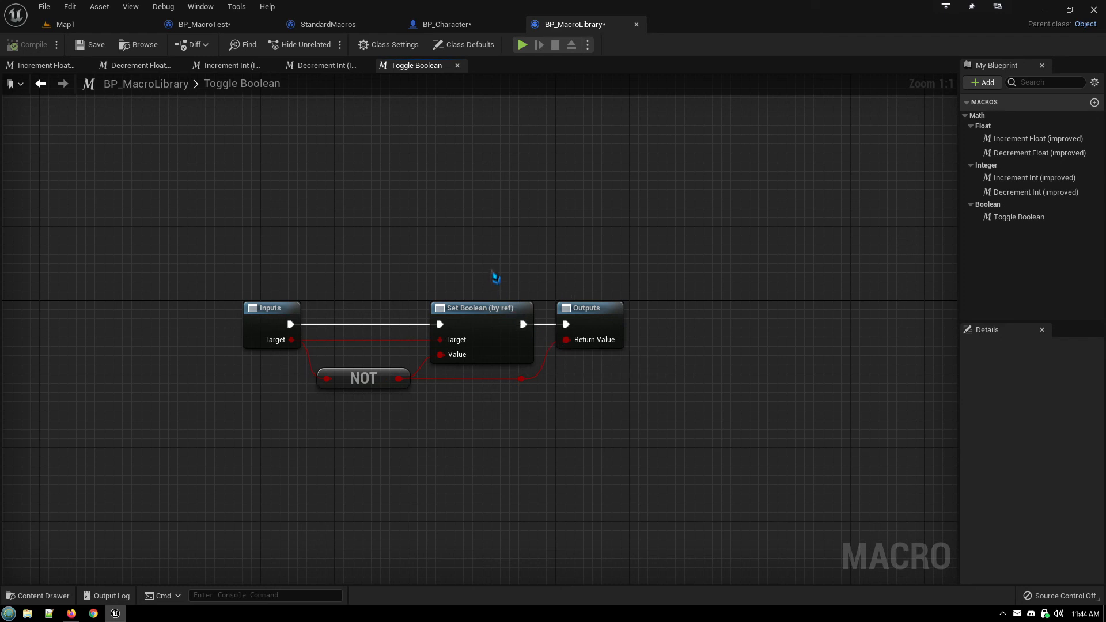
{"action": "mouse_move", "coordinate": [560, 349]}
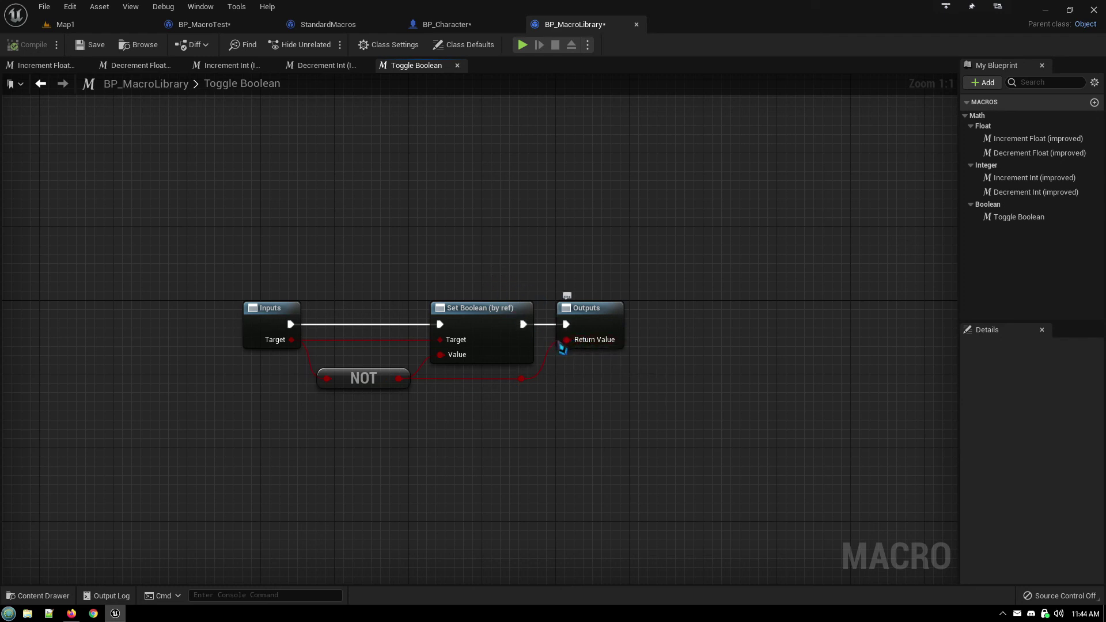
{"action": "mouse_move", "coordinate": [457, 346]}
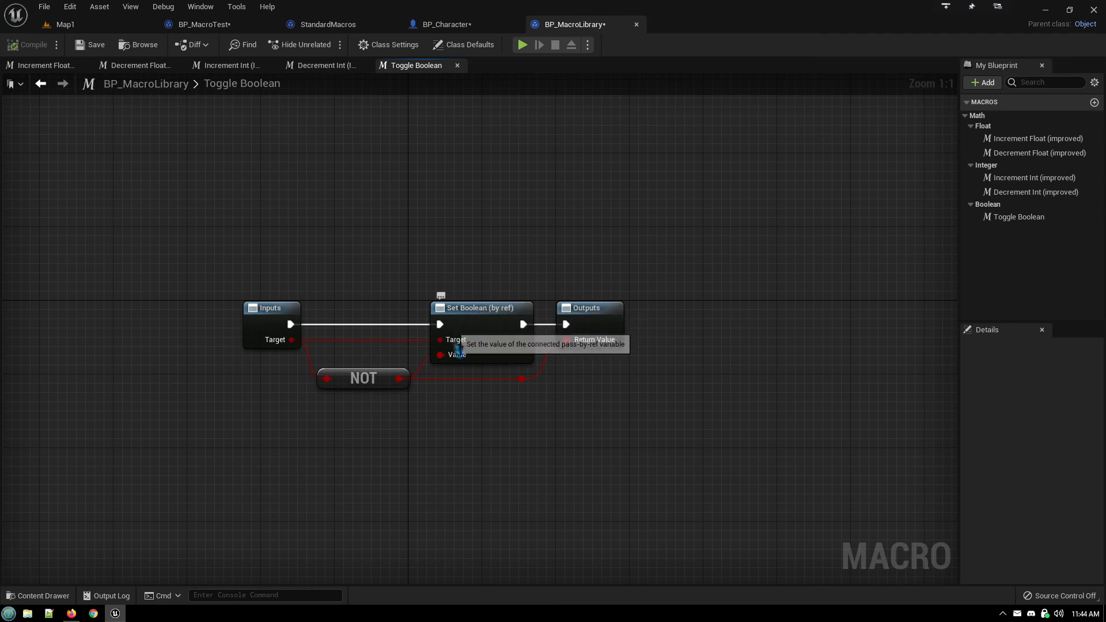
{"action": "mouse_move", "coordinate": [457, 339]}
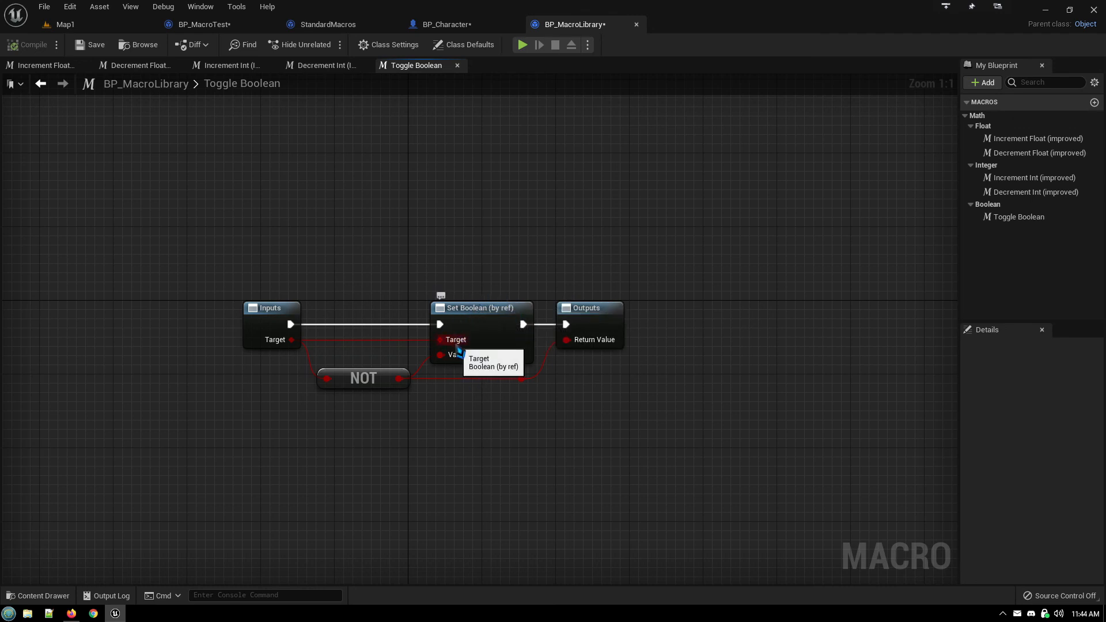
{"action": "mouse_move", "coordinate": [505, 271]}
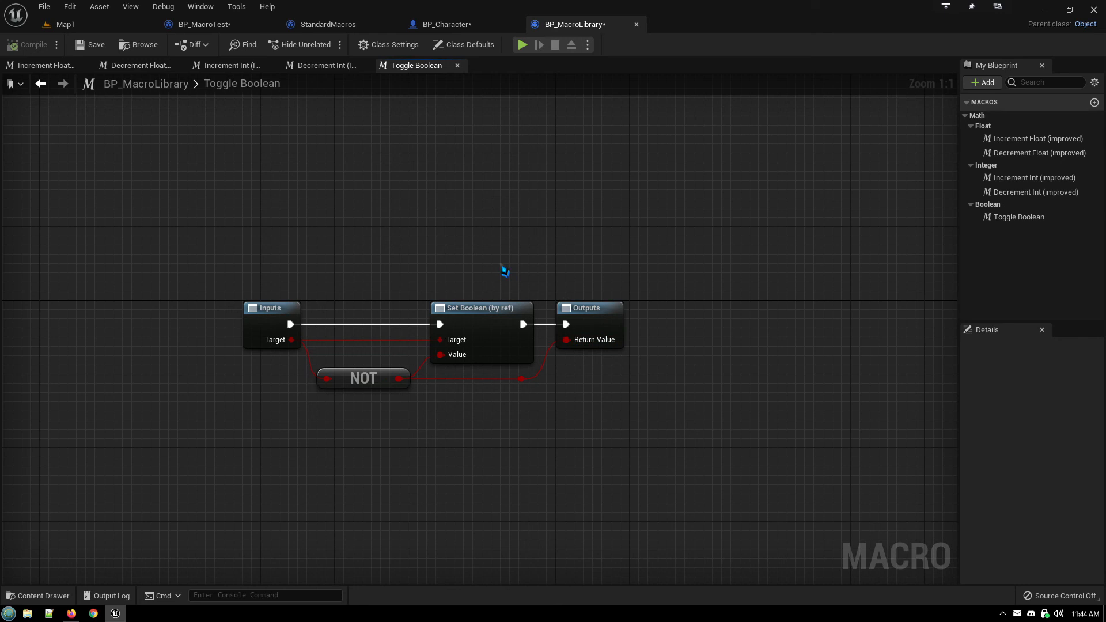
{"action": "mouse_move", "coordinate": [568, 339]}
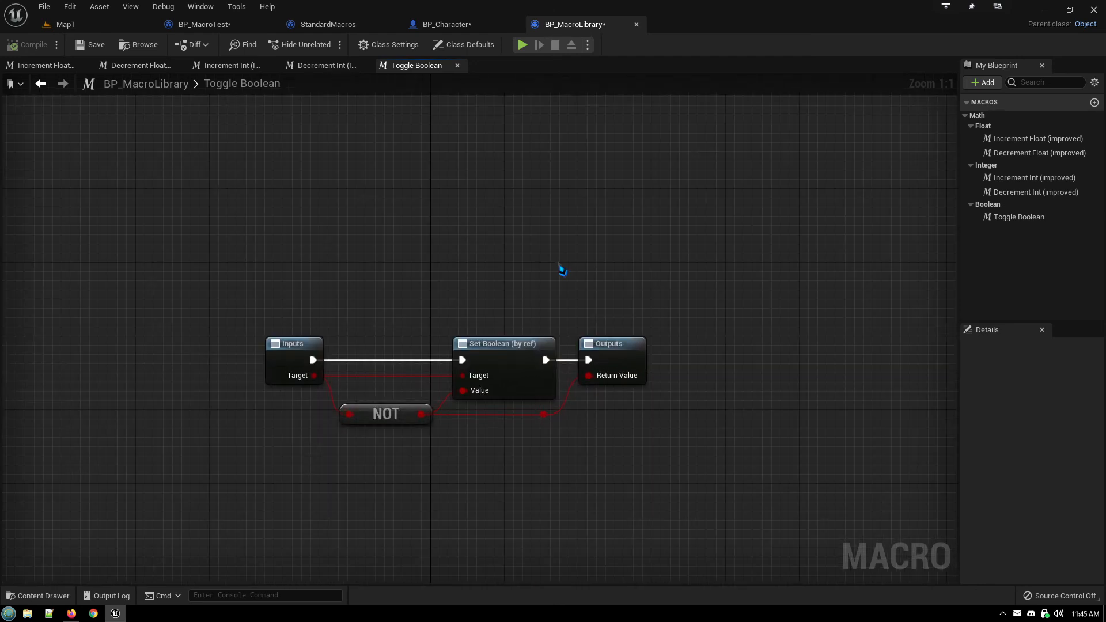
{"action": "mouse_move", "coordinate": [464, 198]}
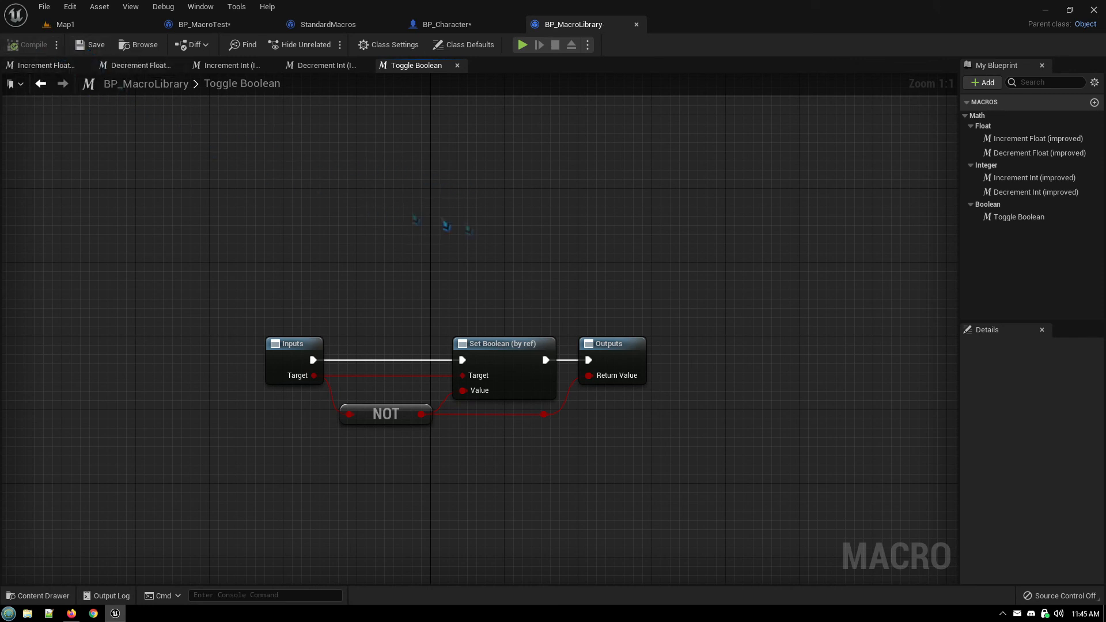
{"action": "mouse_move", "coordinate": [513, 234]}
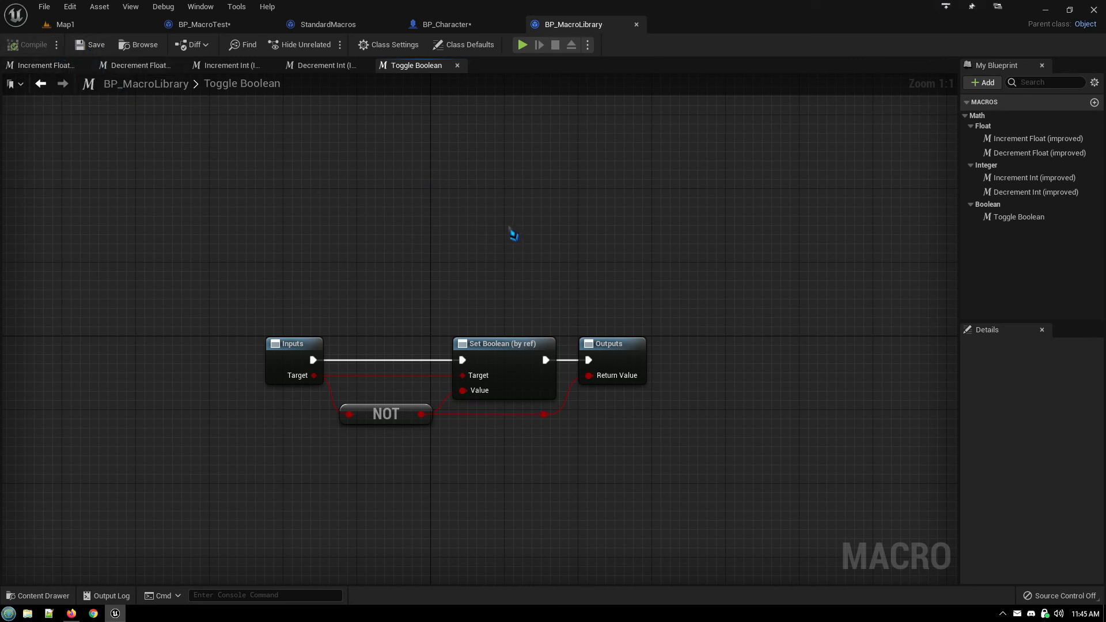
{"action": "mouse_move", "coordinate": [469, 224]}
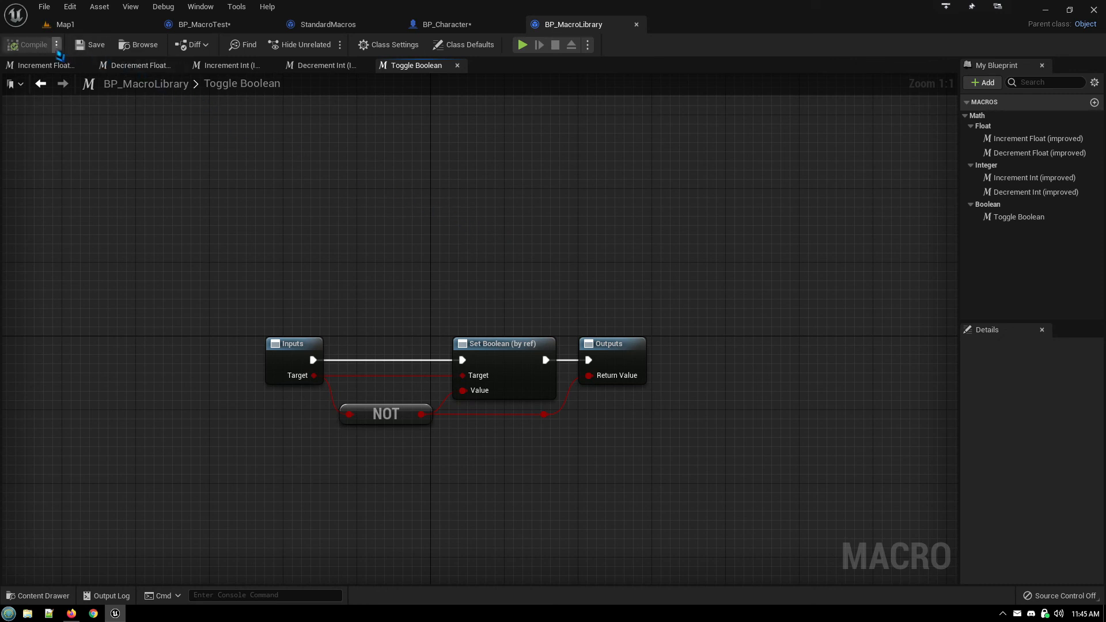
Save BP_MacroLibrary and go back to the level editor
{"action": "left_click", "coordinate": [64, 24]}
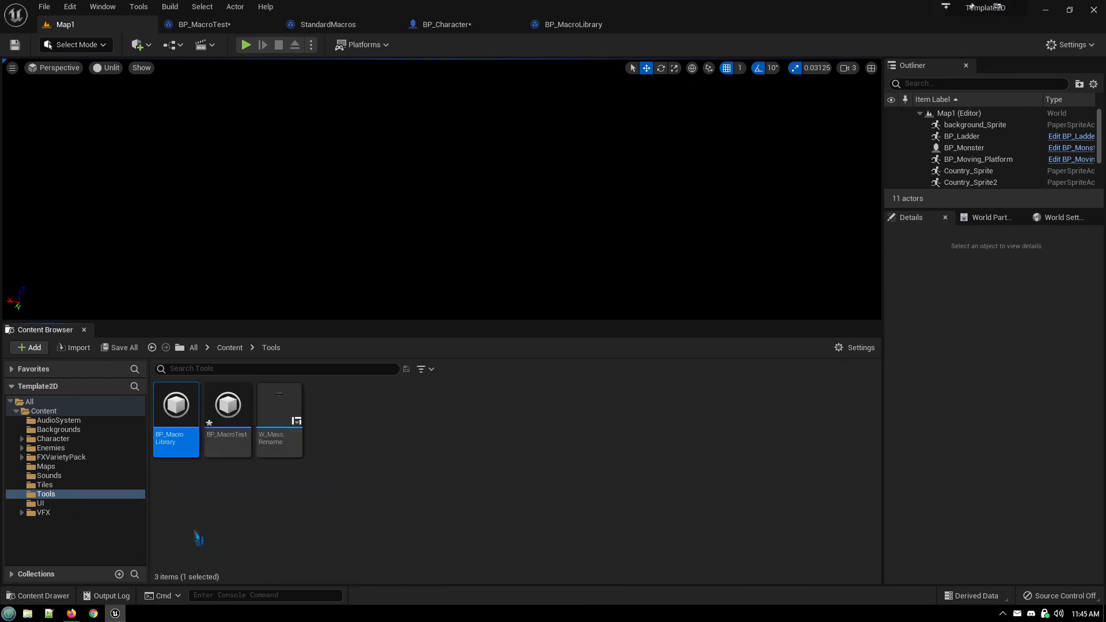
{"action": "mouse_move", "coordinate": [224, 513]}
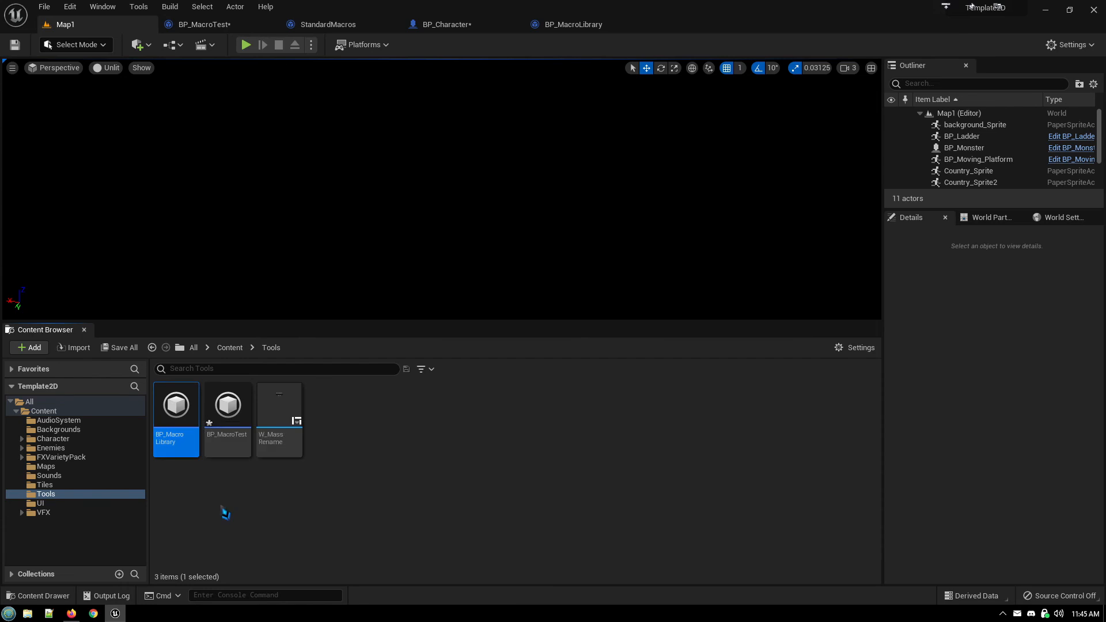
{"action": "mouse_move", "coordinate": [182, 436]}
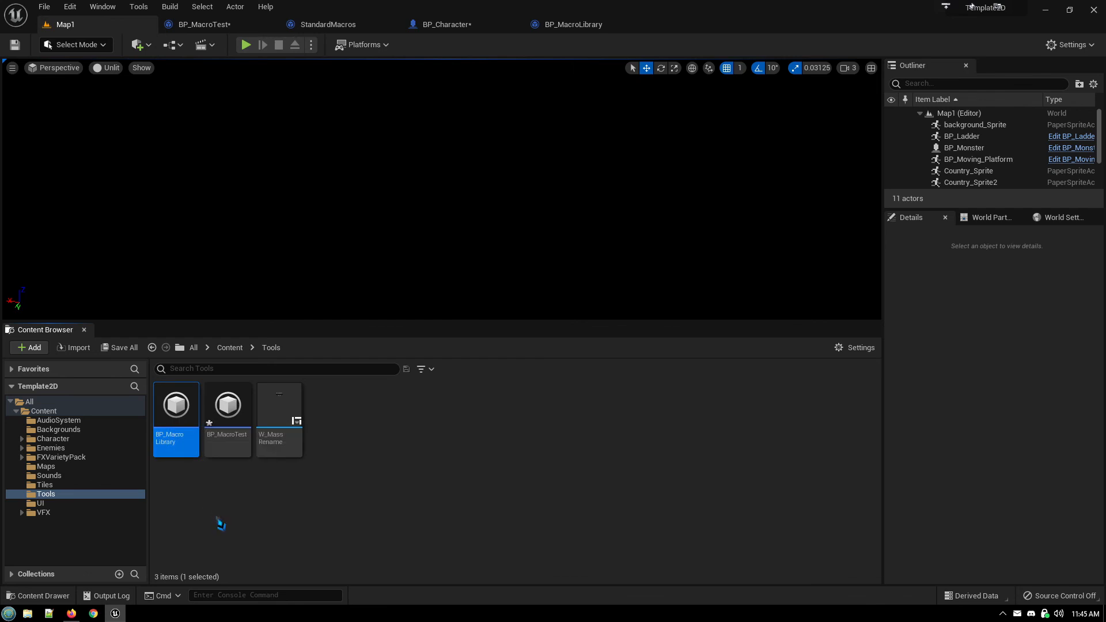
{"action": "mouse_move", "coordinate": [240, 518]}
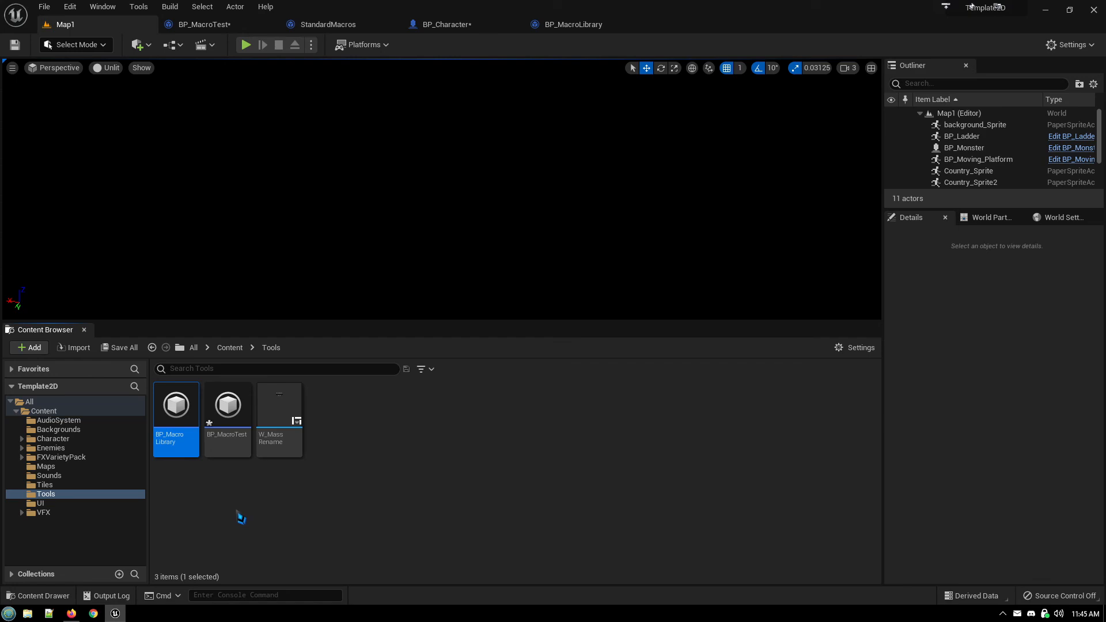